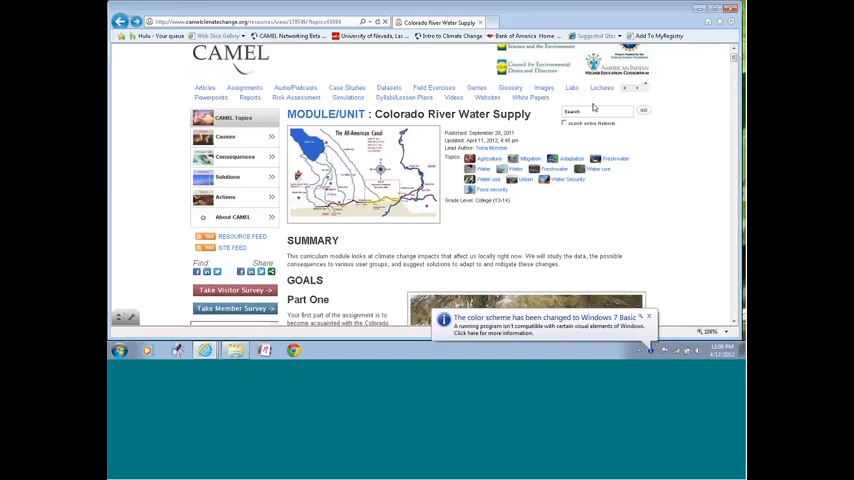
- Scroll past Summary and Goals to Part One's NASA watershed satellite image
left_click(660, 315)
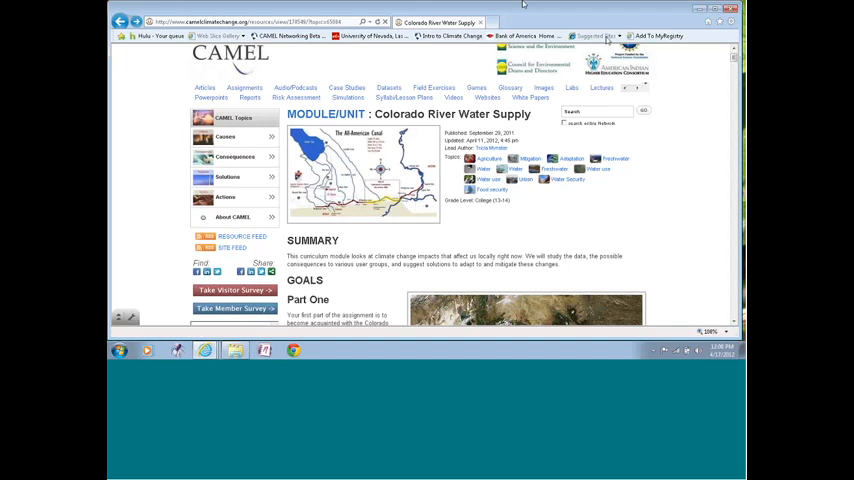
mouse_move(689, 76)
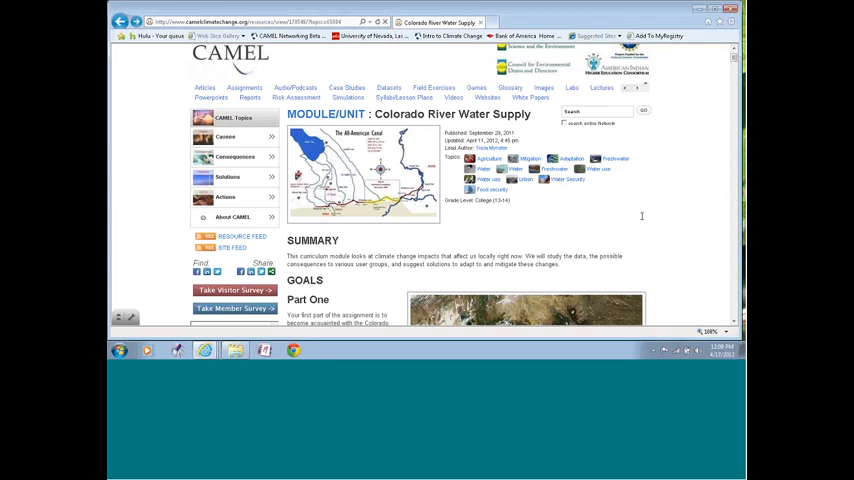
mouse_move(718, 234)
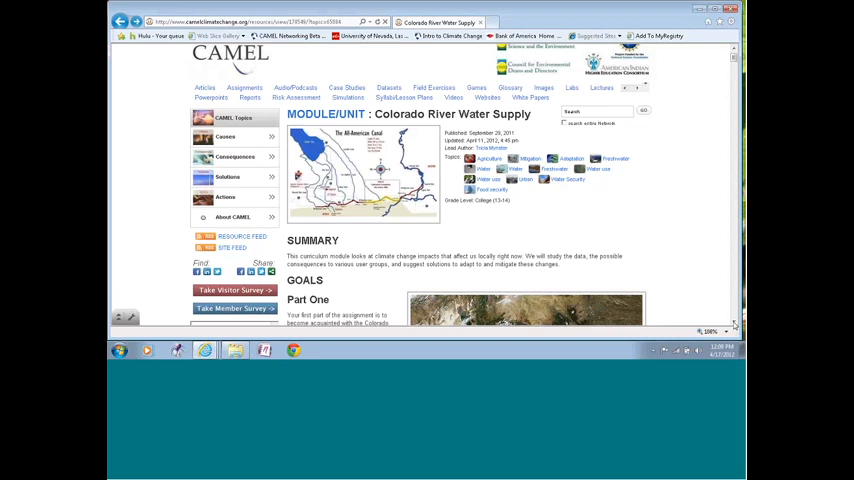
scroll("down", 3)
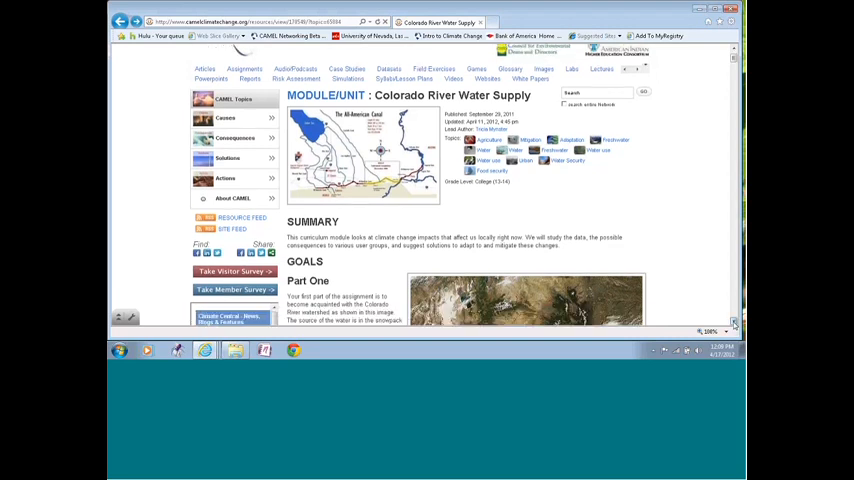
scroll("down", 3)
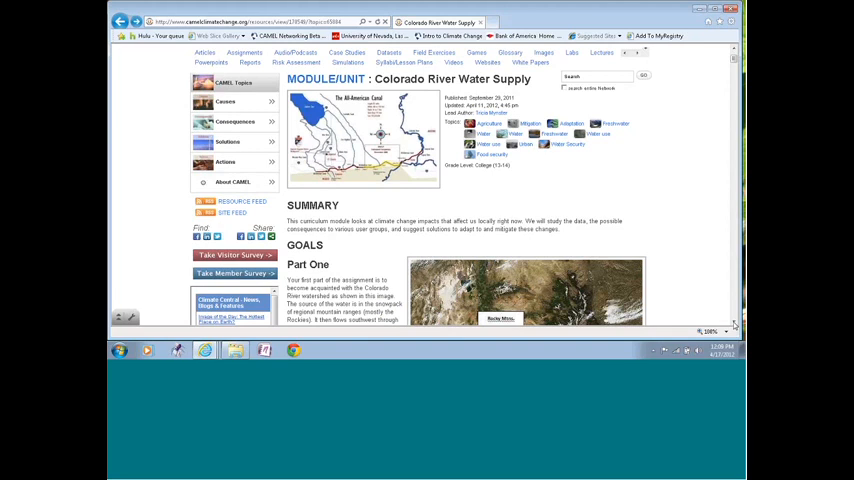
scroll("down", 3)
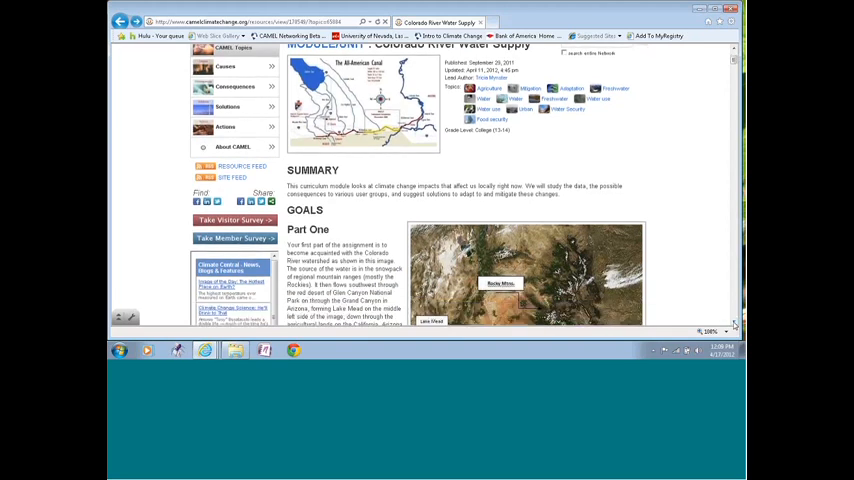
scroll("down", 3)
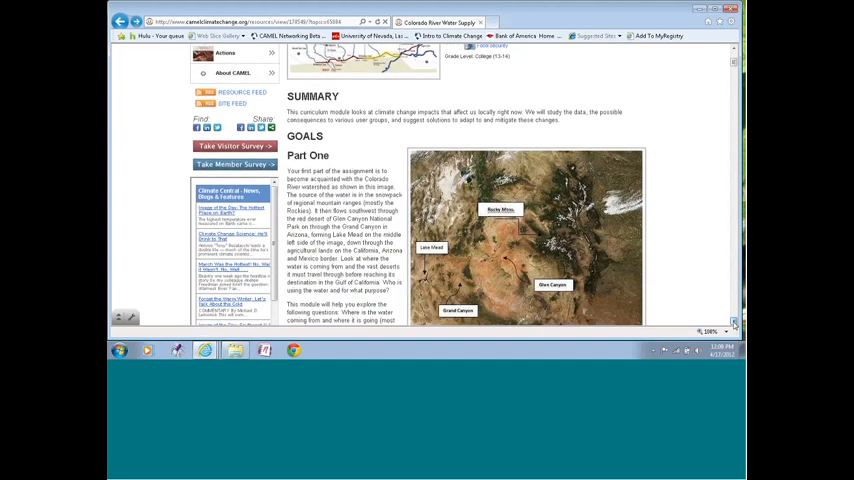
scroll("down", 3)
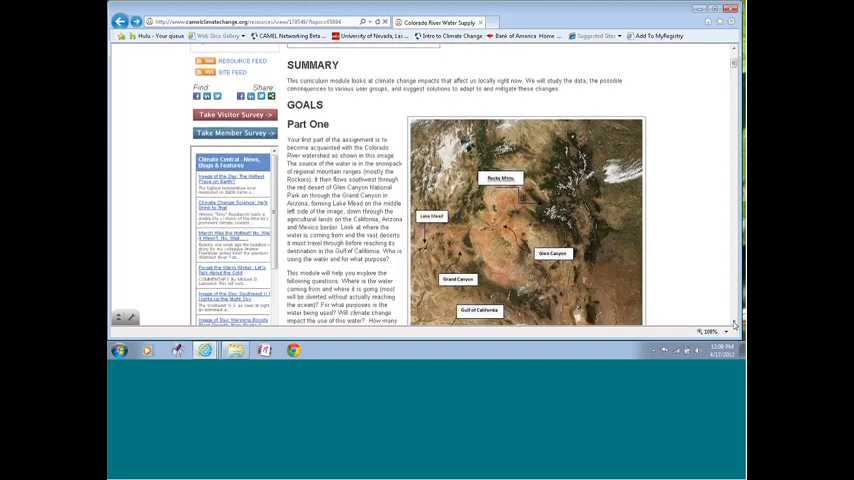
scroll("down", 3)
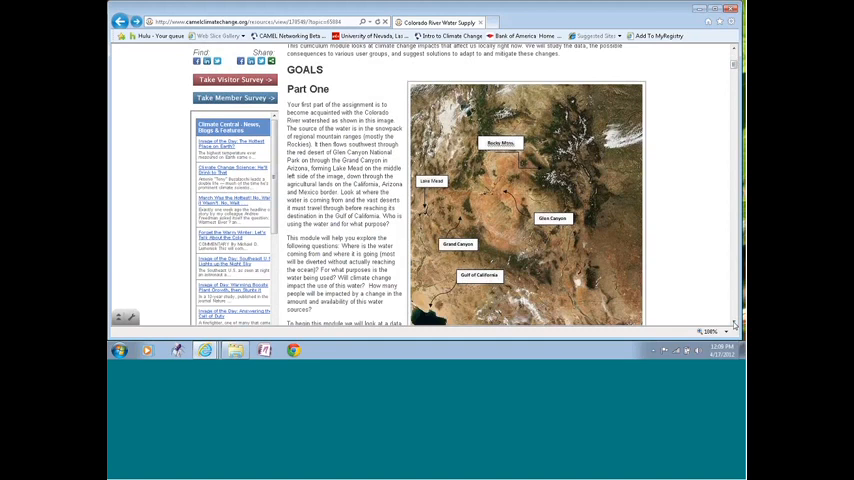
scroll("down", 3)
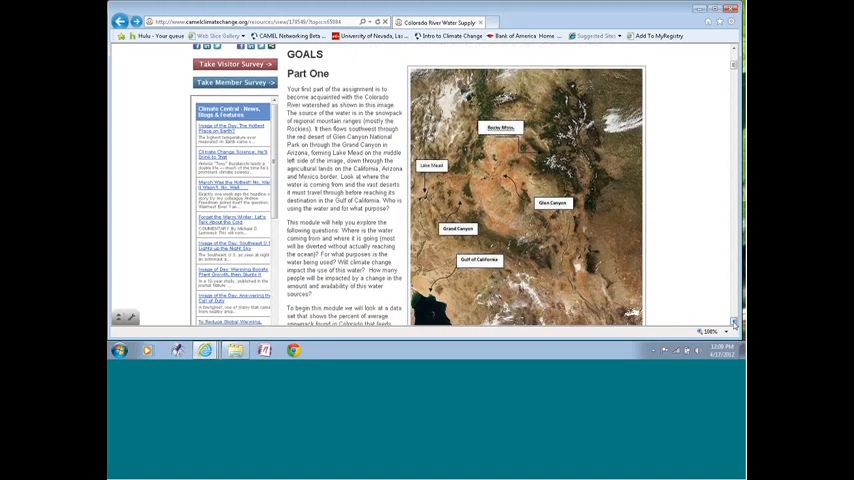
scroll("down", 3)
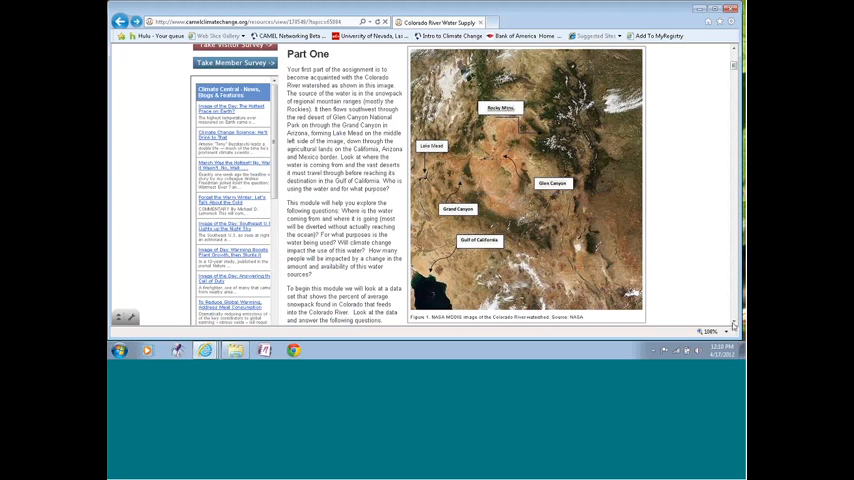
scroll("down", 3)
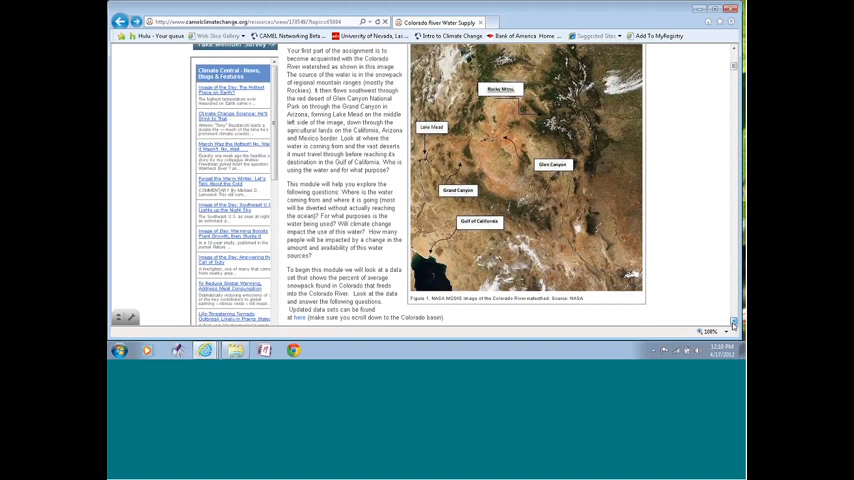
scroll("down", 3)
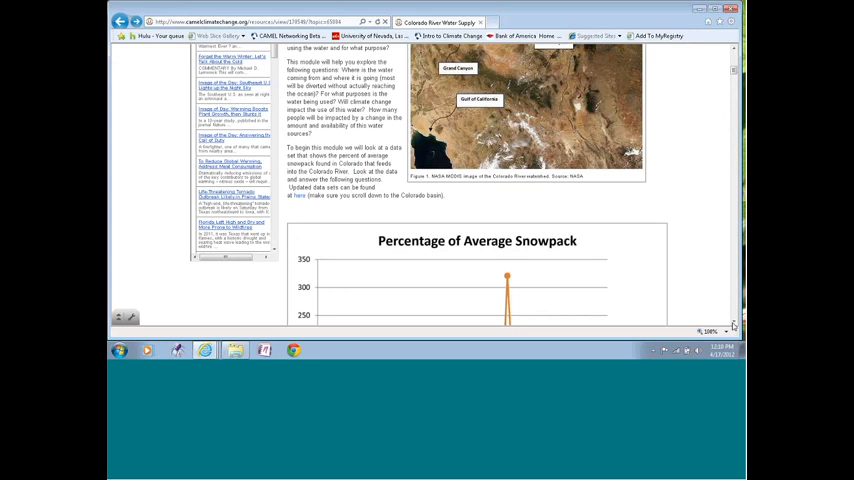
scroll("down", 3)
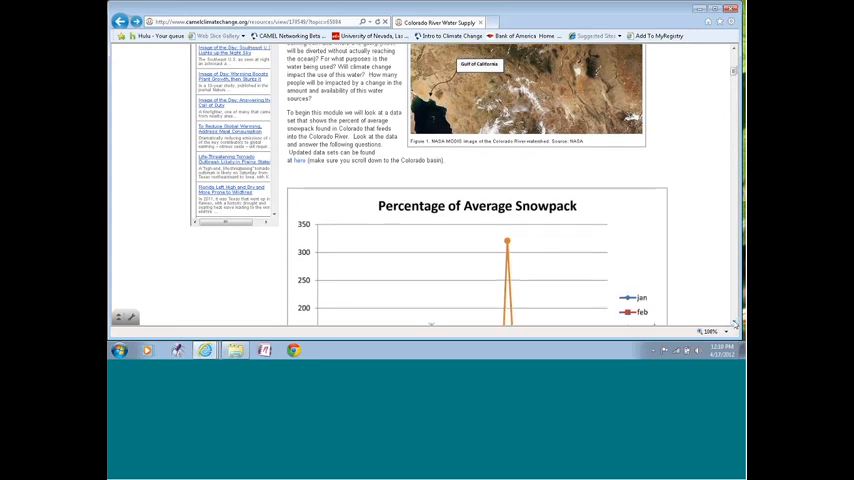
scroll("down", 3)
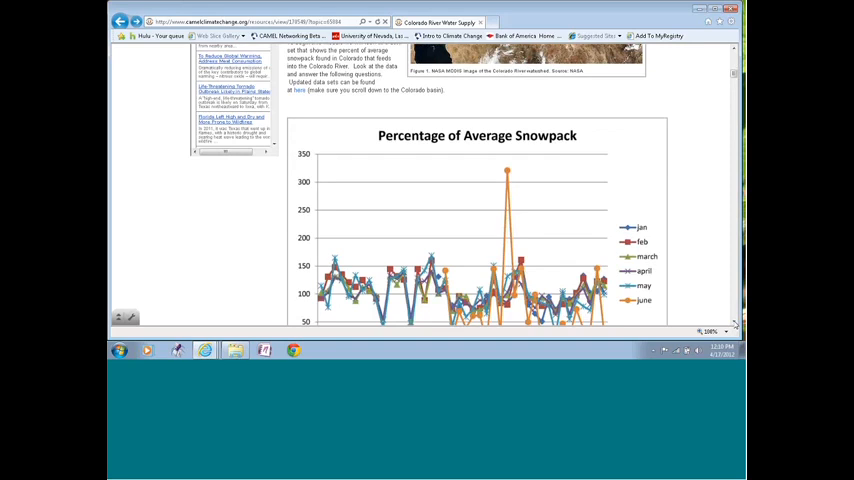
scroll("down", 3)
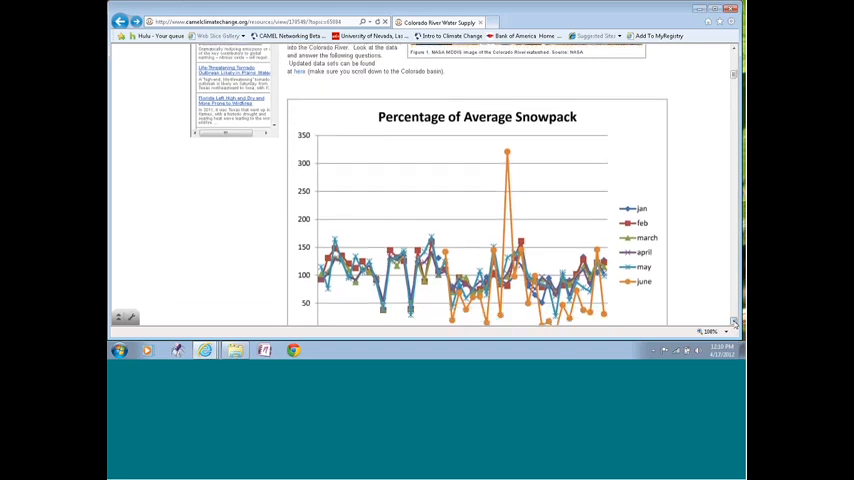
scroll("down", 3)
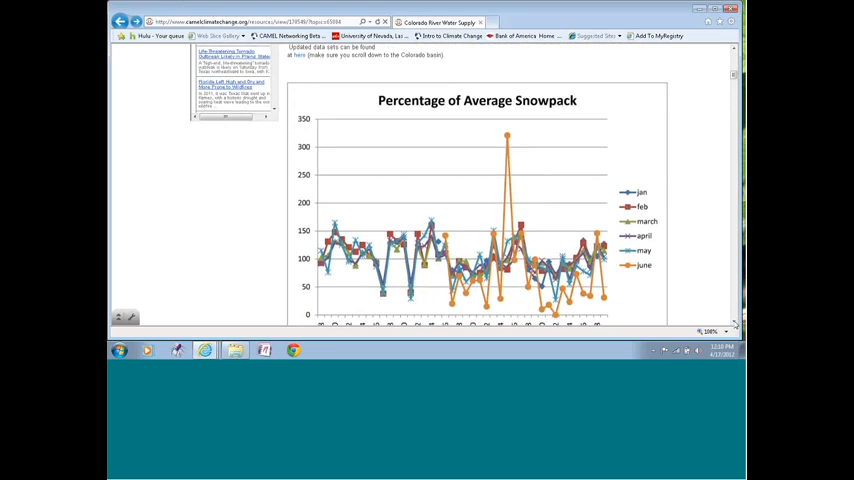
scroll("down", 3)
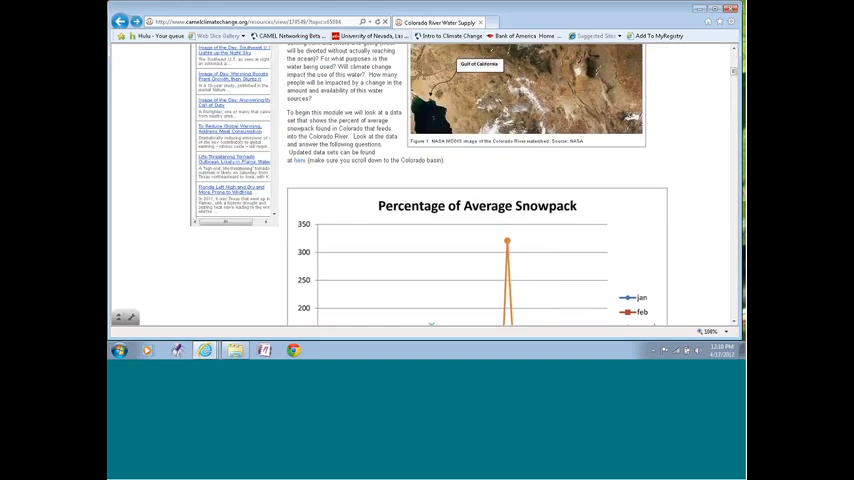
mouse_move(300, 166)
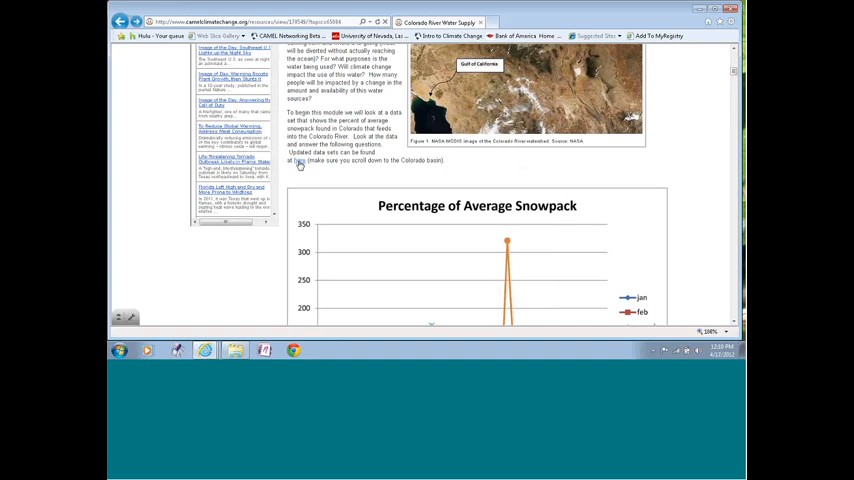
mouse_move(305, 167)
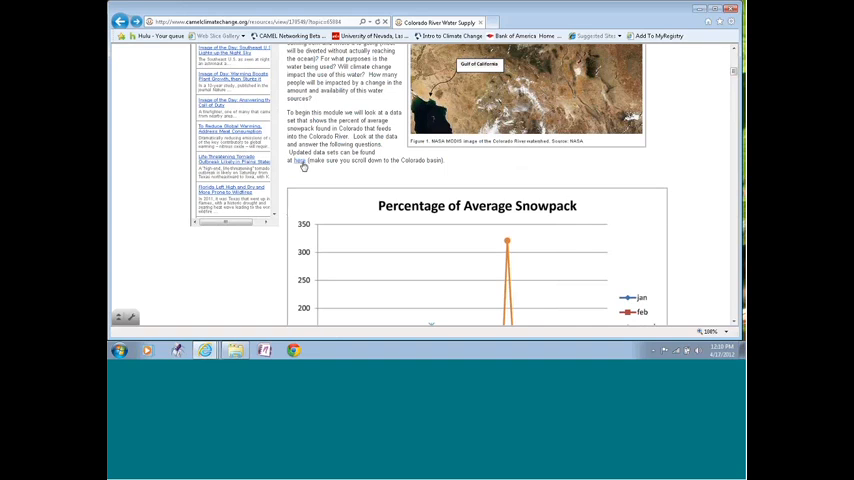
mouse_move(301, 167)
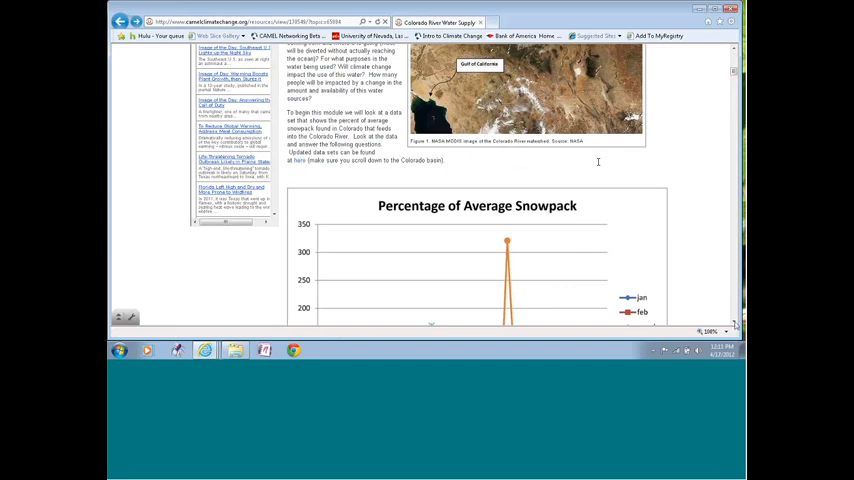
- Scroll to show the full 1968–2008 snowpack chart with January–June lines and caption
scroll("down", 3)
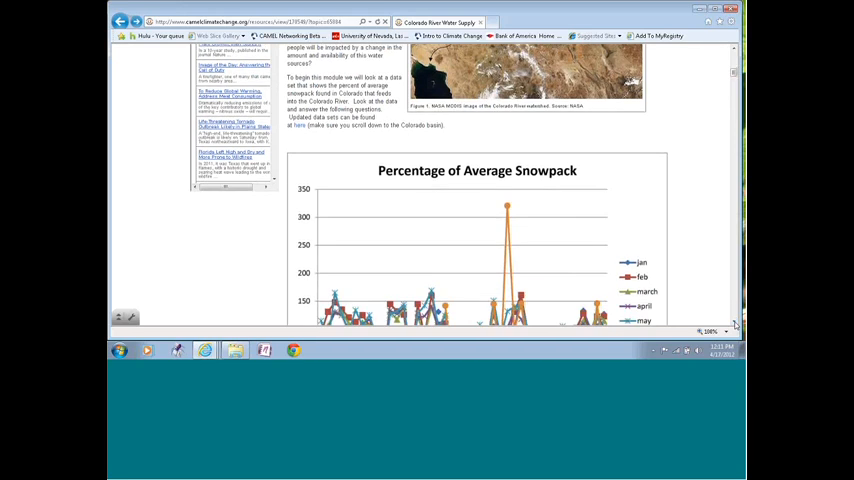
scroll("down", 3)
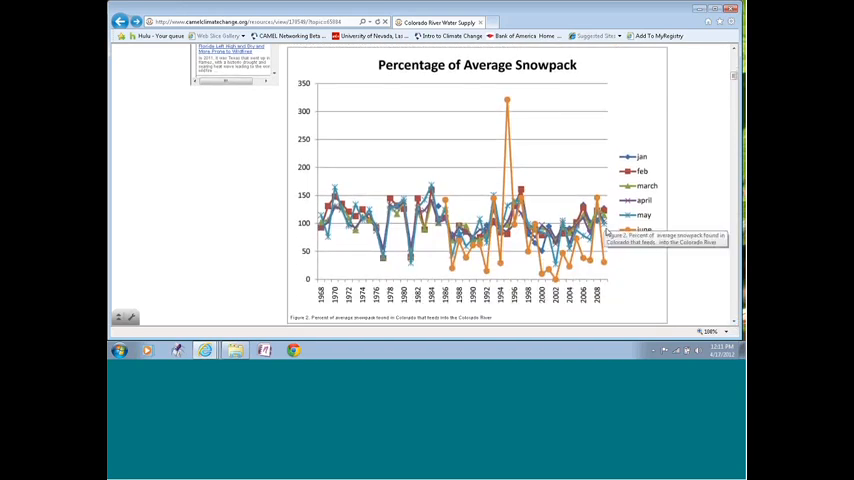
mouse_move(685, 253)
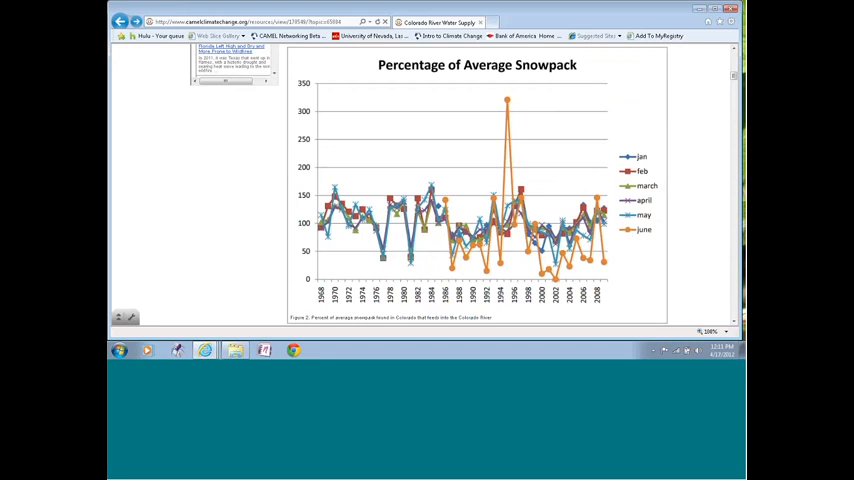
mouse_move(500, 270)
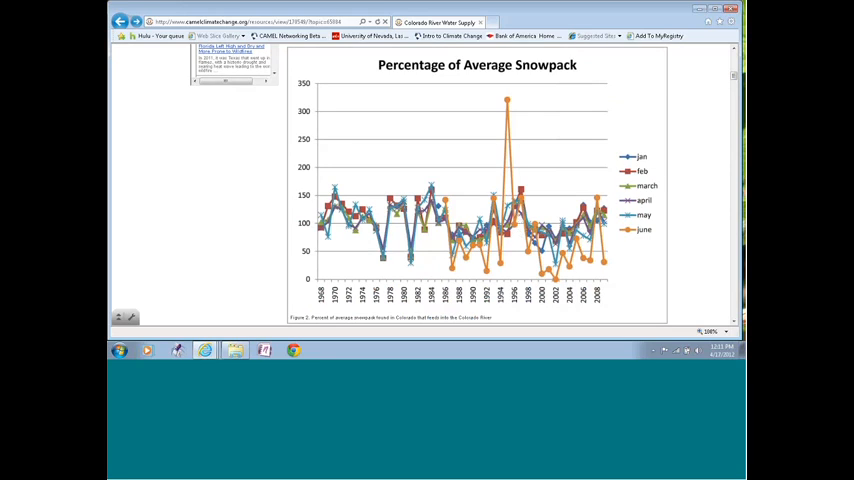
scroll("down", 3)
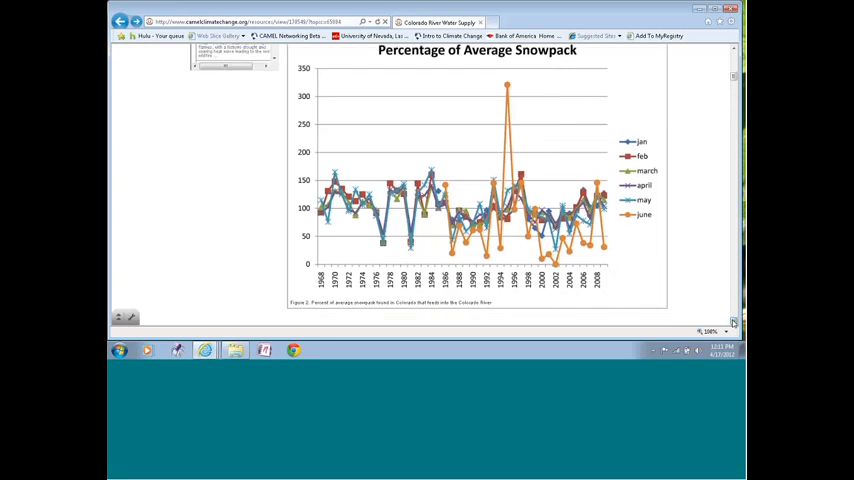
scroll("down", 3)
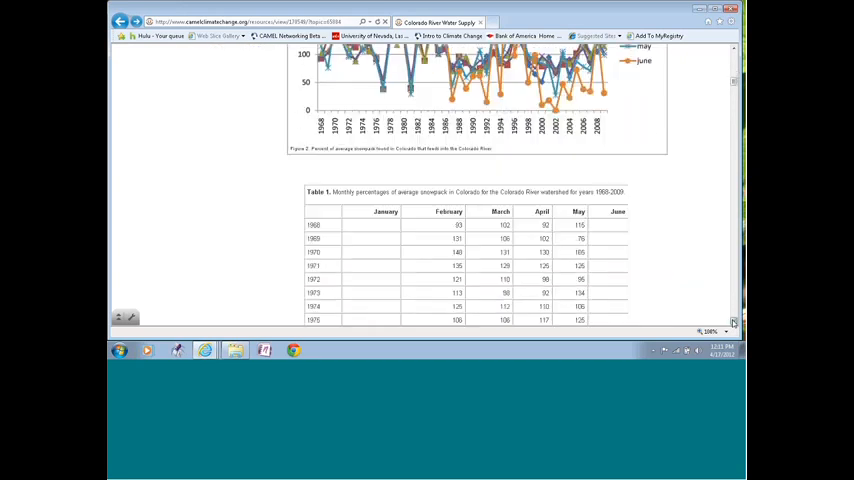
scroll("down", 3)
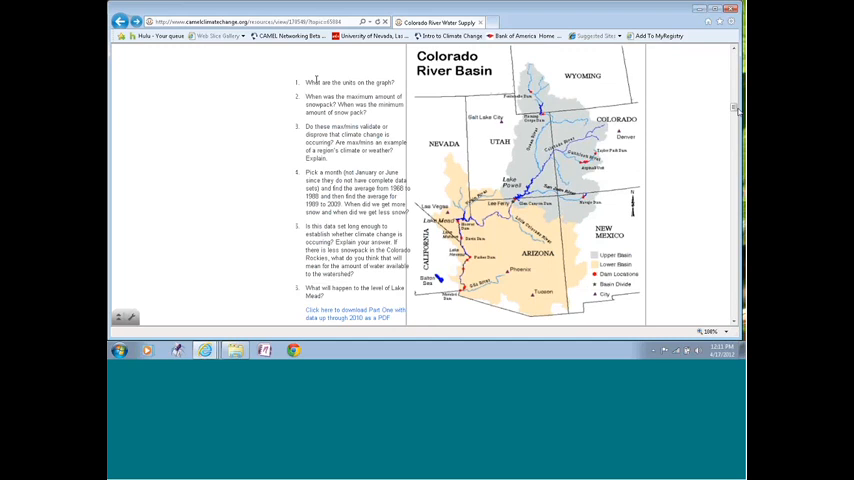
scroll("down", 3)
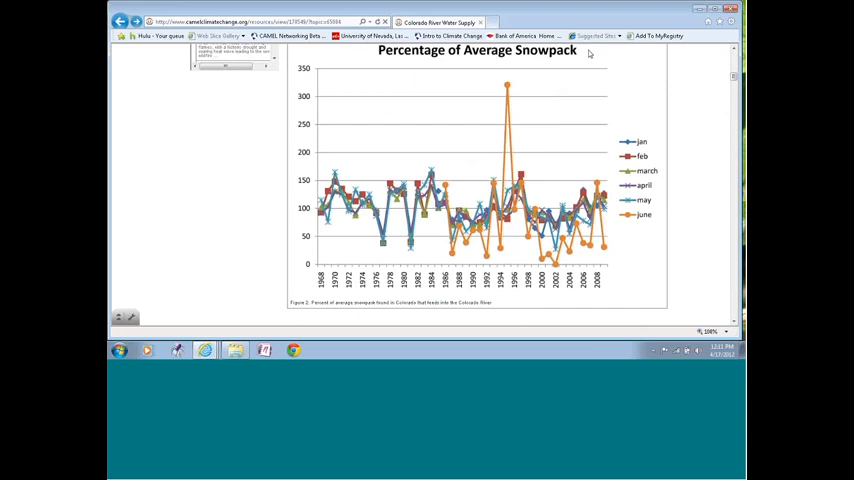
mouse_move(547, 66)
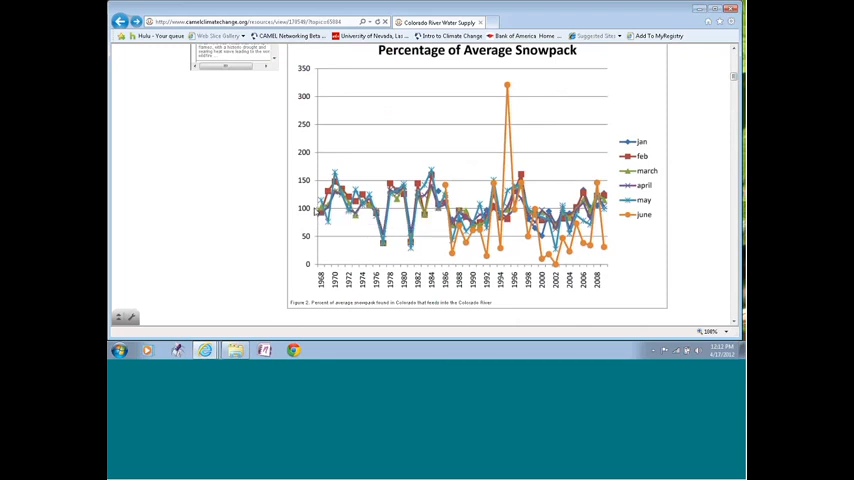
mouse_move(316, 219)
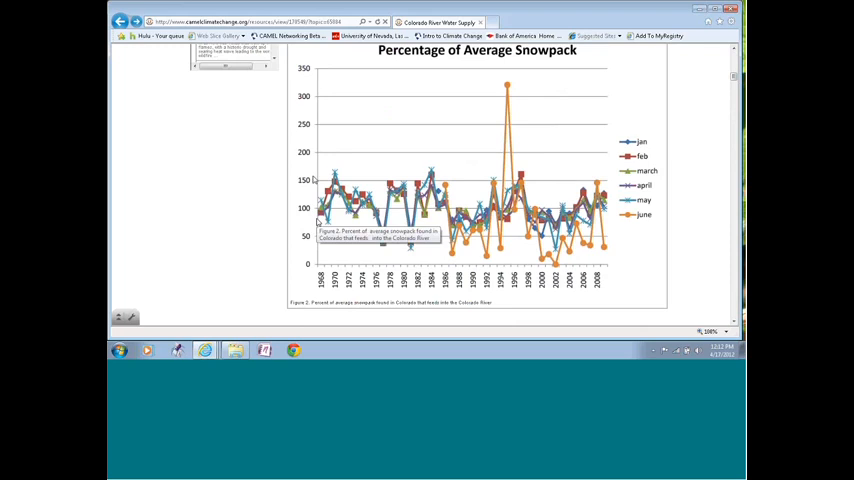
mouse_move(741, 328)
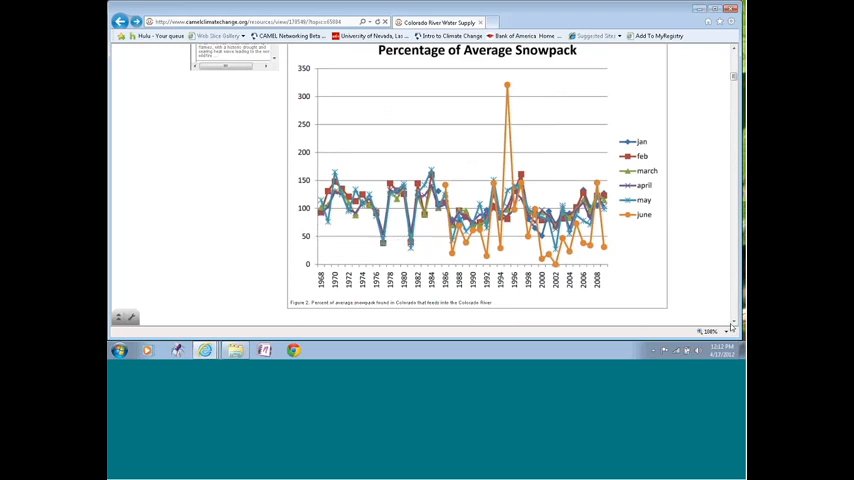
scroll("down", 3)
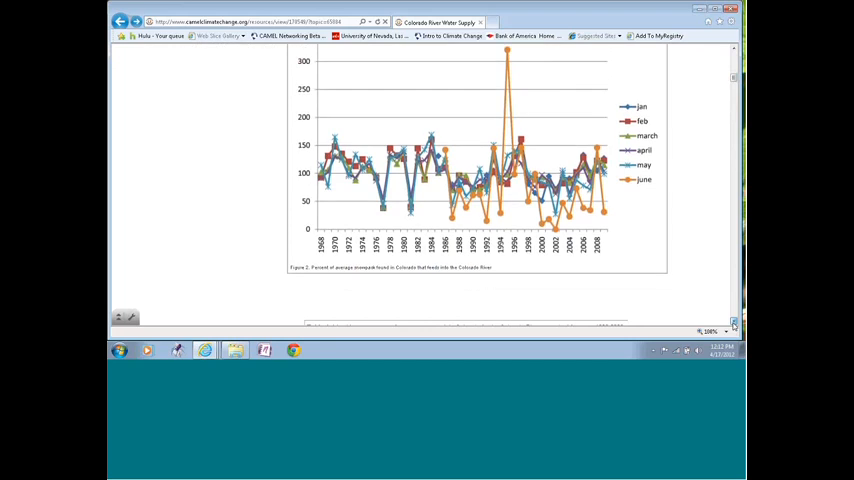
scroll("down", 3)
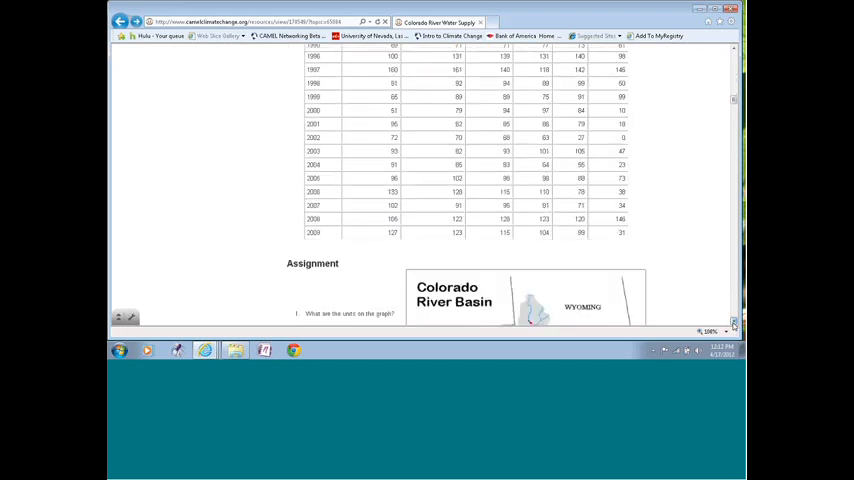
scroll("down", 3)
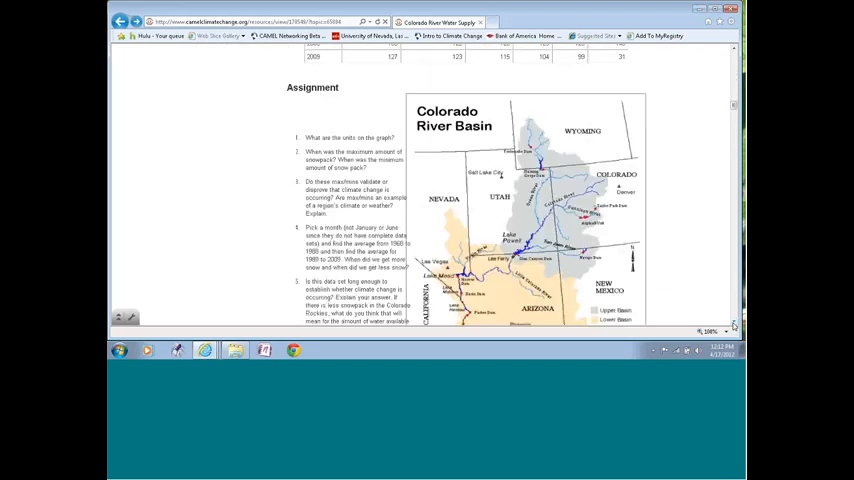
scroll("down", 3)
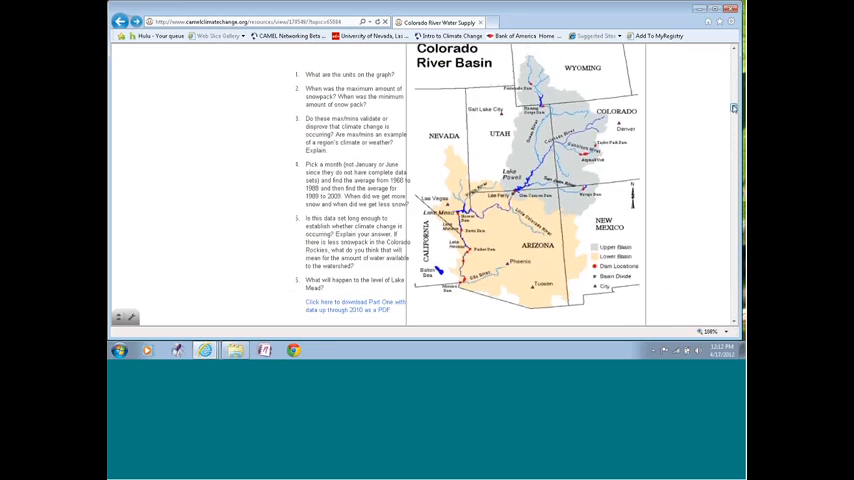
- Scroll back from the Assignment section to the Figure 2 snowpack chart caption
scroll("down", 3)
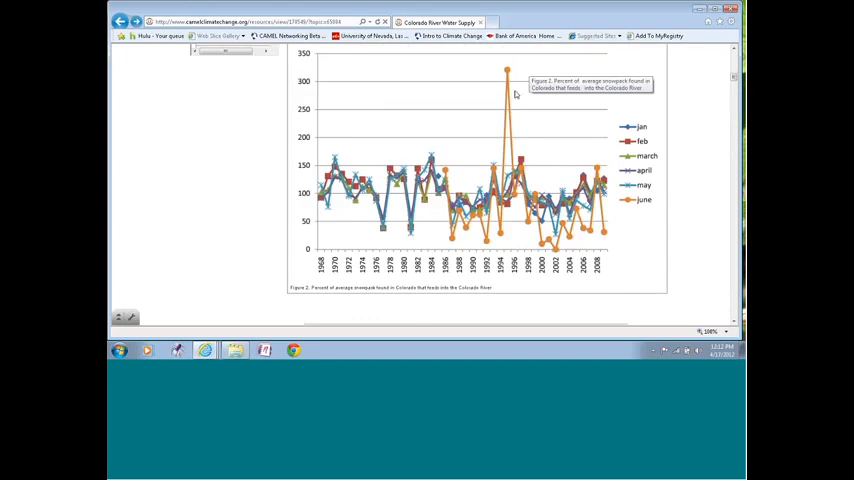
mouse_move(515, 93)
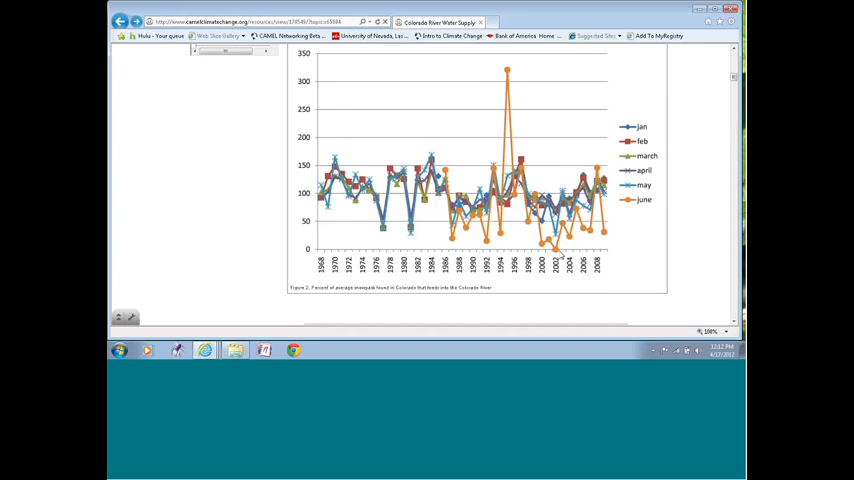
mouse_move(510, 62)
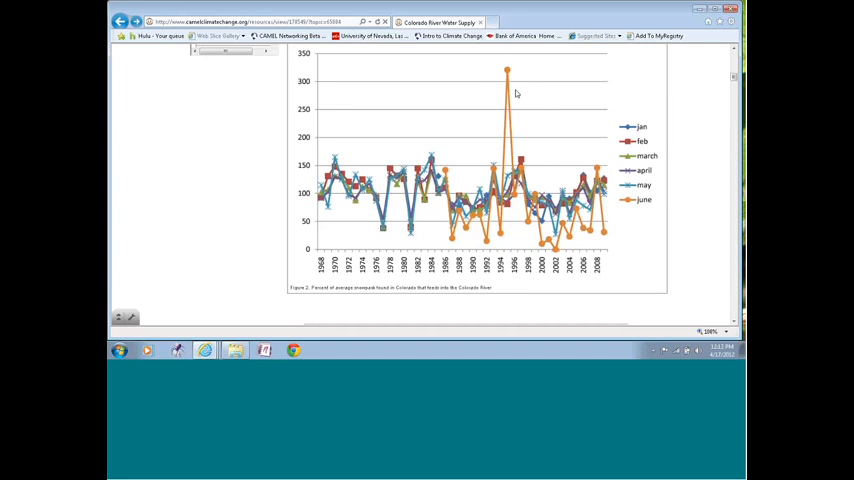
mouse_move(716, 144)
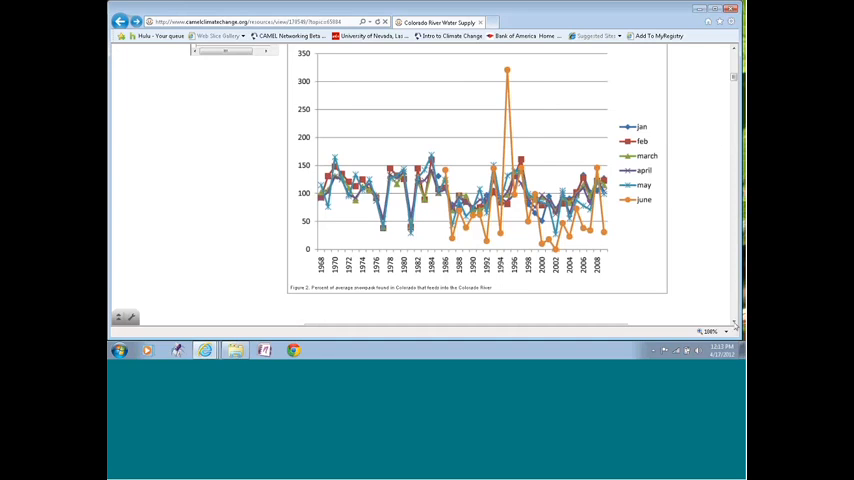
- Scroll past Table 1 to the Assignment questions, basin map and Part Two heading
scroll("down", 3)
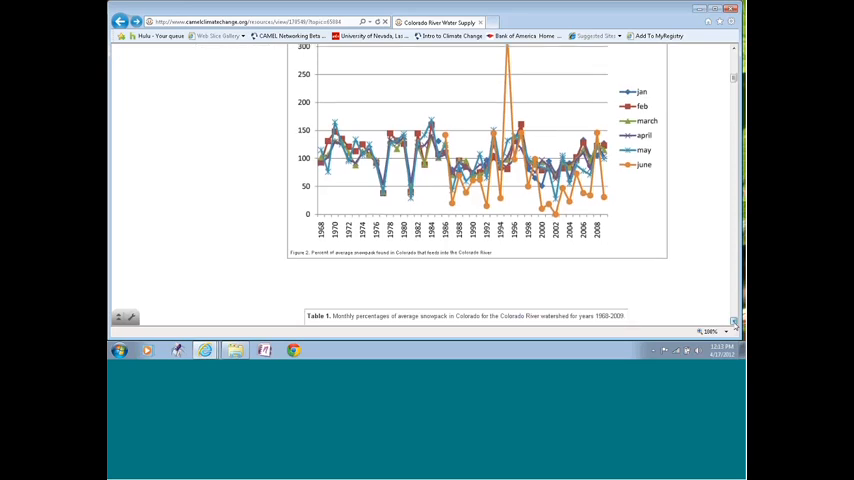
scroll("down", 3)
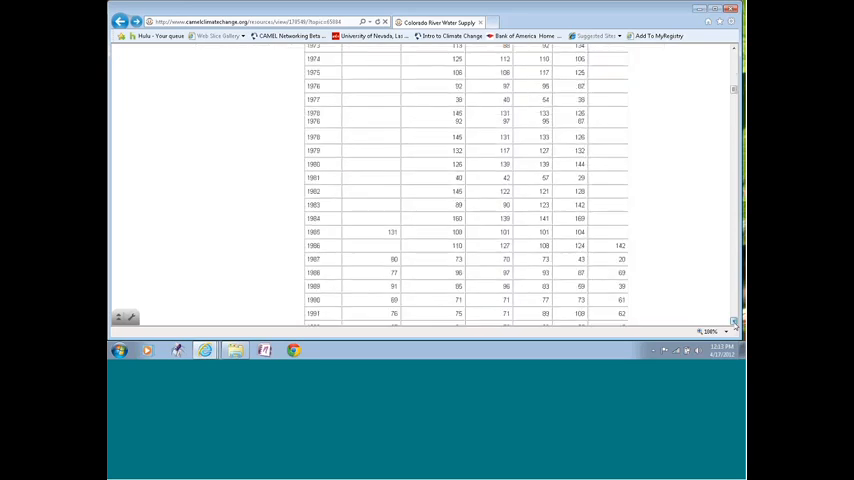
scroll("down", 3)
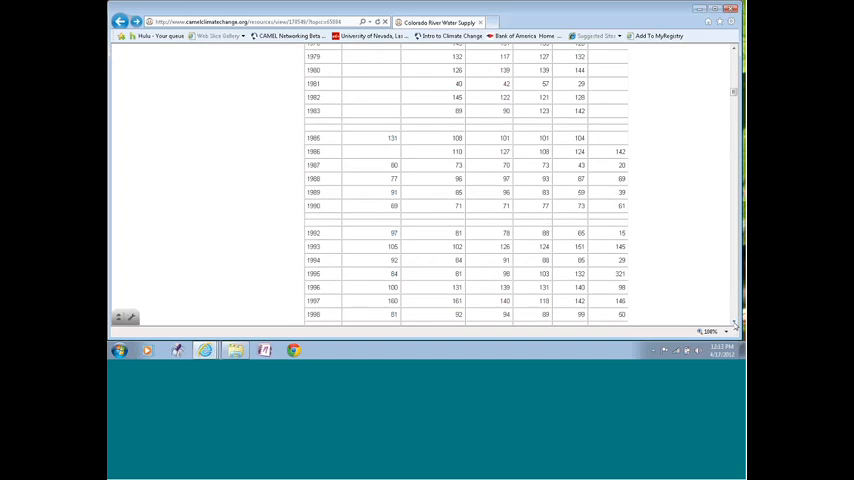
scroll("down", 3)
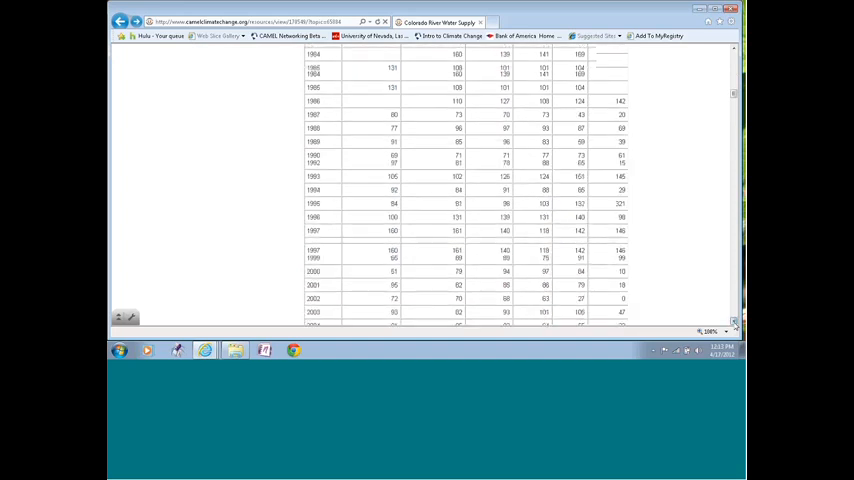
scroll("down", 3)
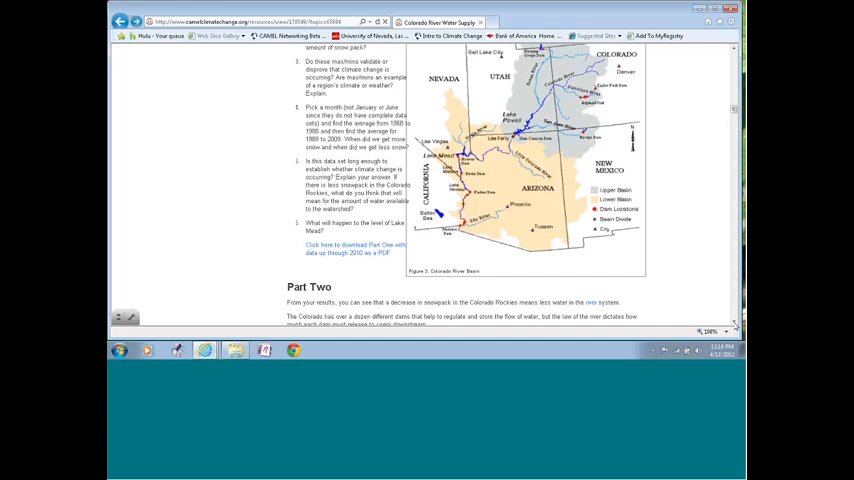
- Scroll to Part Two's paragraphs on reduced snowpack, dam regulation and lake levels
scroll("down", 3)
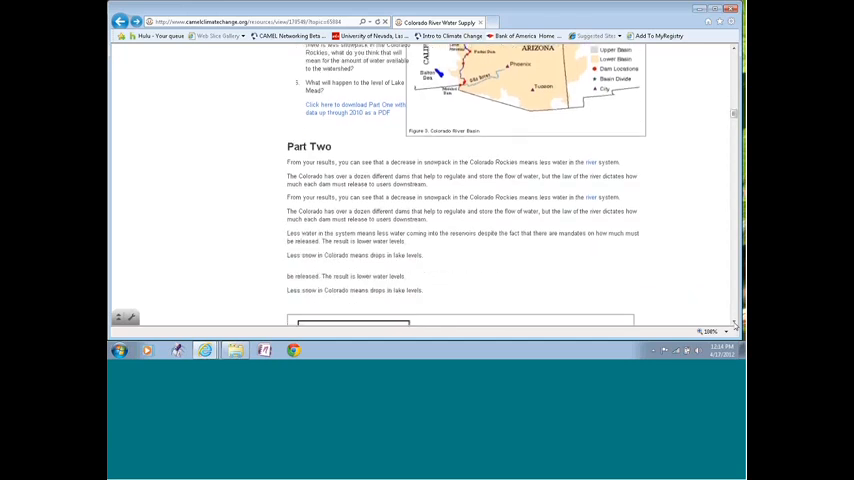
scroll("down", 3)
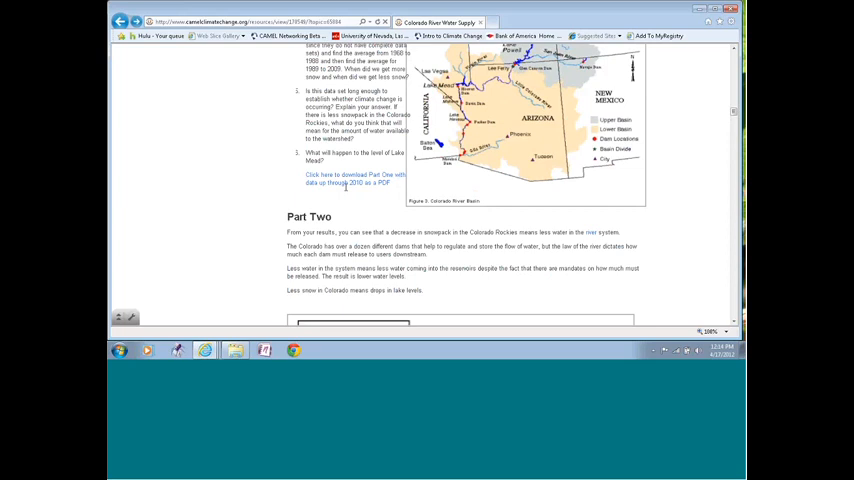
mouse_move(345, 183)
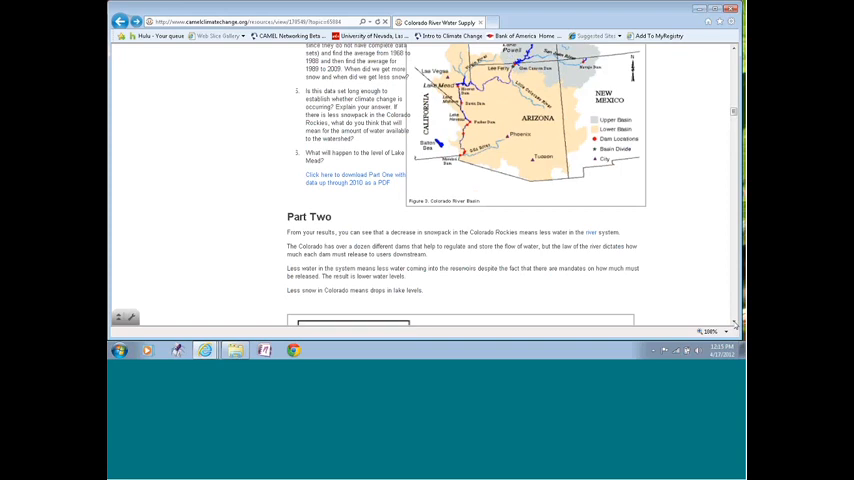
- Scroll down to Figure 4, the Lake Mead bathtub diagram, and its caption
scroll("down", 3)
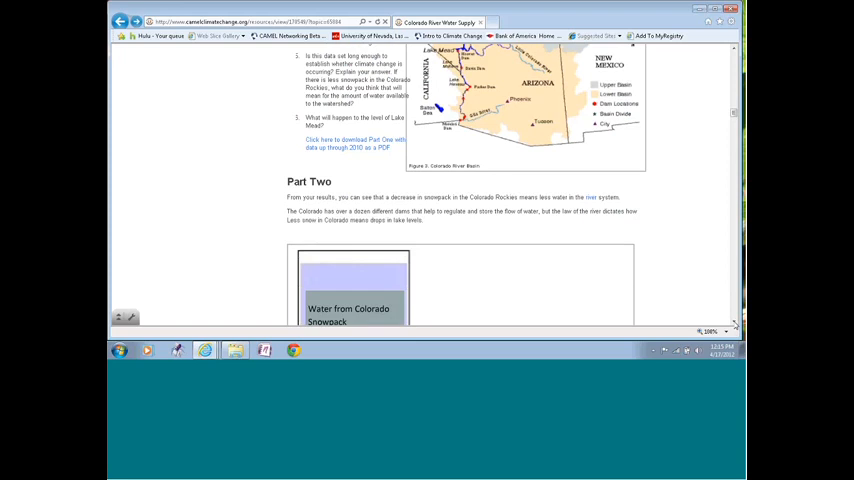
scroll("down", 3)
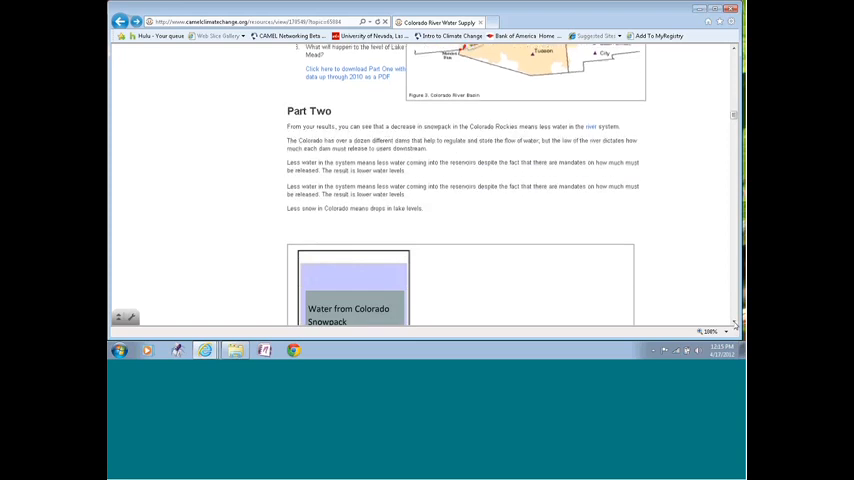
scroll("down", 3)
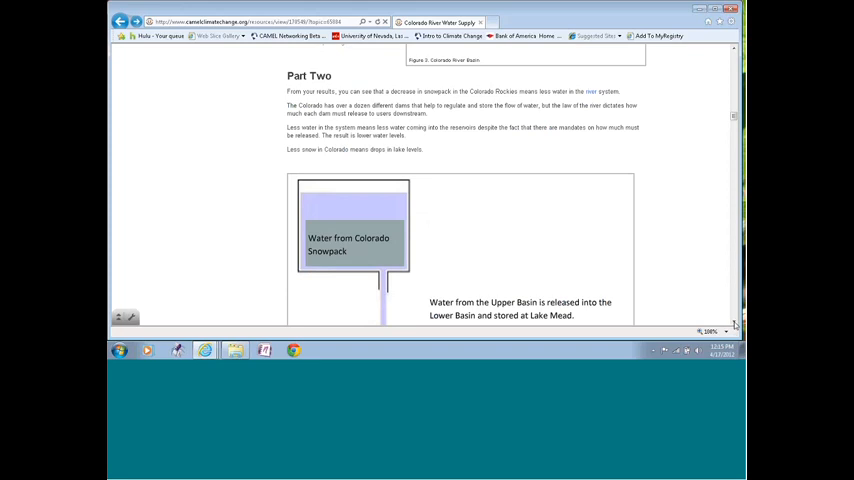
scroll("down", 3)
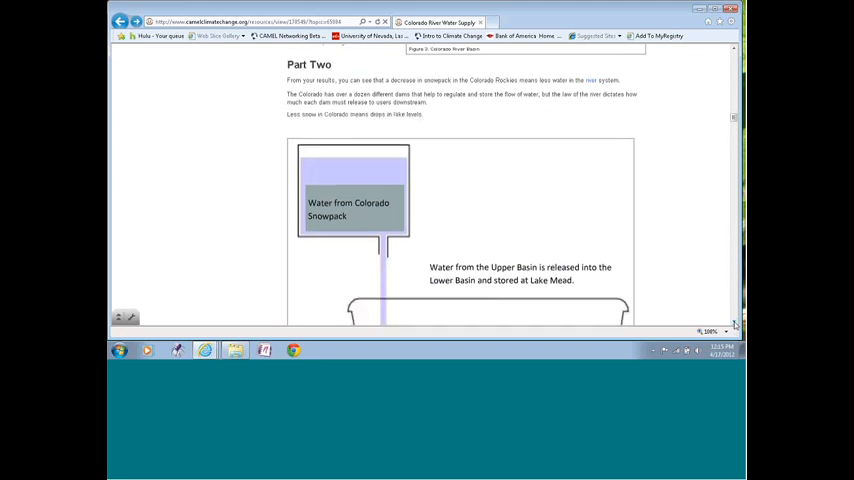
scroll("down", 3)
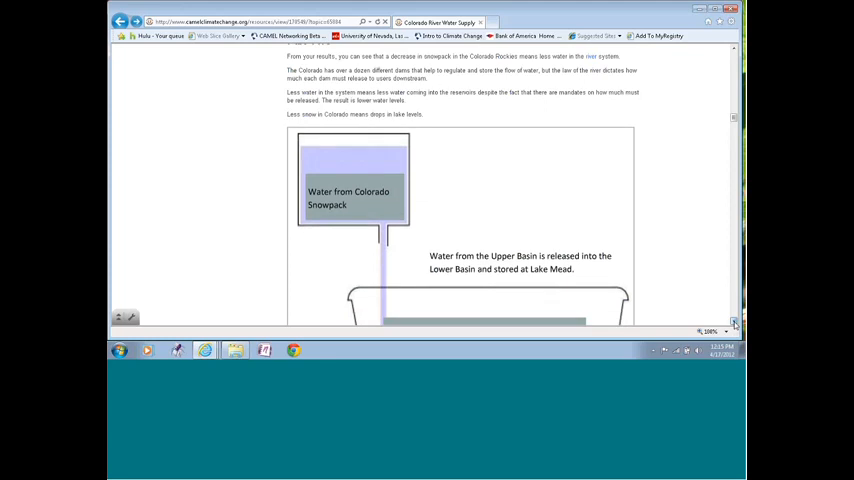
scroll("down", 3)
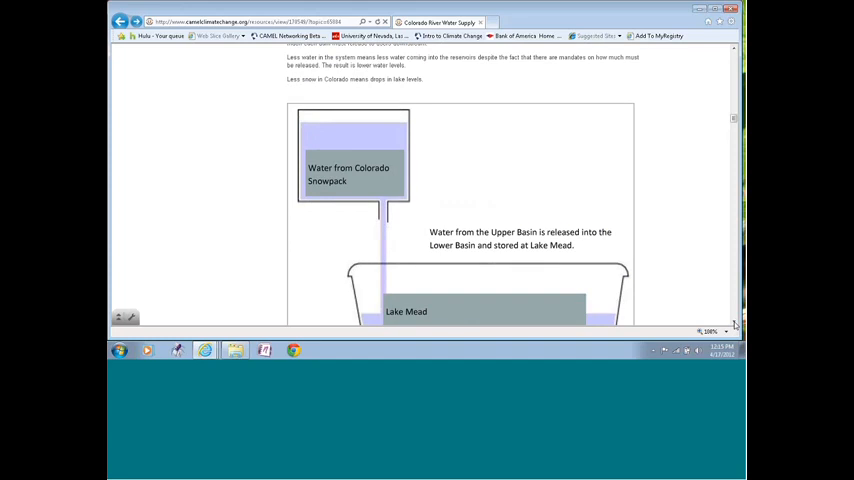
scroll("down", 3)
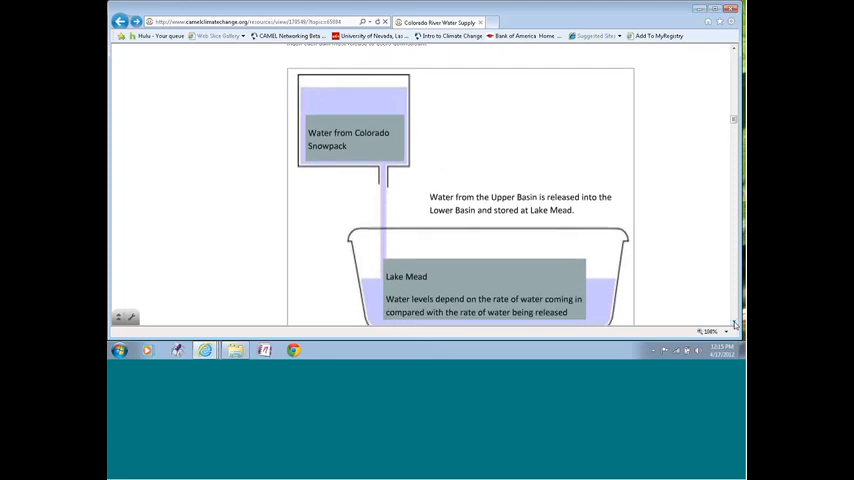
scroll("down", 3)
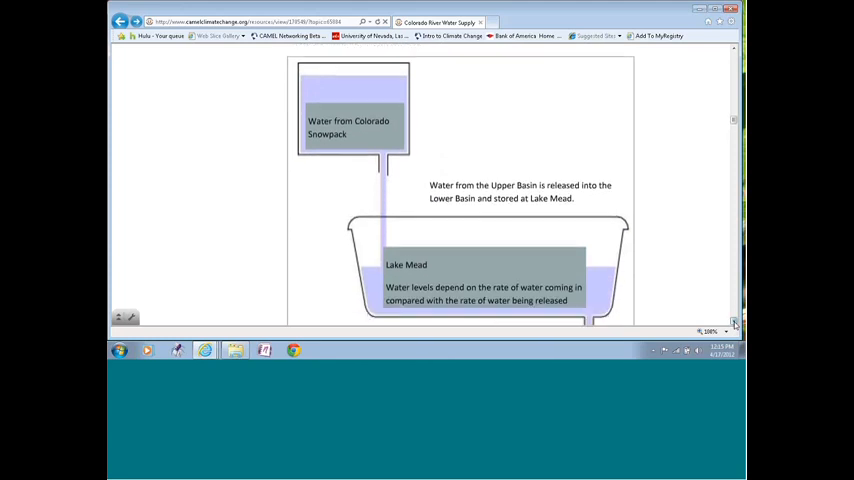
scroll("down", 3)
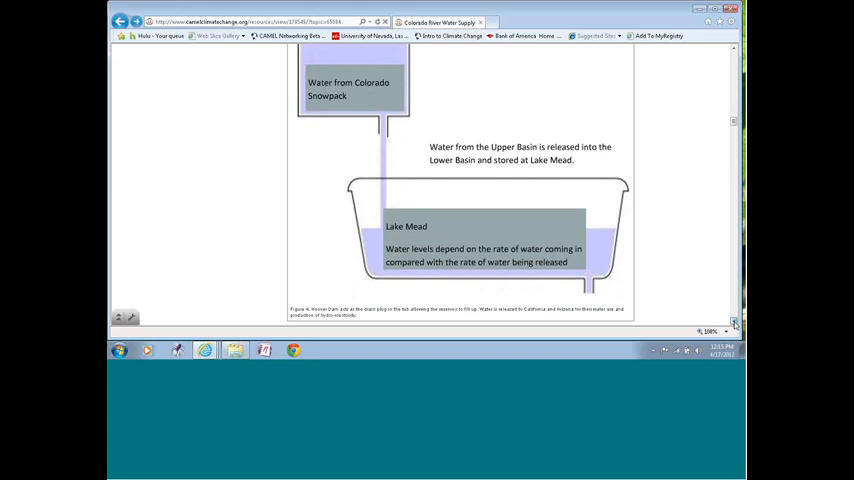
scroll("down", 3)
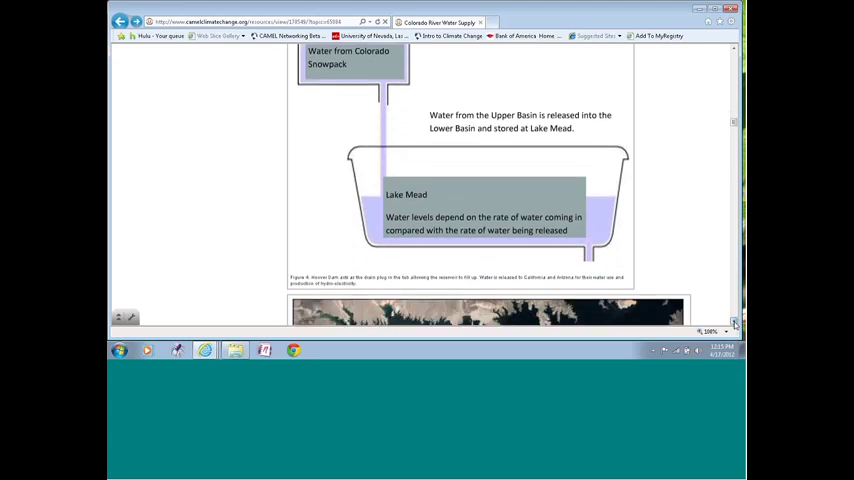
- Scroll through the Lake Mead and Lake Powell satellite images
scroll("down", 3)
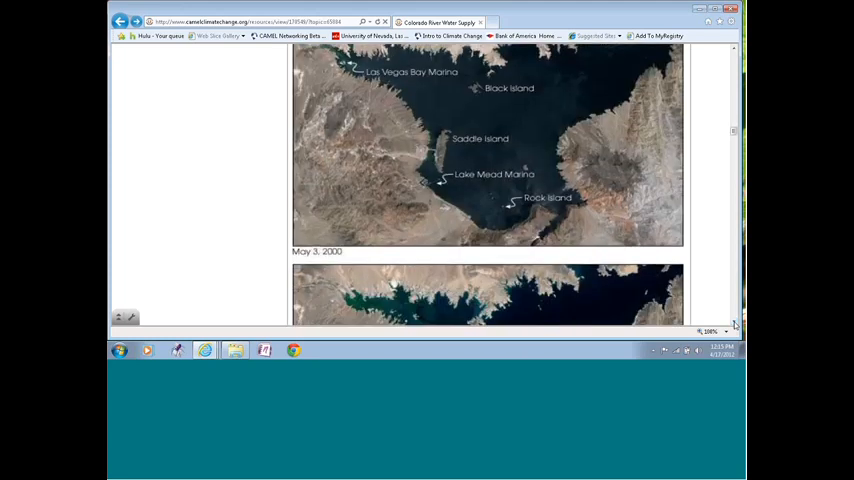
scroll("down", 3)
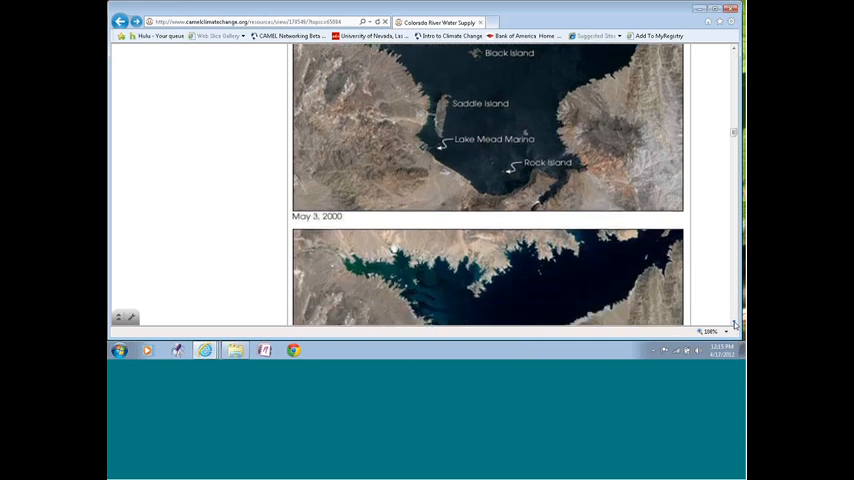
scroll("down", 3)
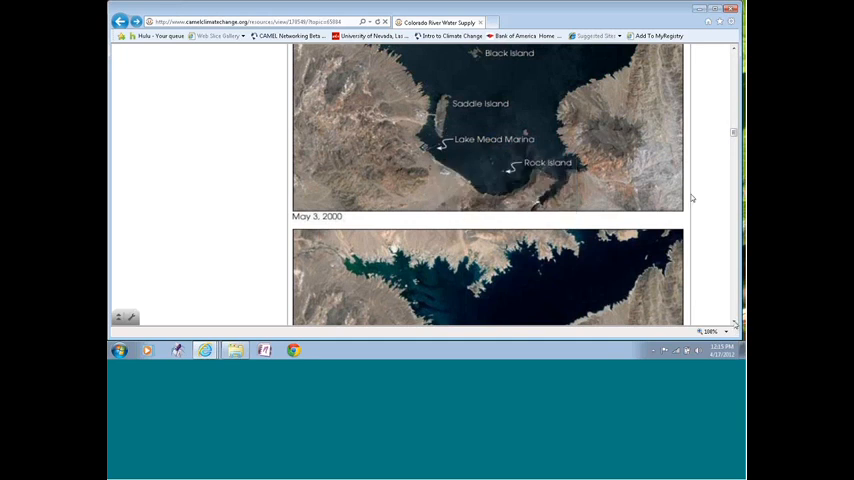
scroll("down", 3)
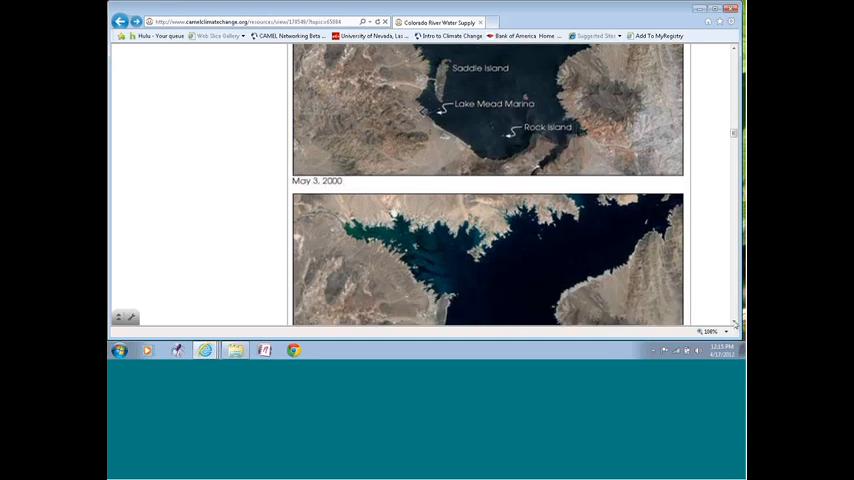
scroll("down", 3)
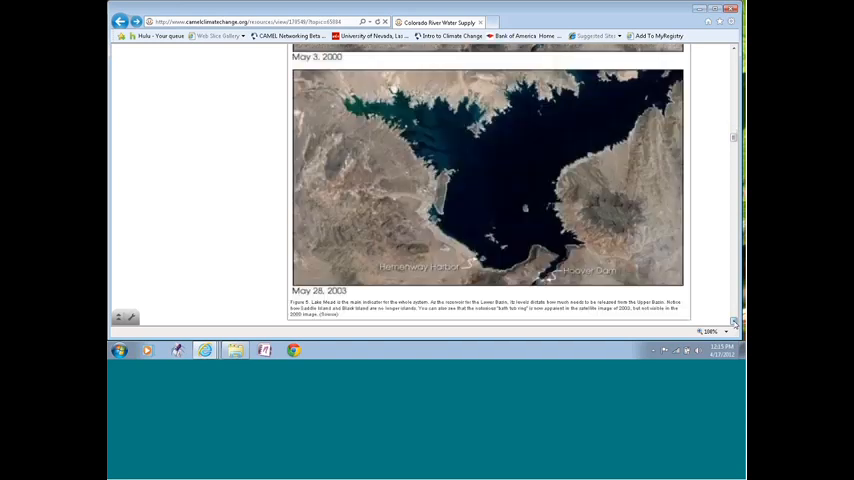
scroll("down", 3)
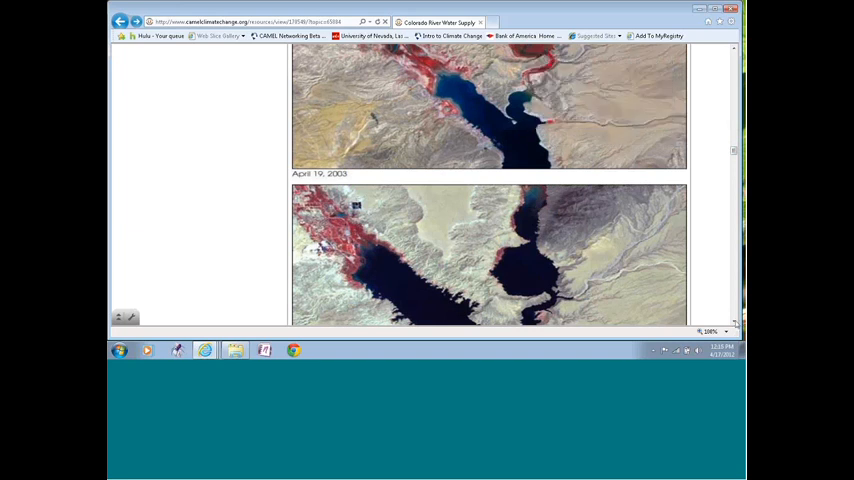
- Scroll to the full 2000–2007 Lake Powell Water Storage graph and Allocations heading
scroll("down", 3)
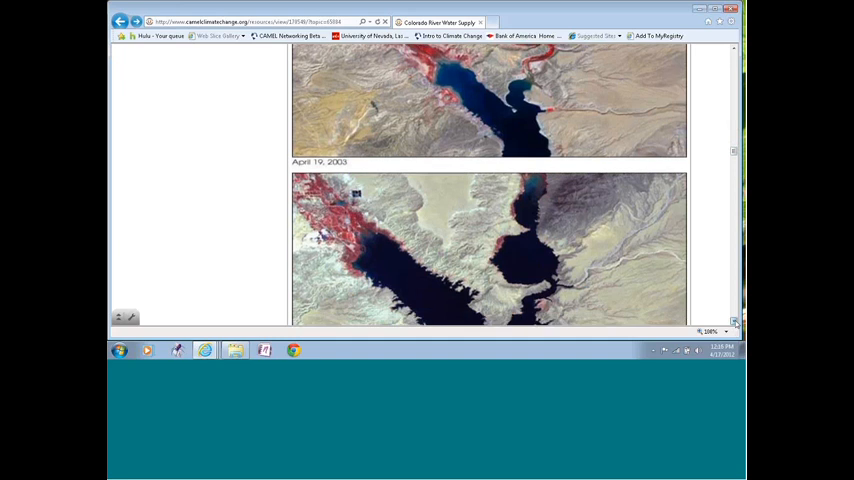
scroll("down", 3)
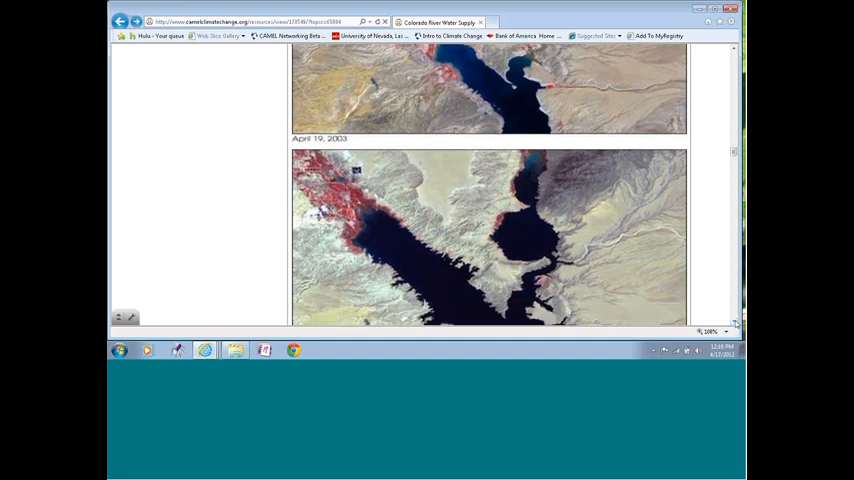
scroll("down", 3)
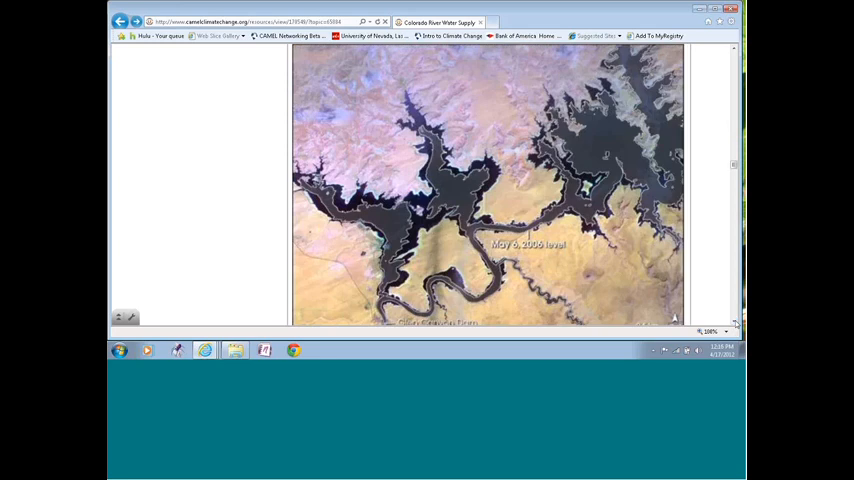
scroll("down", 3)
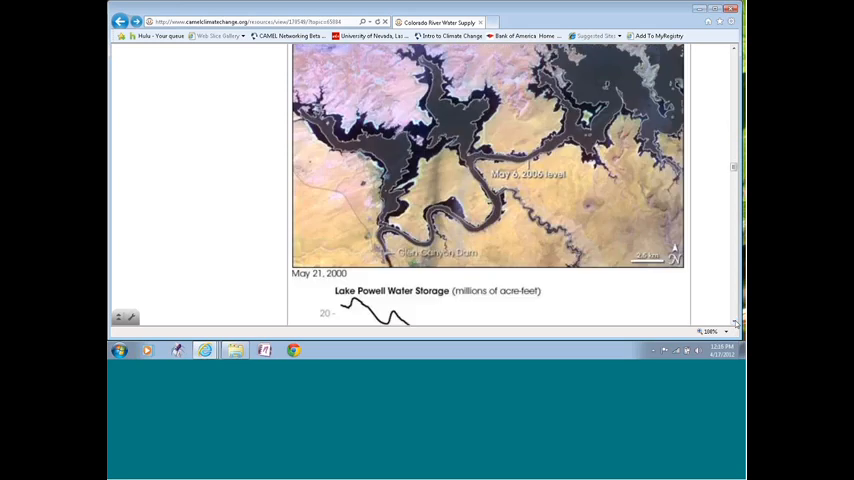
scroll("down", 3)
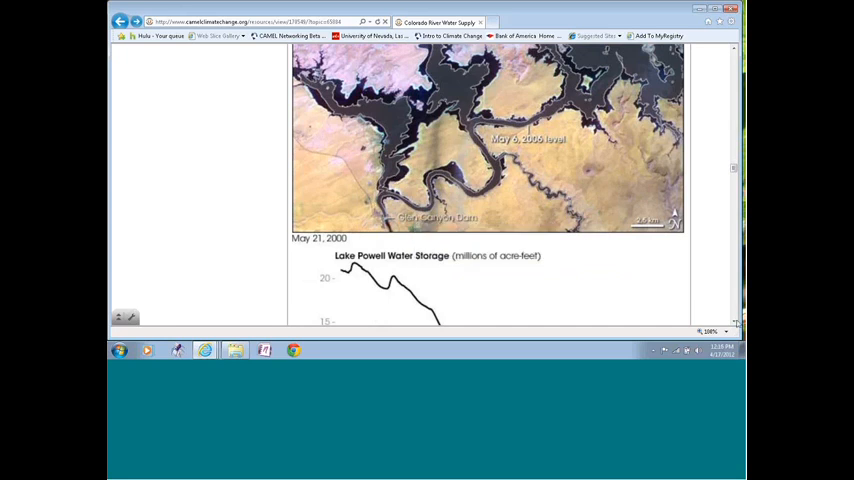
scroll("down", 3)
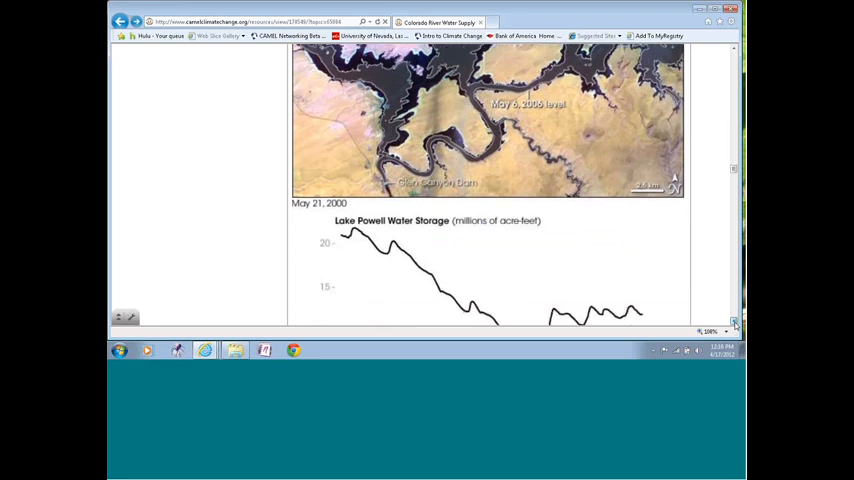
scroll("down", 3)
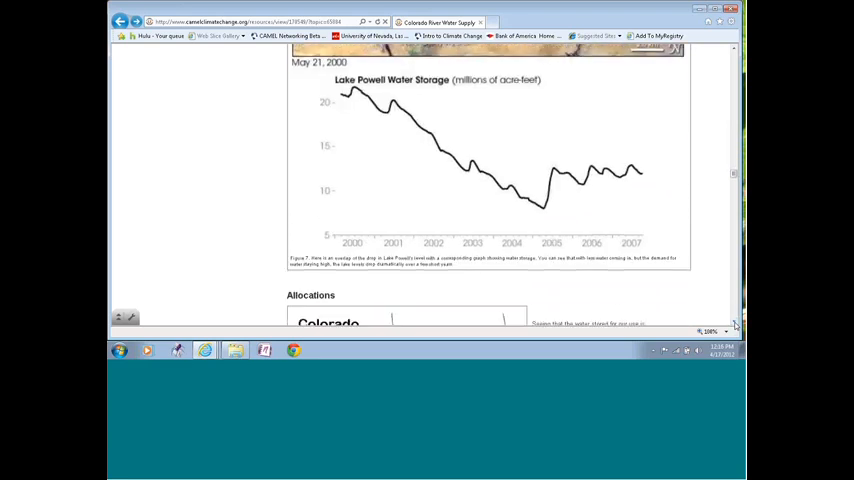
- Scroll past the Allocations basin map to Table 2's state-by-state water allocations
scroll("down", 3)
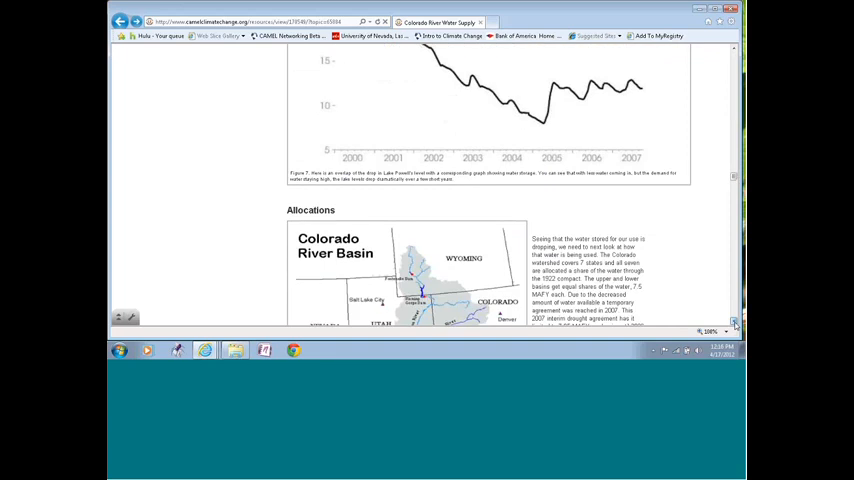
scroll("down", 3)
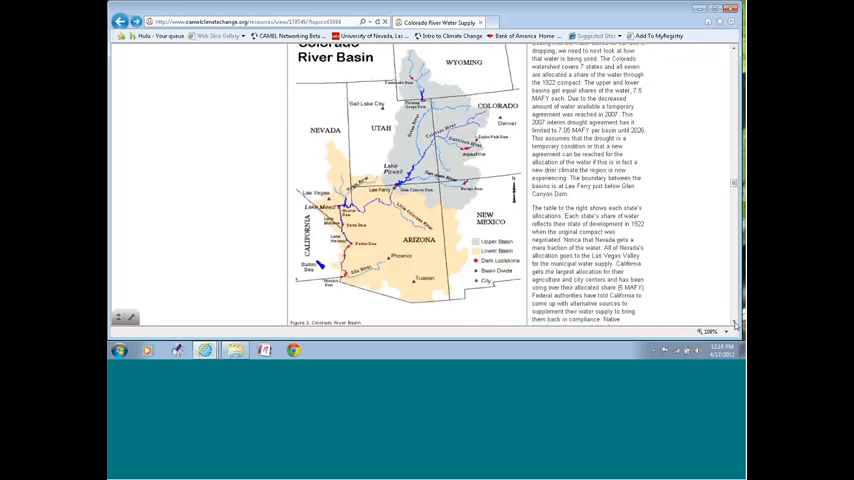
scroll("down", 3)
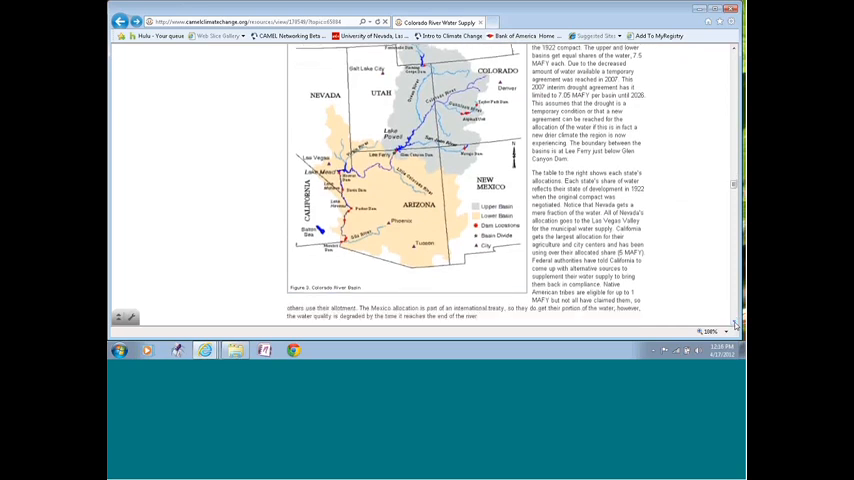
scroll("down", 3)
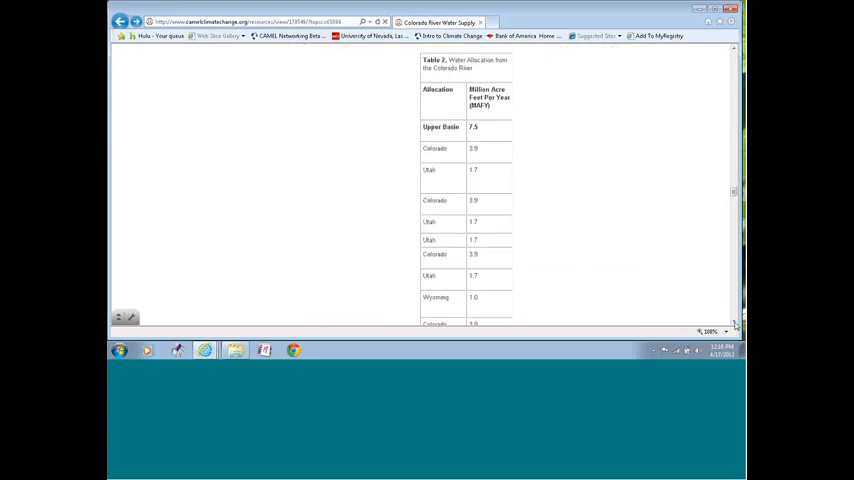
scroll("down", 3)
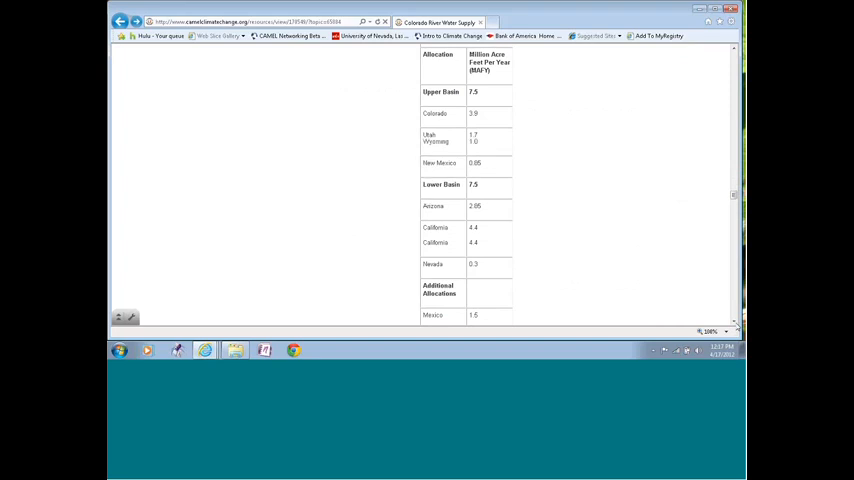
- Scroll past the Imperial Valley satellite image to the full All-American Canal map
scroll("down", 3)
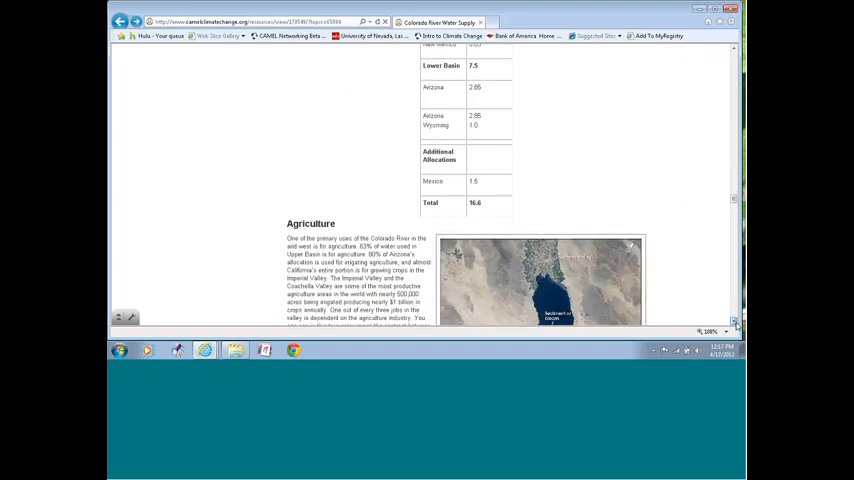
scroll("down", 3)
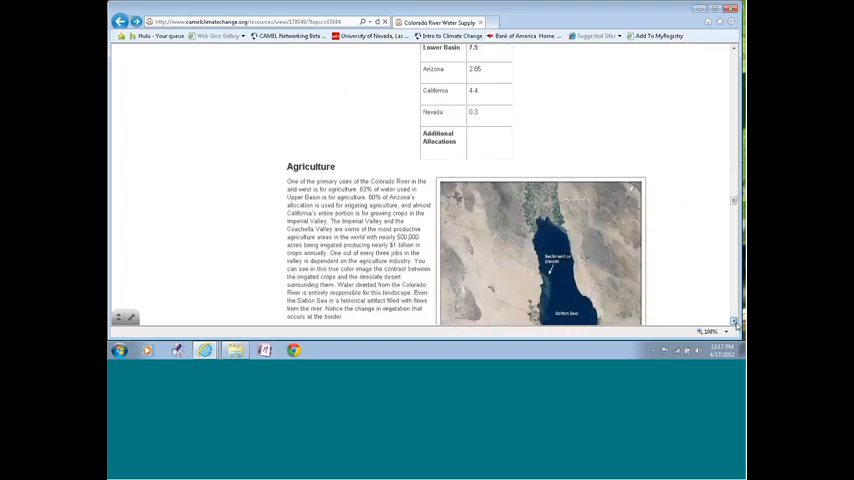
scroll("down", 3)
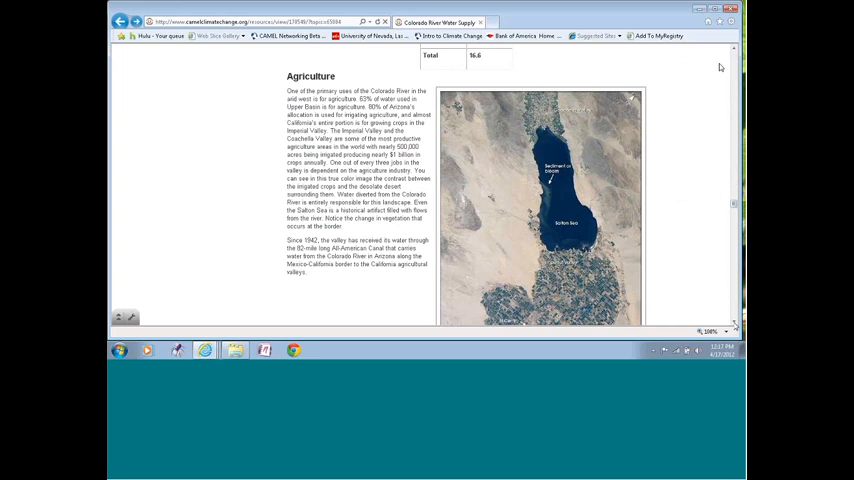
scroll("down", 3)
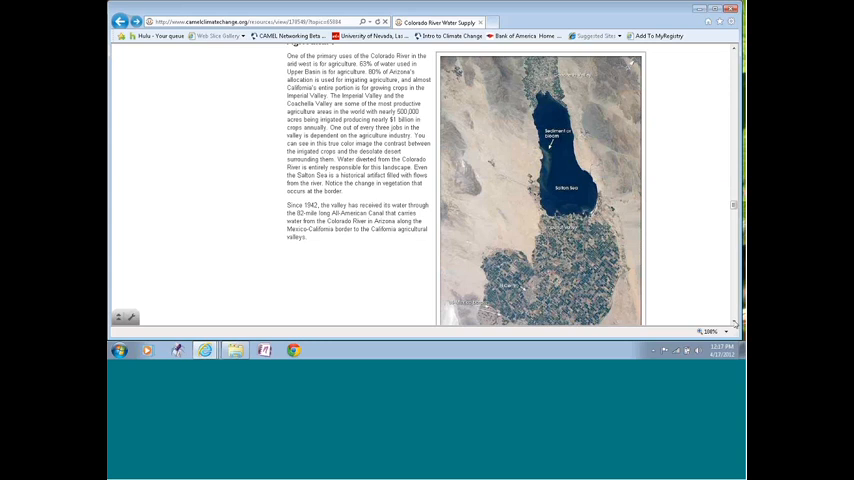
scroll("down", 3)
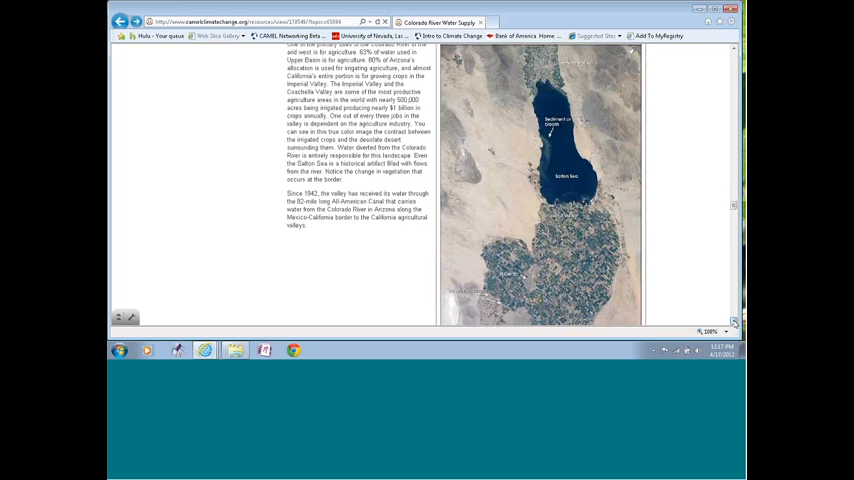
scroll("down", 3)
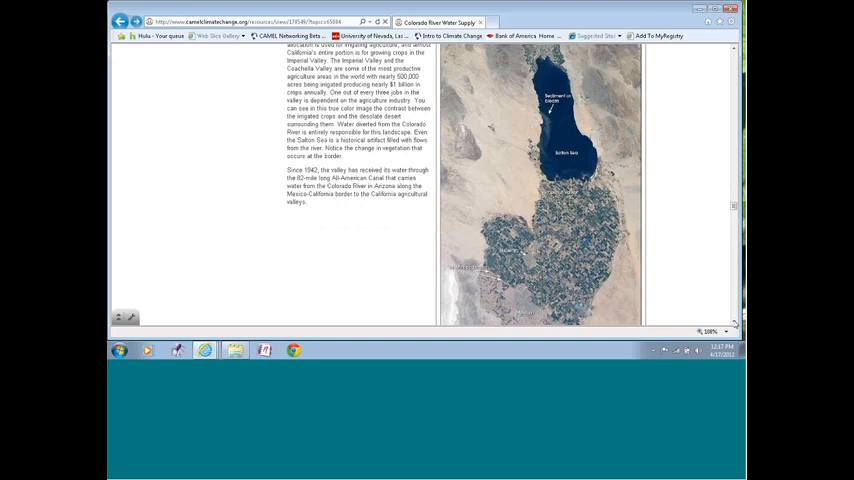
scroll("down", 3)
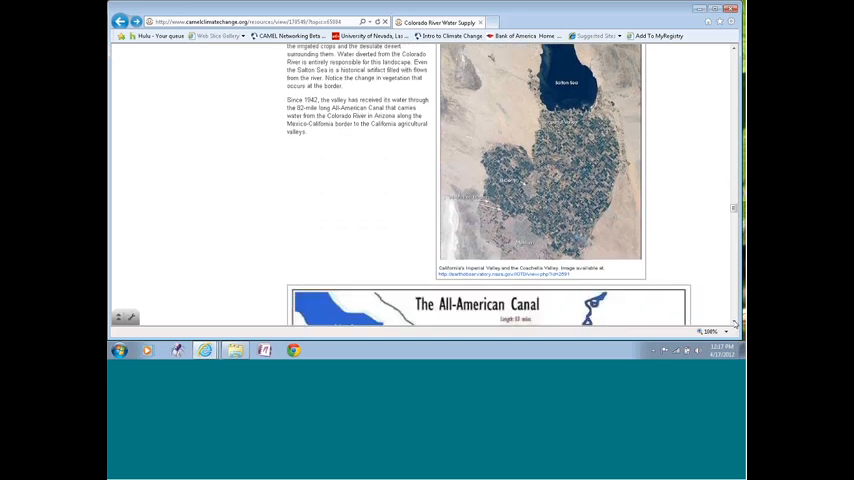
scroll("down", 3)
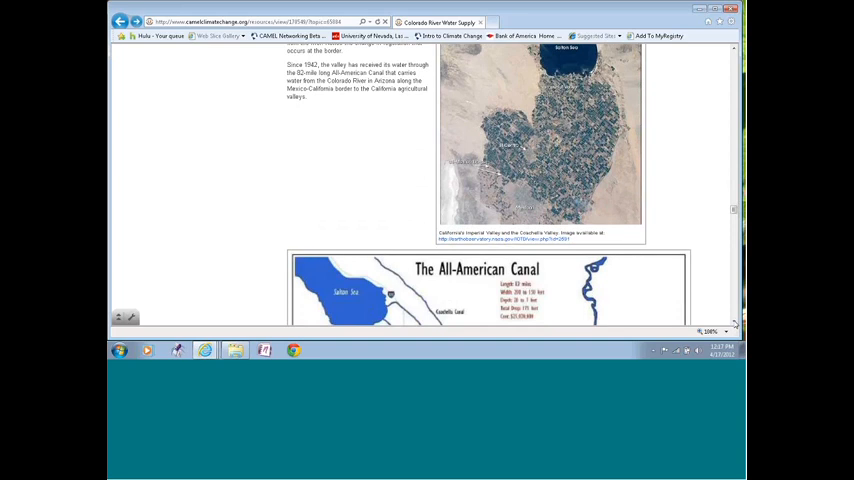
scroll("down", 3)
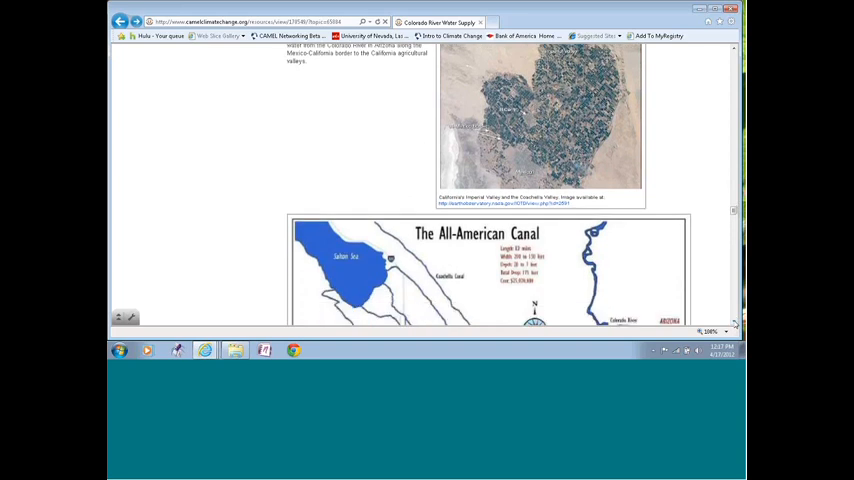
scroll("down", 3)
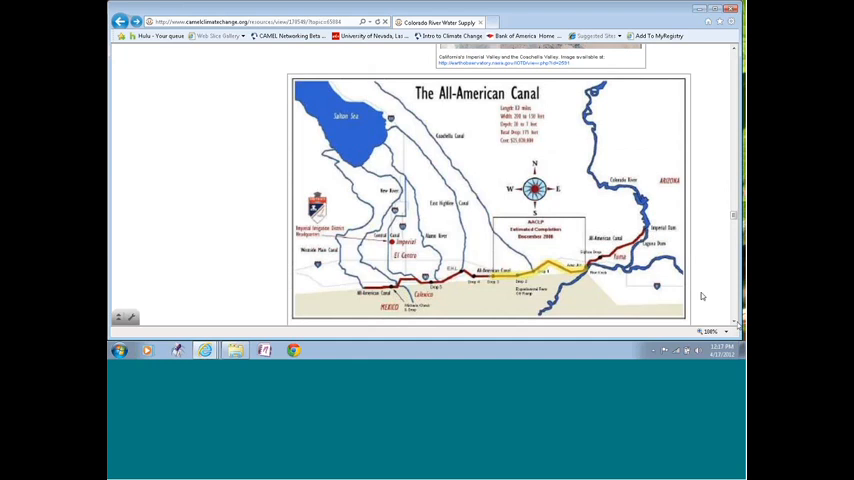
- Scroll to the canal's space-station photo, its seepage and lining paragraph, and Assignment heading
scroll("down", 3)
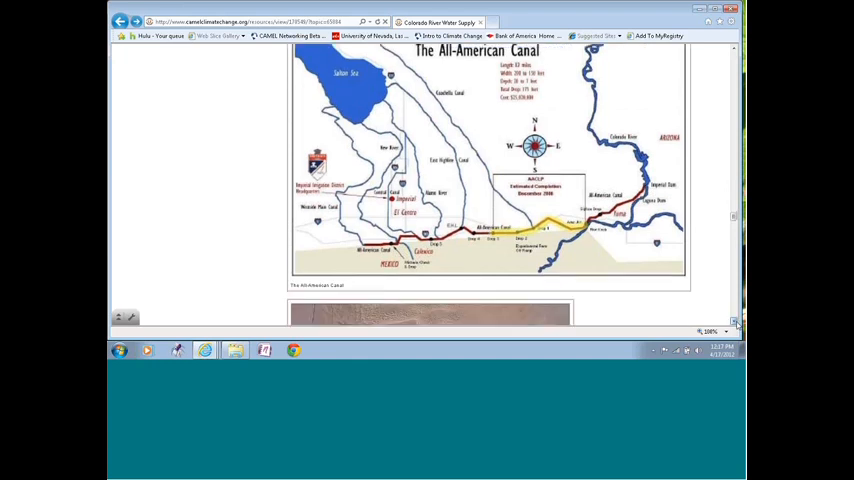
scroll("down", 3)
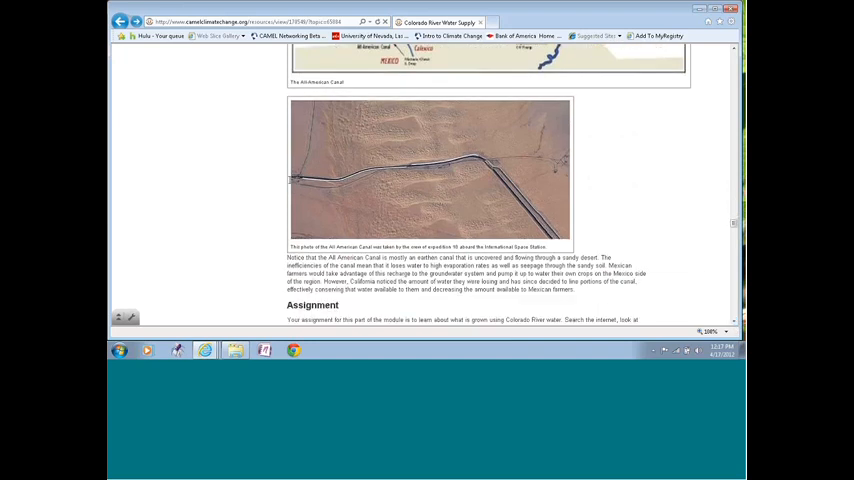
mouse_move(437, 223)
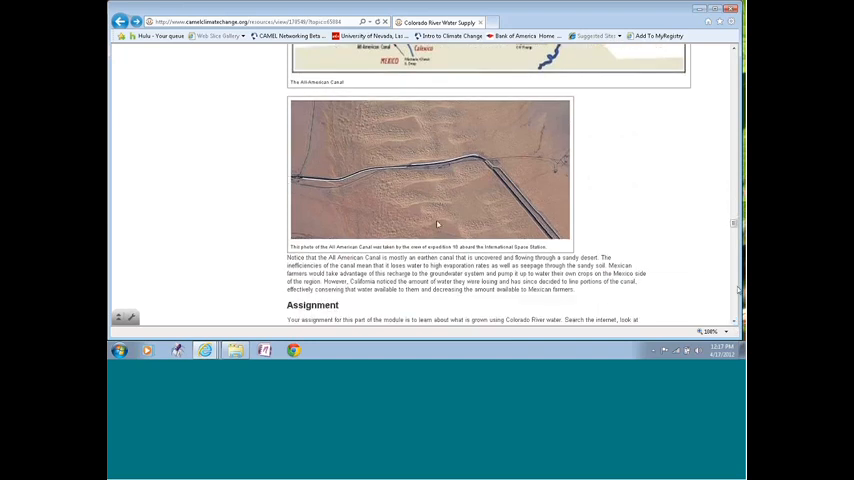
- Scroll past the Assignment and Part Two PDF link to Part Three's Urban Growth satellite images
scroll("down", 3)
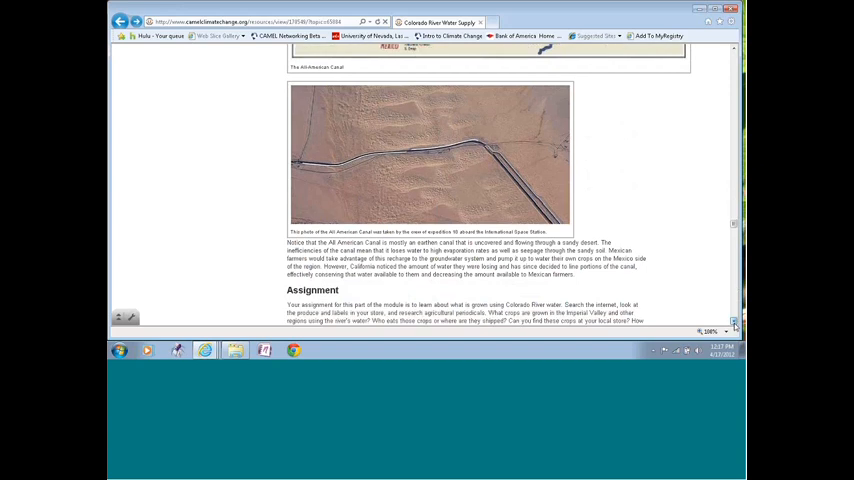
scroll("down", 3)
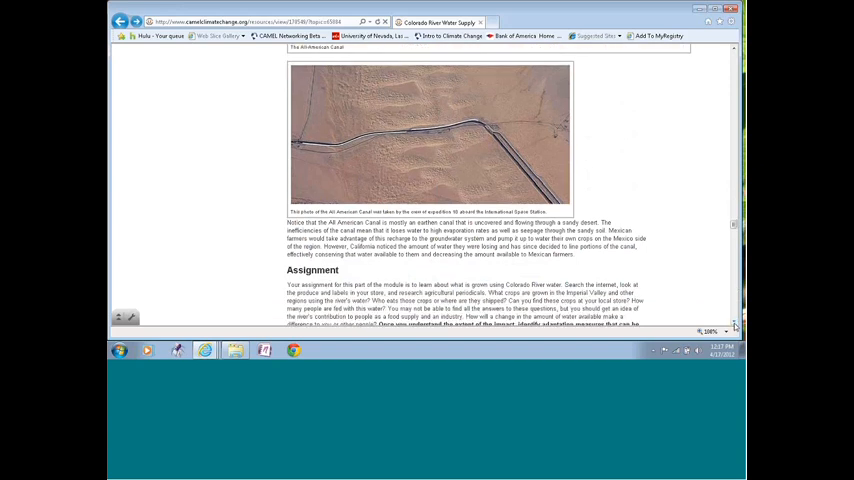
scroll("down", 3)
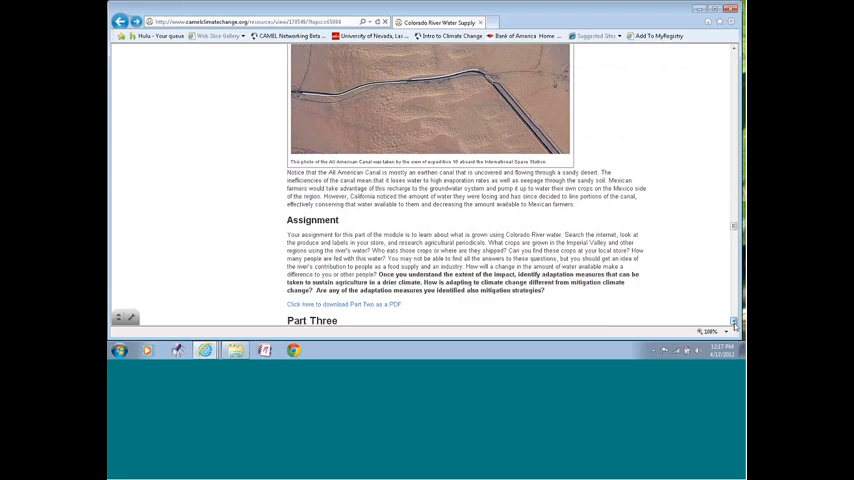
scroll("down", 3)
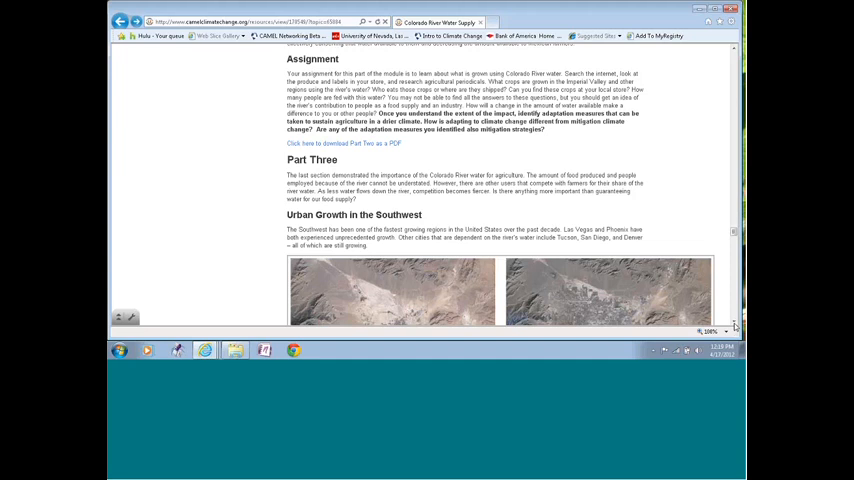
scroll("down", 3)
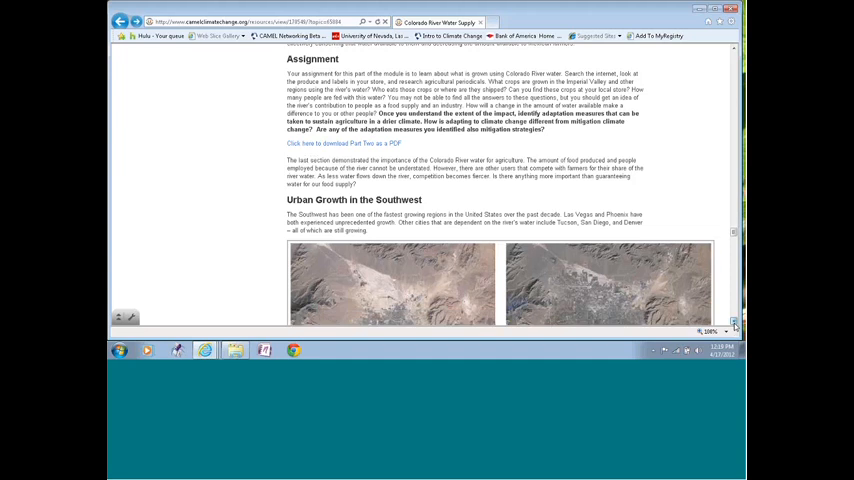
scroll("down", 3)
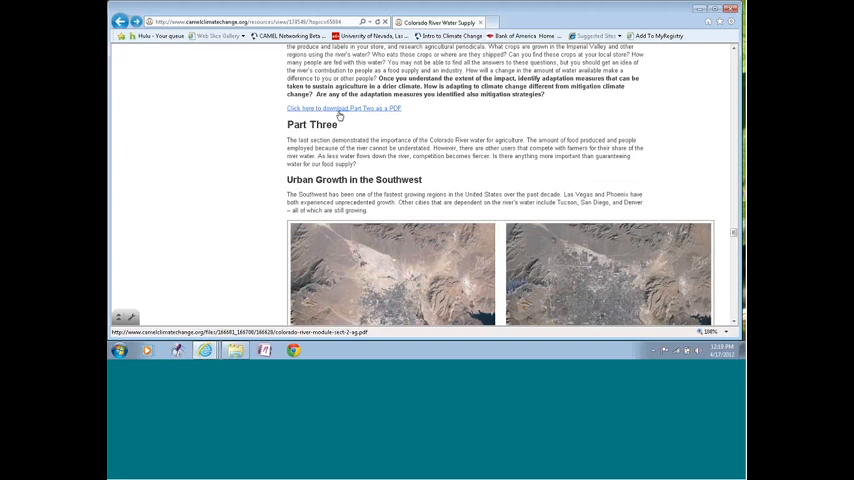
mouse_move(330, 110)
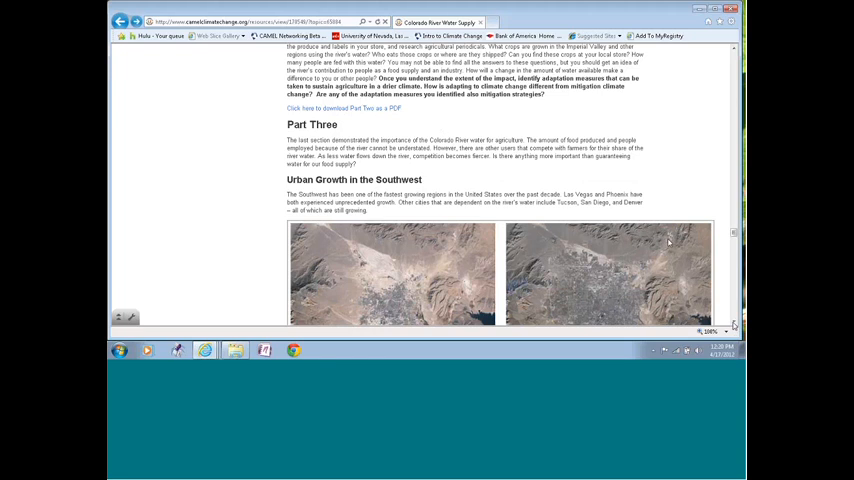
- Scroll past the Las Vegas Valley 1984/2009 images to the Colorado water-divide paragraph
scroll("down", 3)
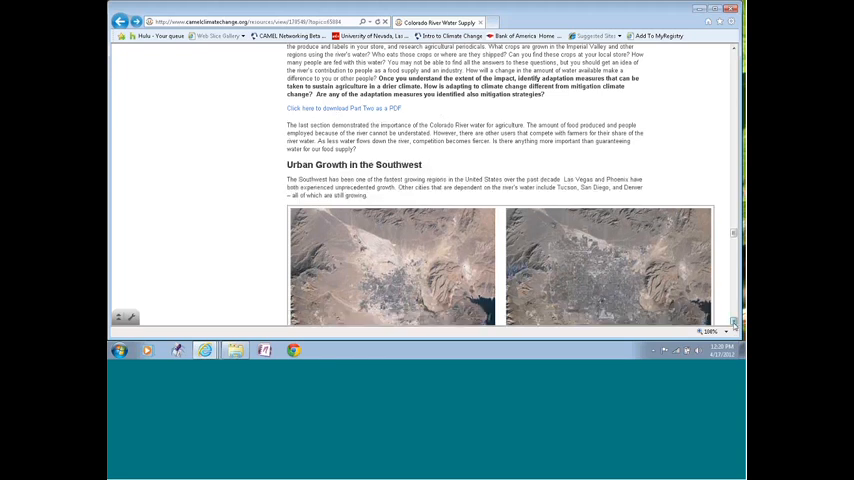
scroll("down", 3)
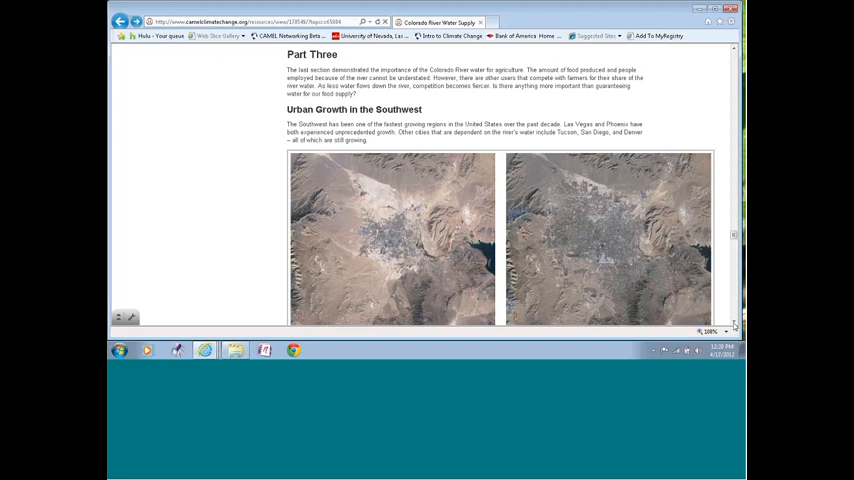
scroll("down", 3)
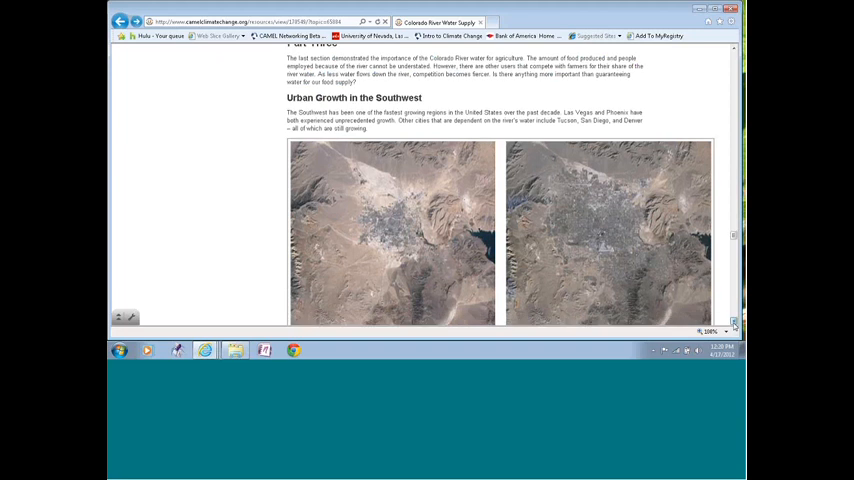
scroll("down", 3)
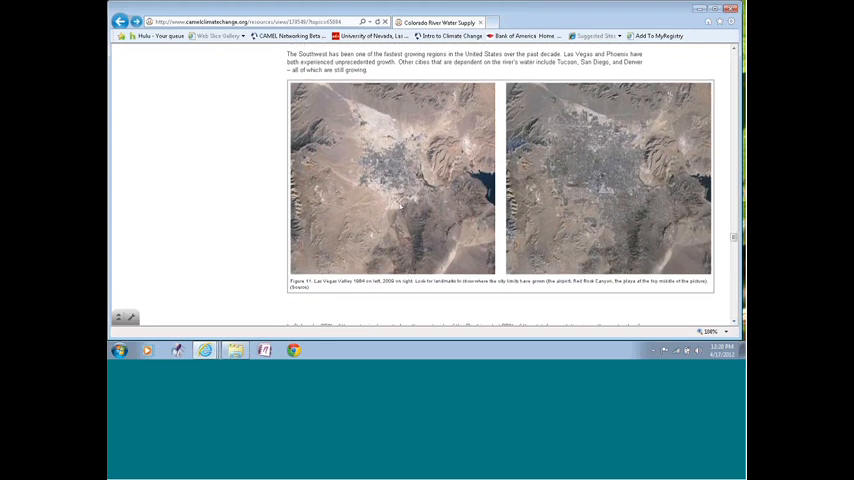
mouse_move(420, 190)
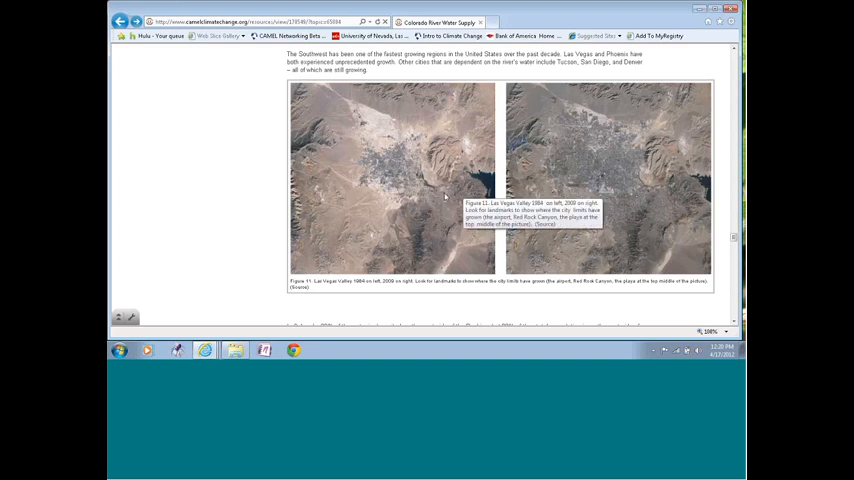
mouse_move(675, 207)
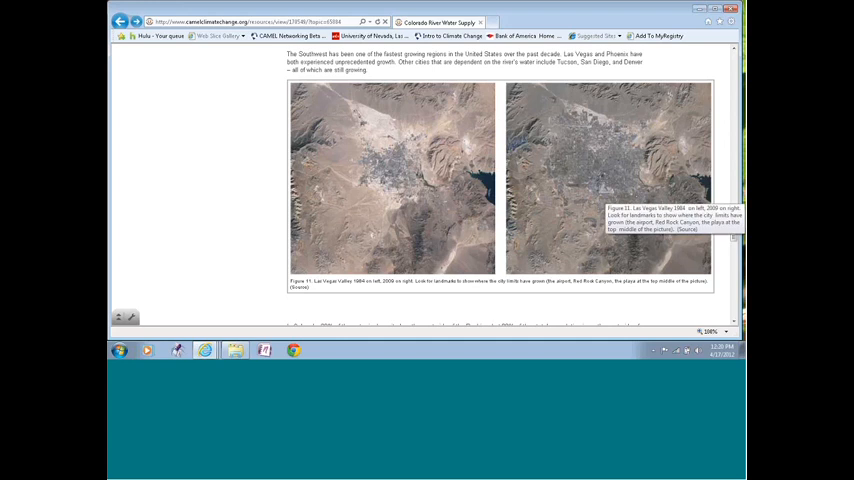
mouse_move(528, 160)
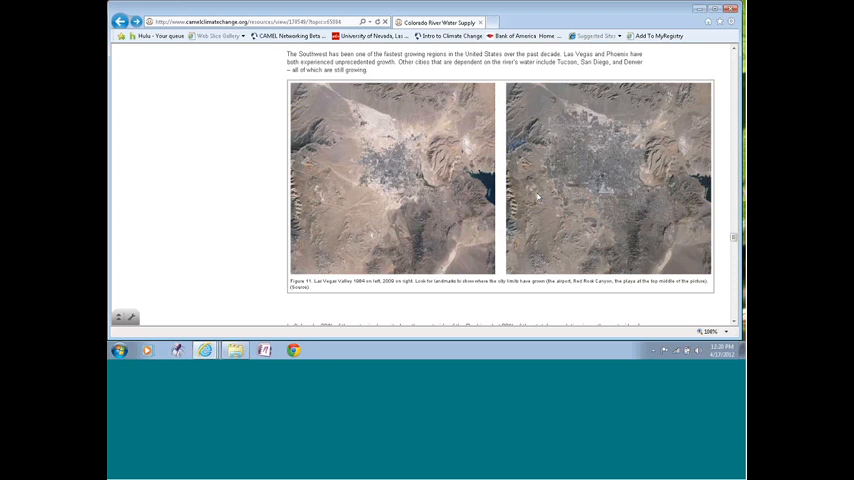
mouse_move(551, 169)
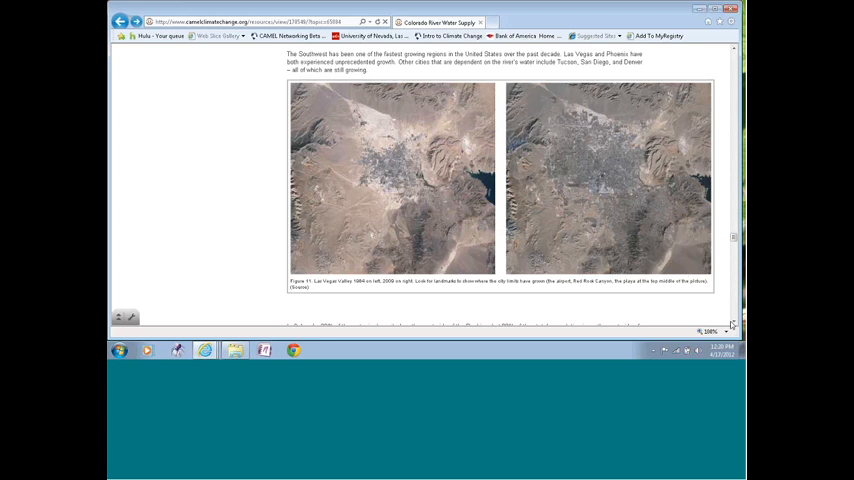
scroll("down", 3)
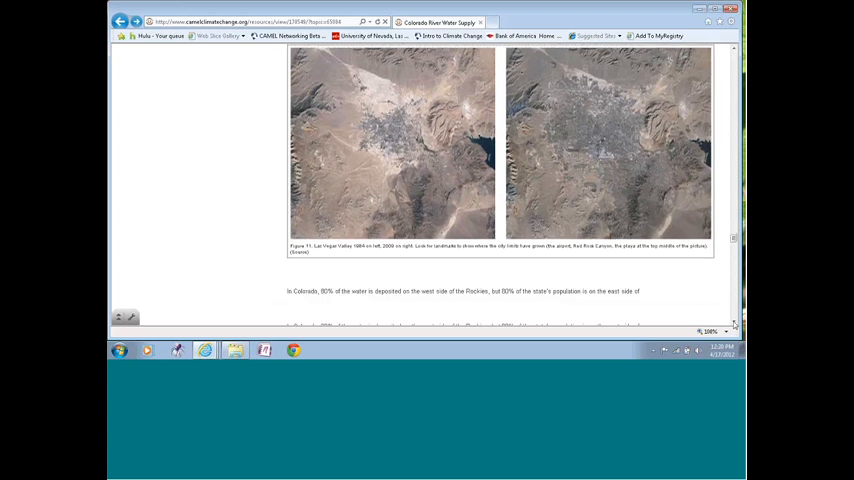
scroll("down", 3)
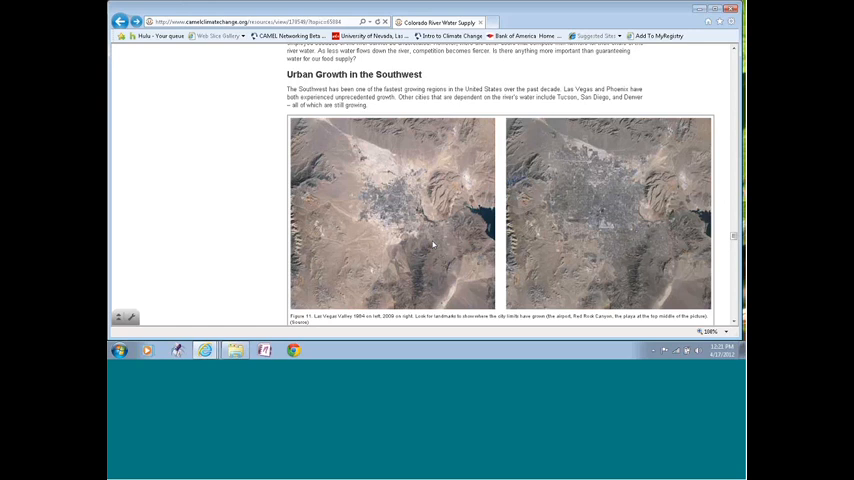
scroll("down", 3)
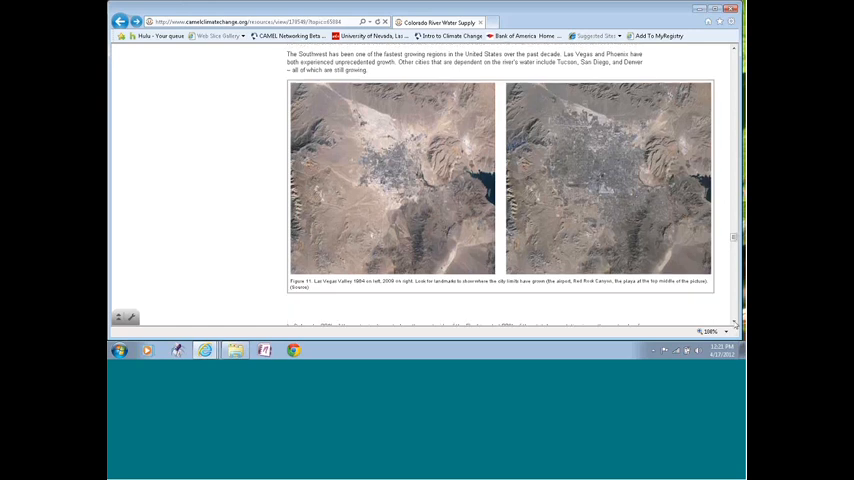
scroll("down", 3)
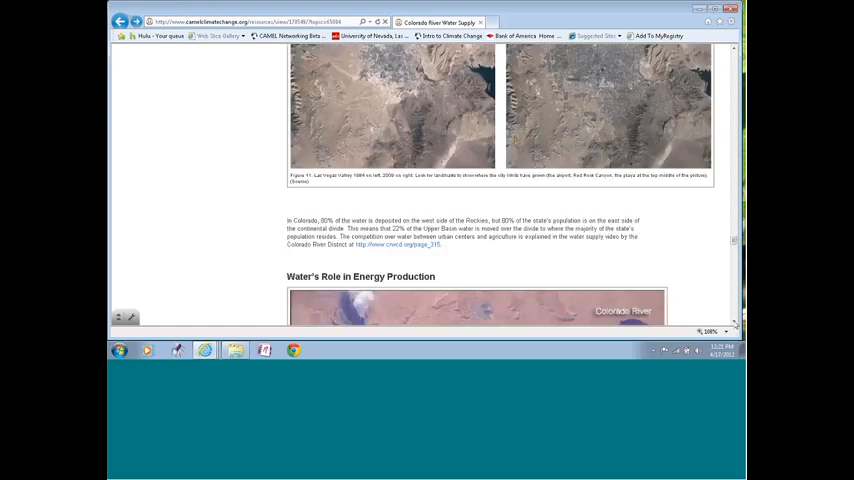
- Scroll past the Navajo Generating Station figure to the coal-power paragraphs and Assignment heading
scroll("down", 3)
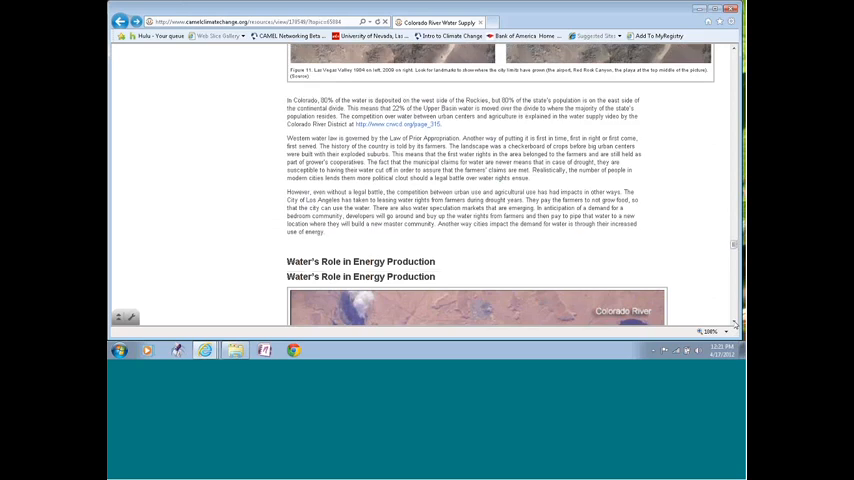
scroll("down", 3)
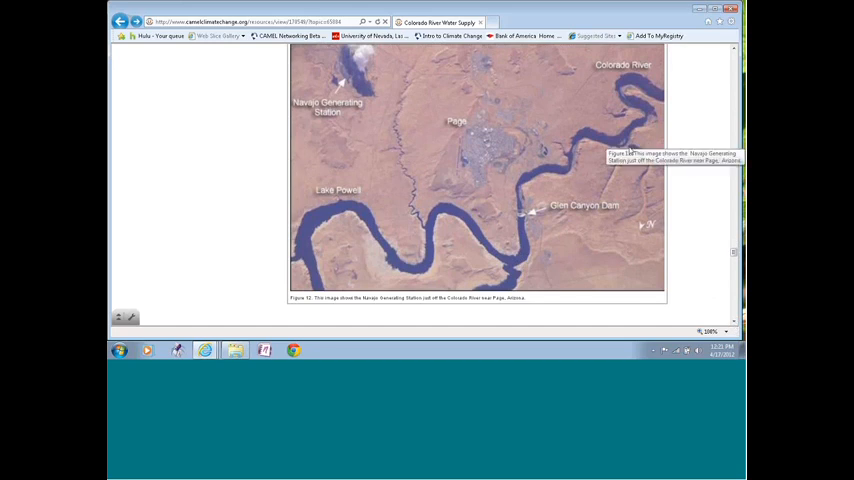
mouse_move(346, 62)
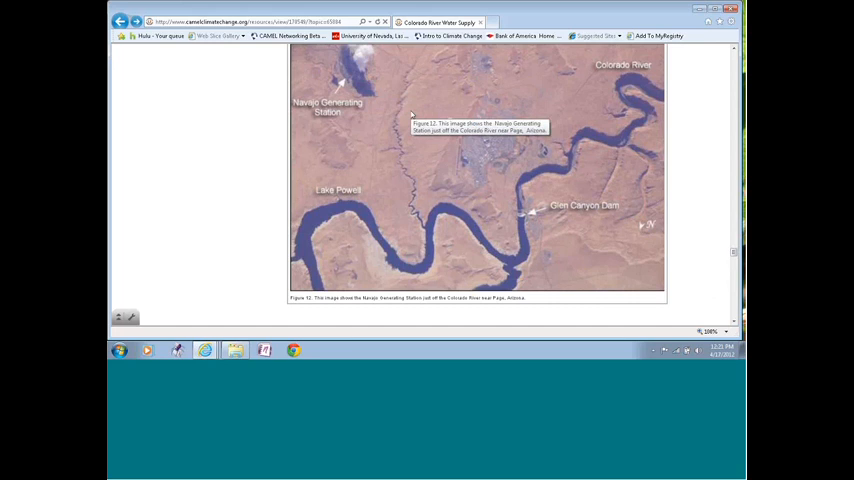
mouse_move(410, 116)
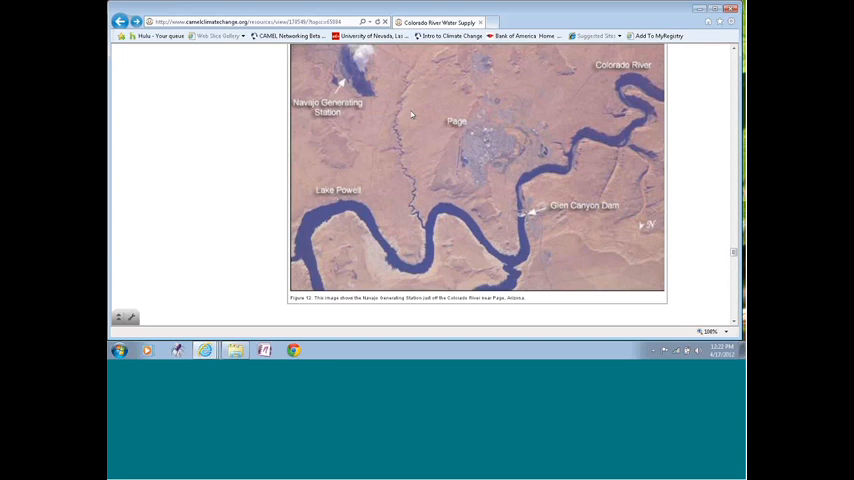
mouse_move(486, 163)
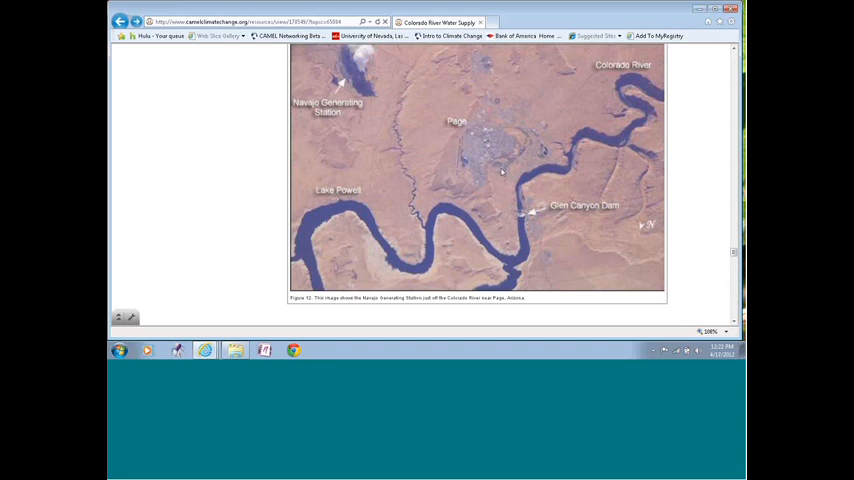
mouse_move(441, 170)
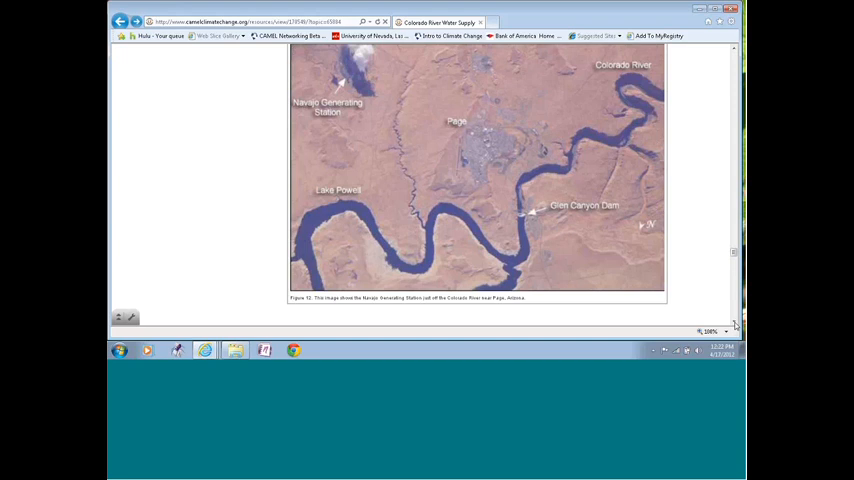
scroll("down", 3)
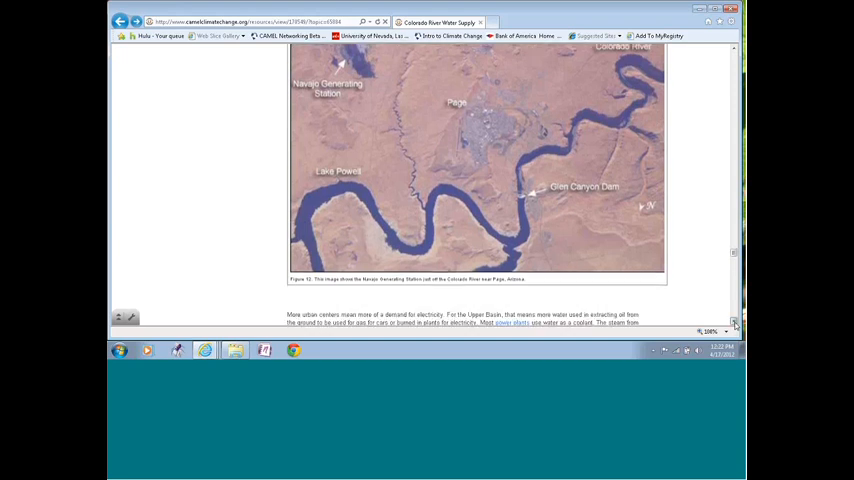
scroll("down", 3)
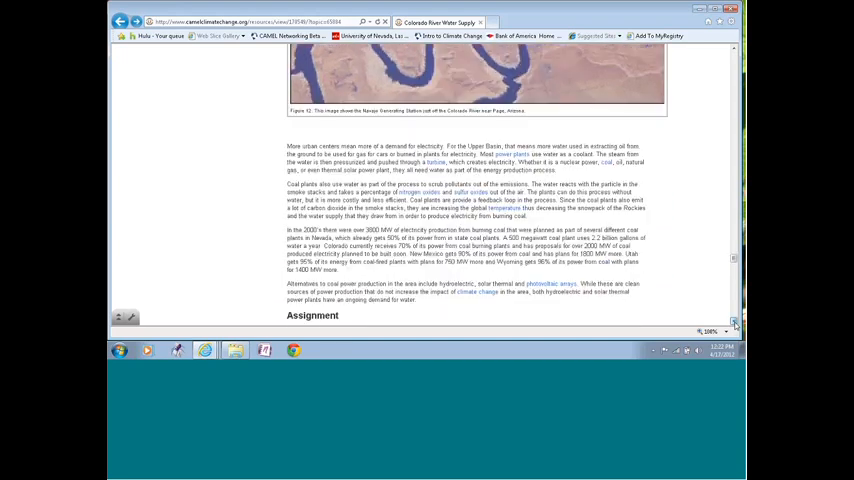
- Scroll through Part Three's Assignment questions and PDF link to Part Four's red satellite image
scroll("down", 3)
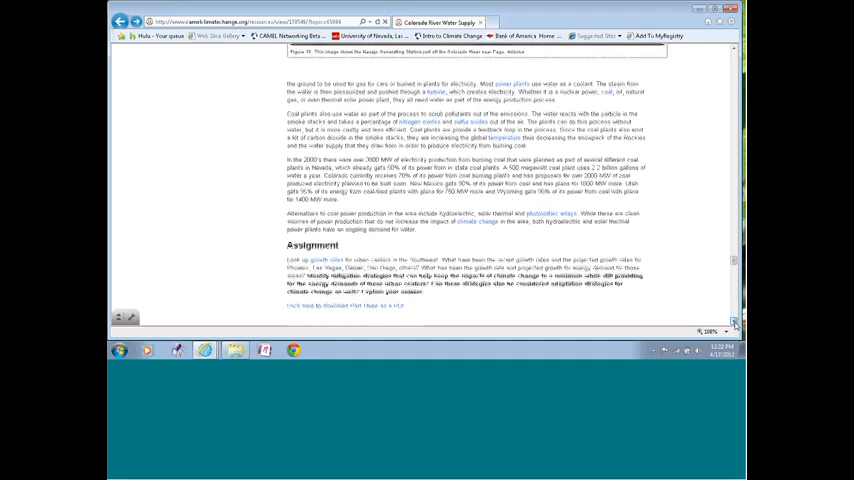
scroll("down", 3)
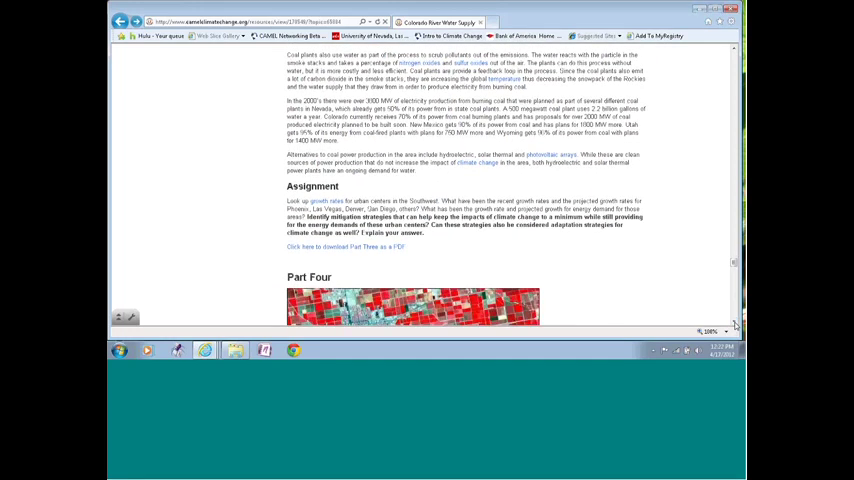
scroll("down", 3)
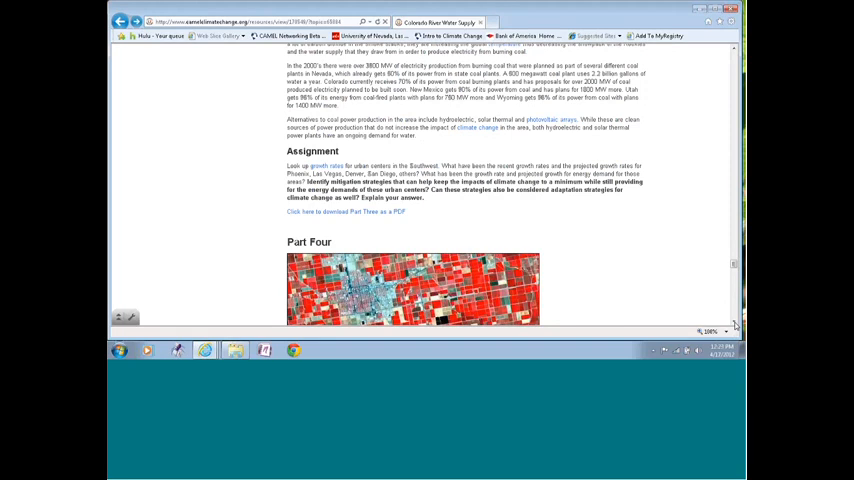
scroll("down", 3)
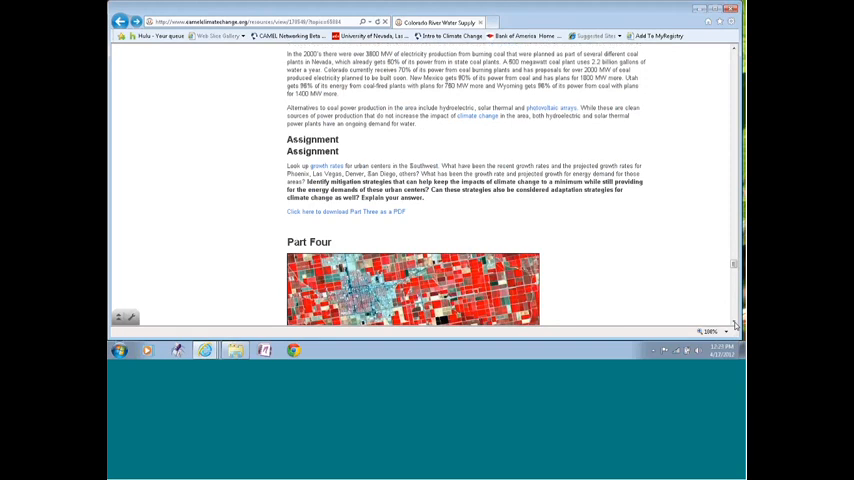
scroll("down", 3)
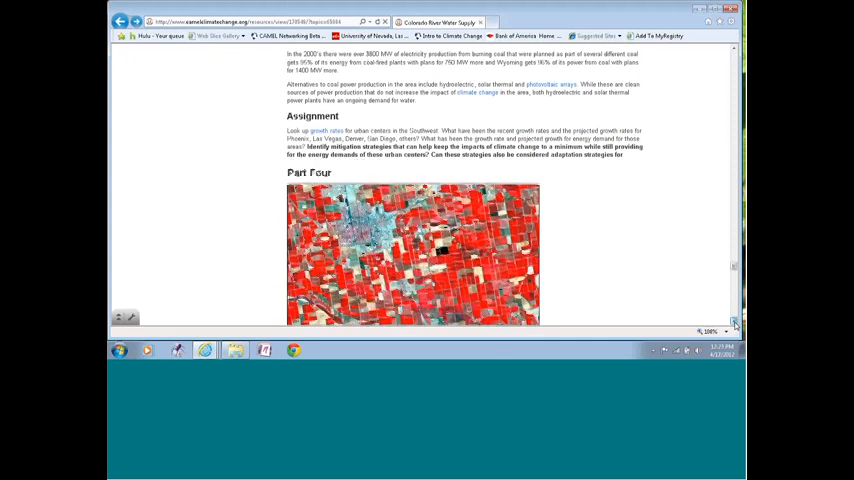
scroll("down", 3)
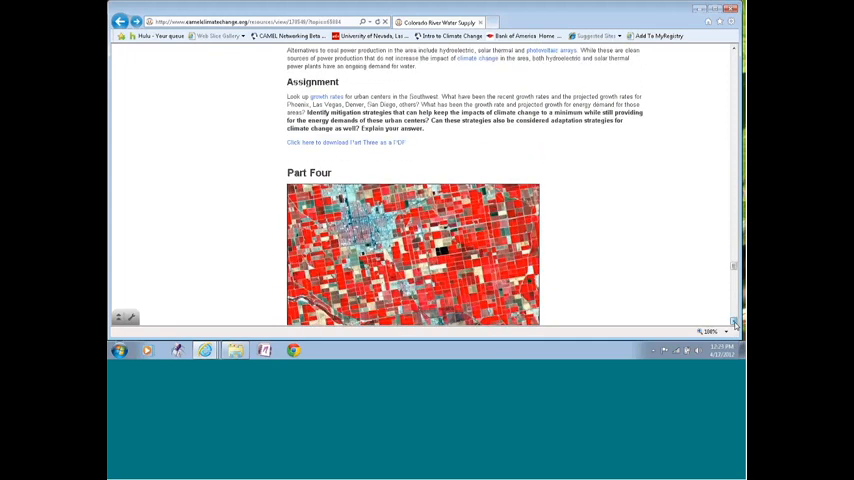
scroll("down", 3)
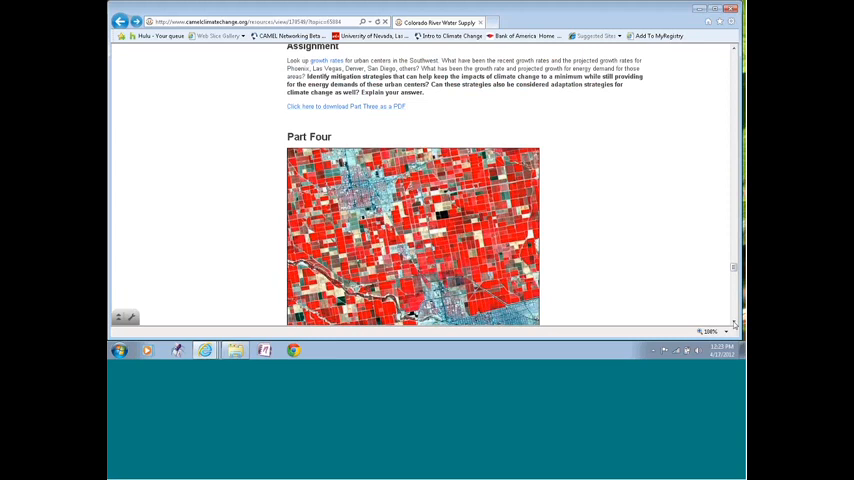
- Scroll until the Part Four heading sits at the top with its farmland satellite image
scroll("down", 3)
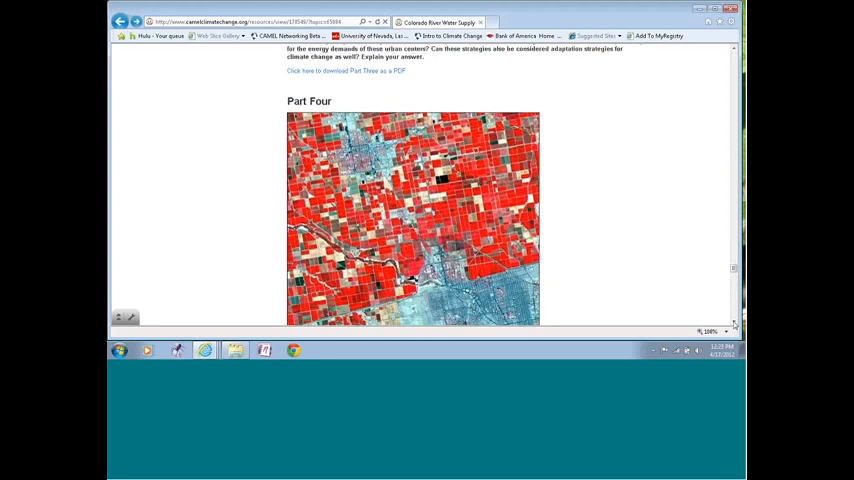
scroll("down", 3)
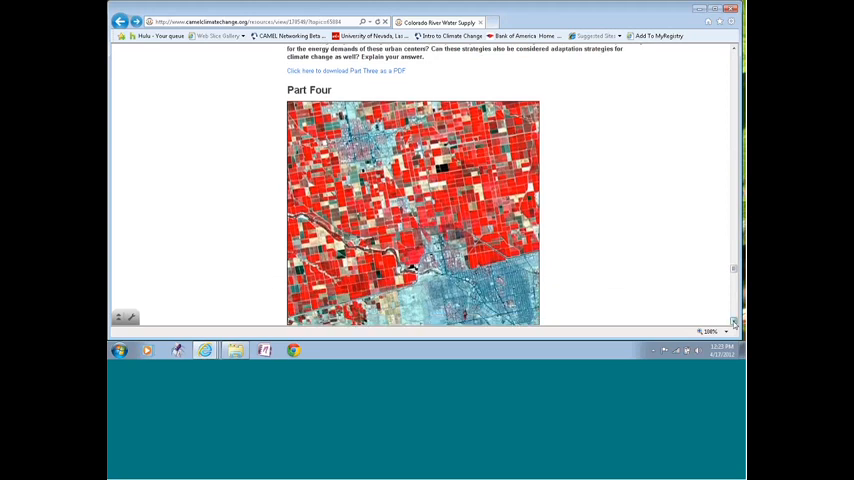
scroll("down", 3)
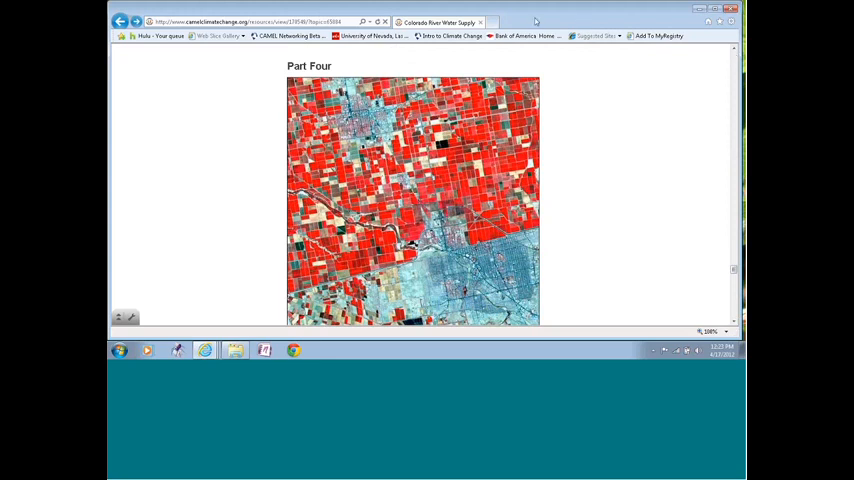
mouse_move(522, 39)
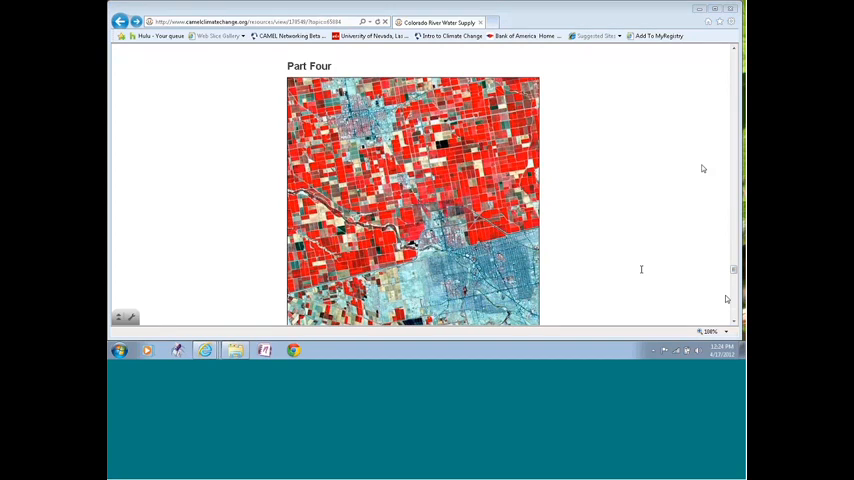
mouse_move(711, 171)
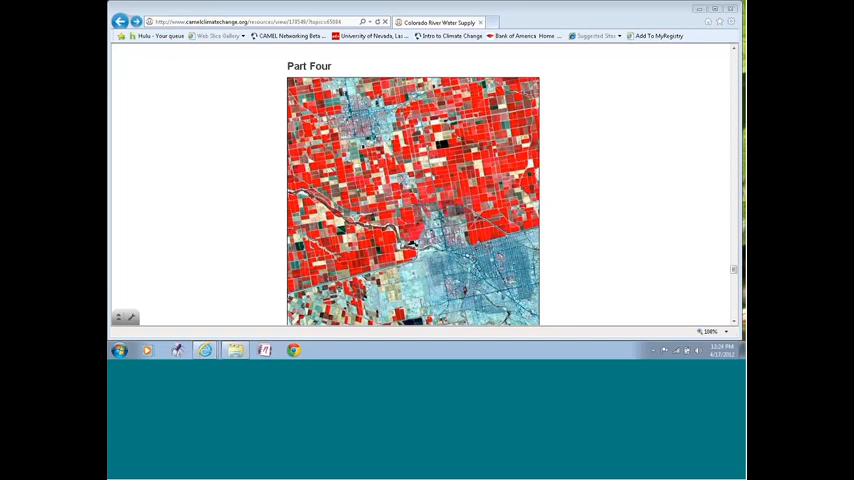
mouse_move(690, 245)
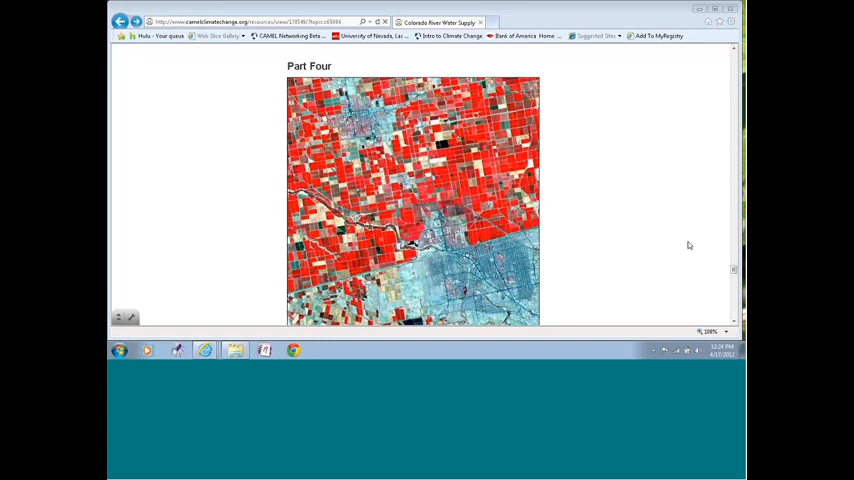
mouse_move(700, 198)
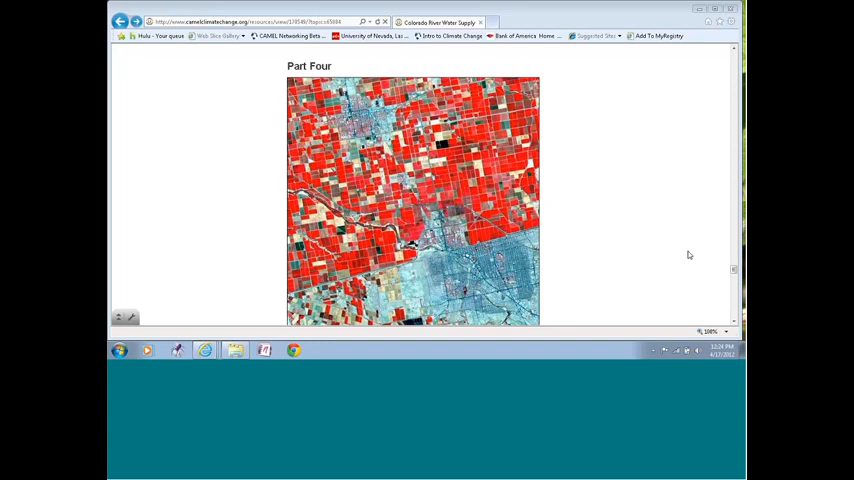
mouse_move(705, 272)
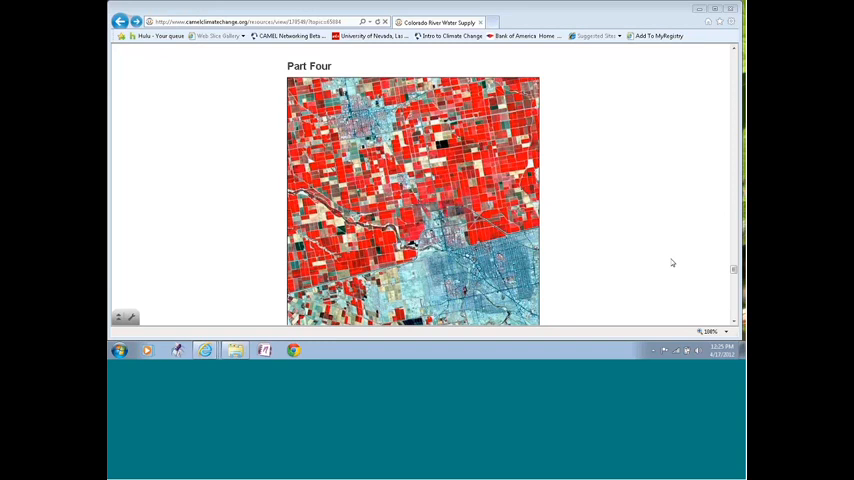
mouse_move(685, 258)
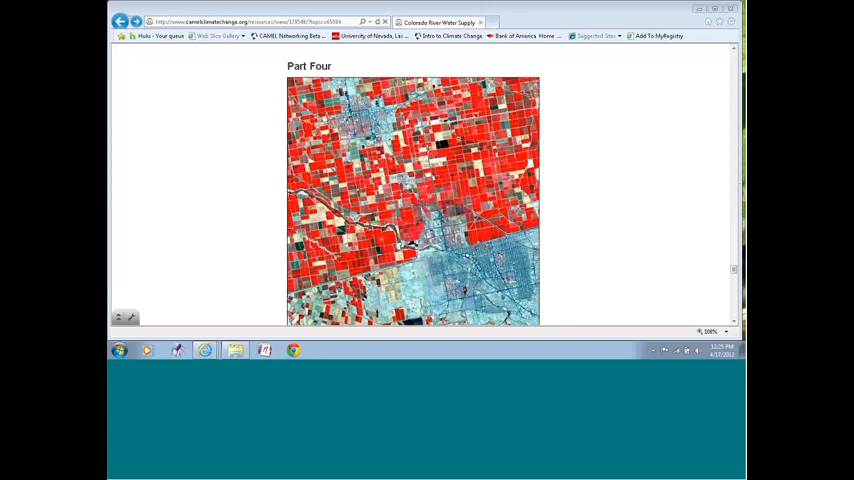
mouse_move(715, 203)
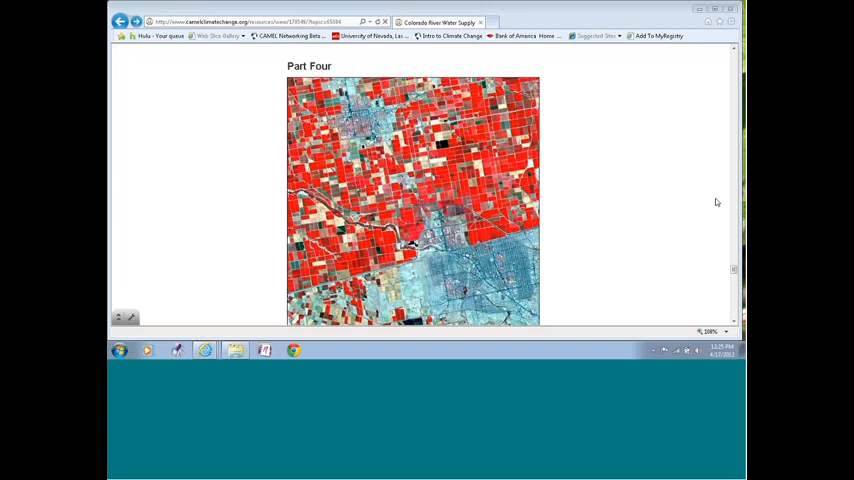
mouse_move(703, 272)
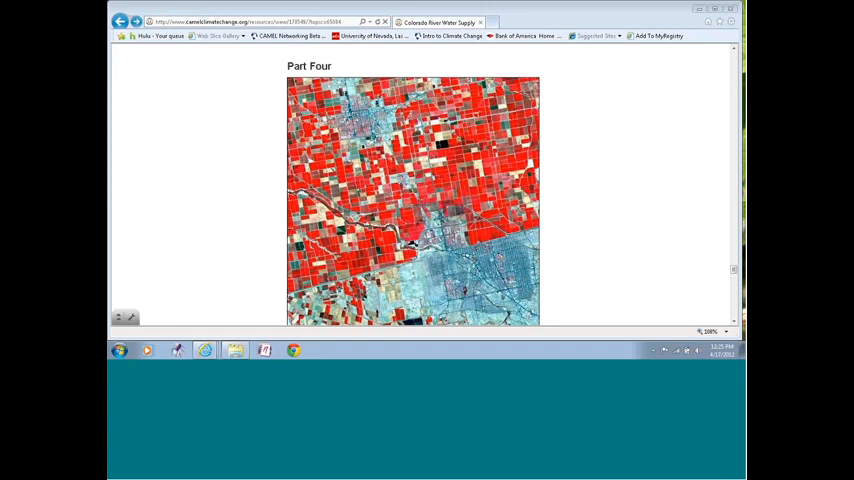
mouse_move(720, 318)
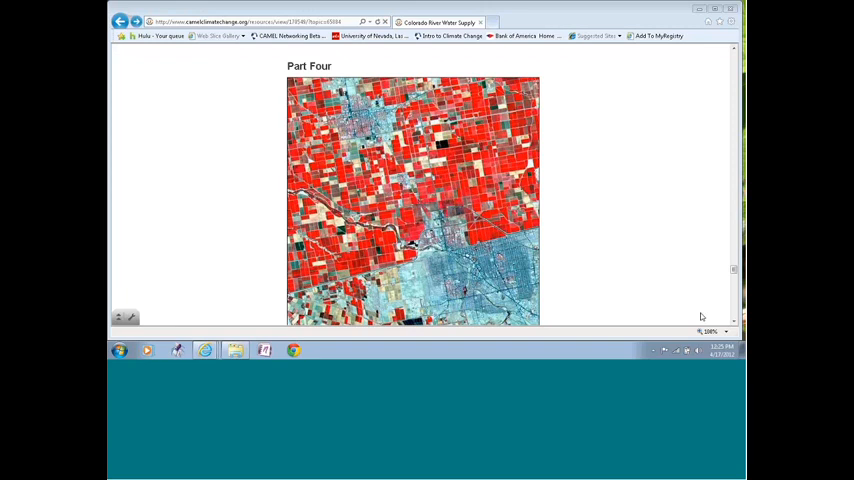
mouse_move(571, 128)
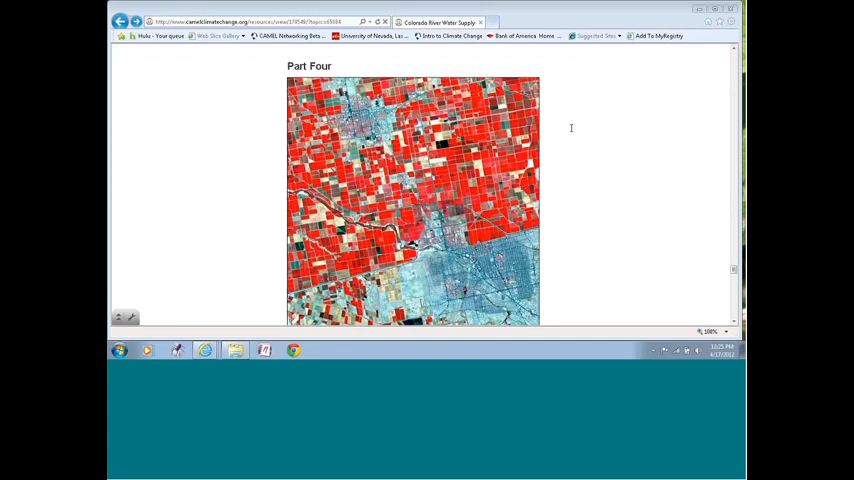
mouse_move(676, 258)
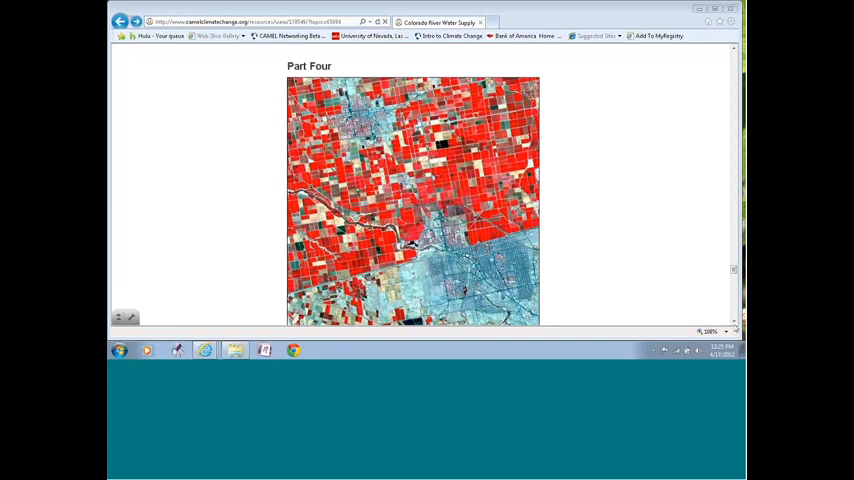
- Scroll past the Figure 13 caption and Source link to the next satellite image
scroll("down", 3)
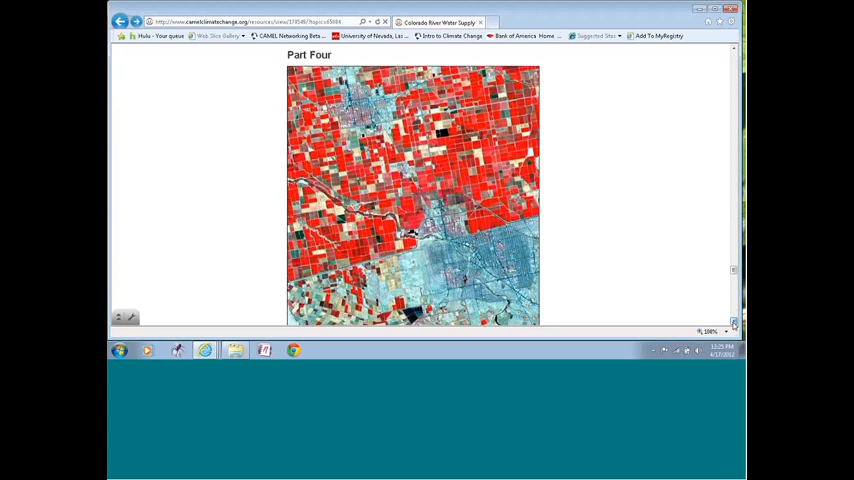
scroll("down", 3)
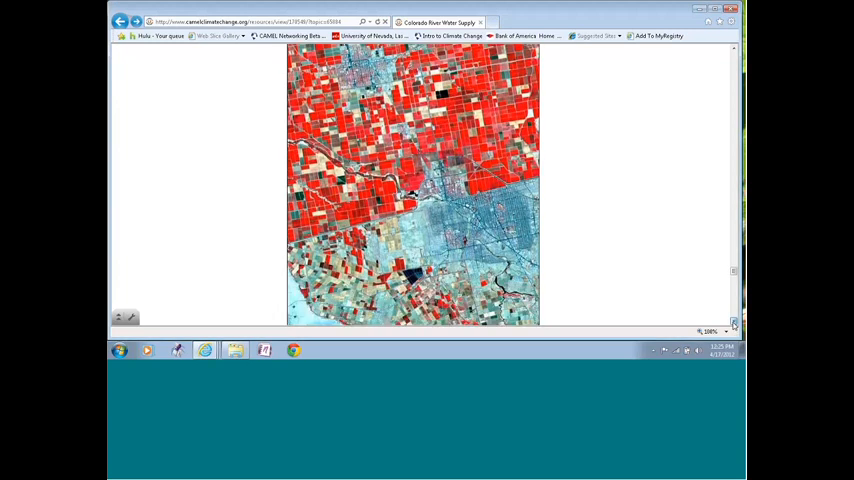
scroll("down", 3)
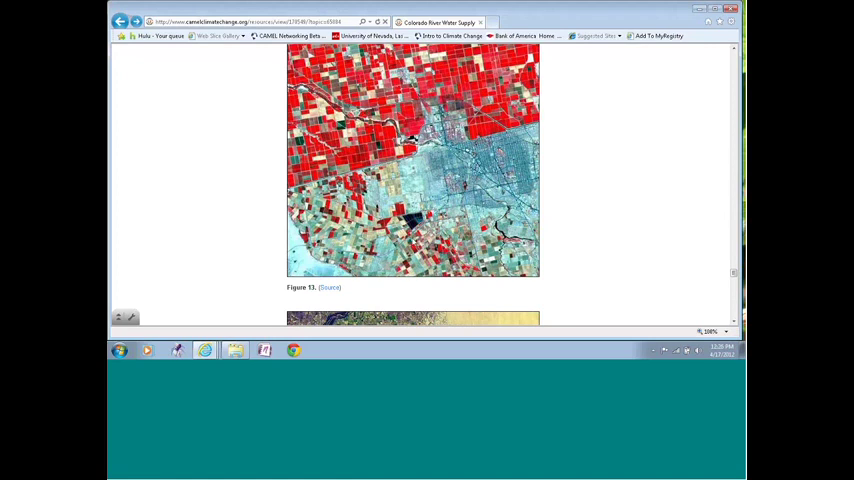
mouse_move(508, 175)
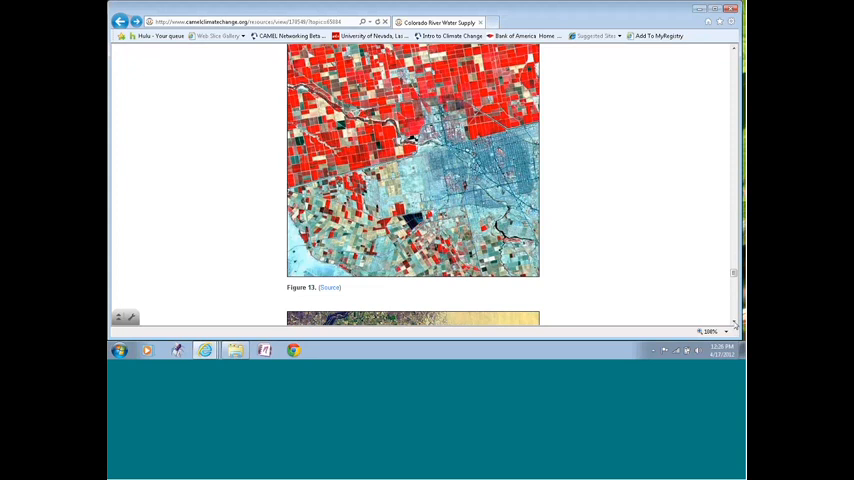
scroll("down", 3)
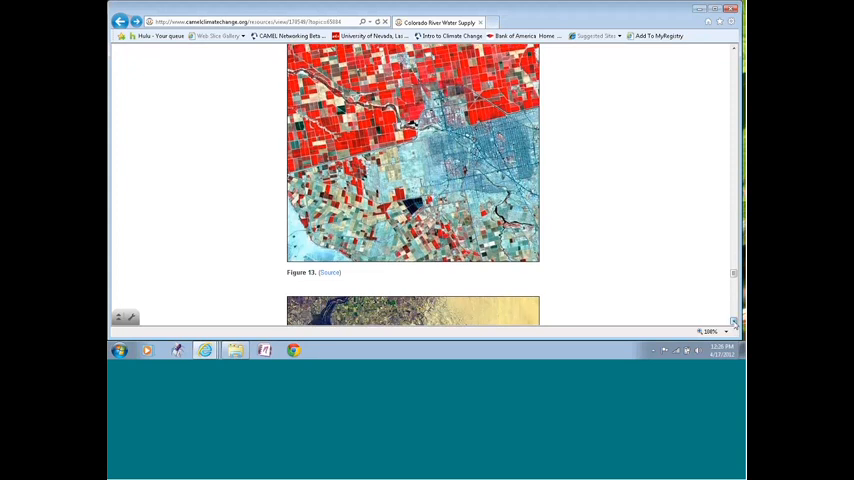
scroll("down", 3)
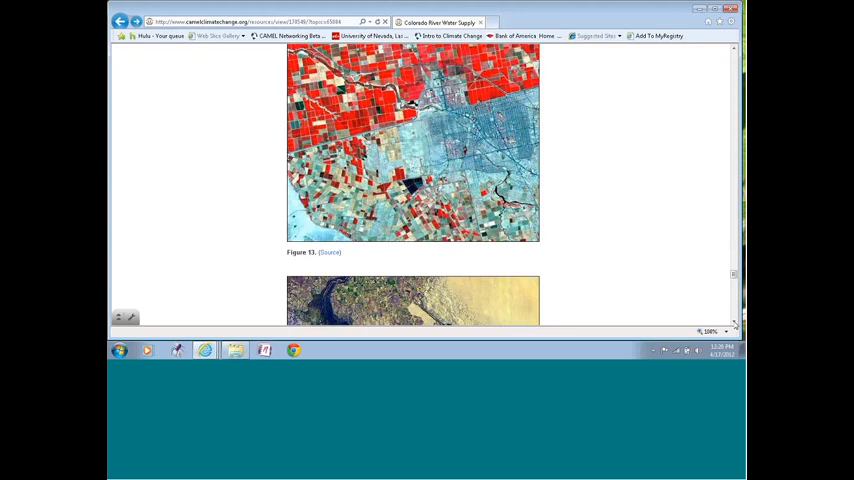
scroll("down", 3)
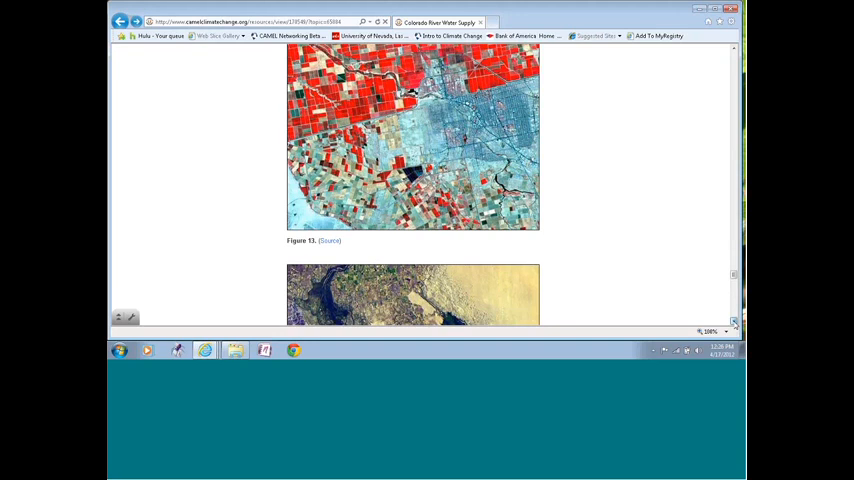
scroll("down", 3)
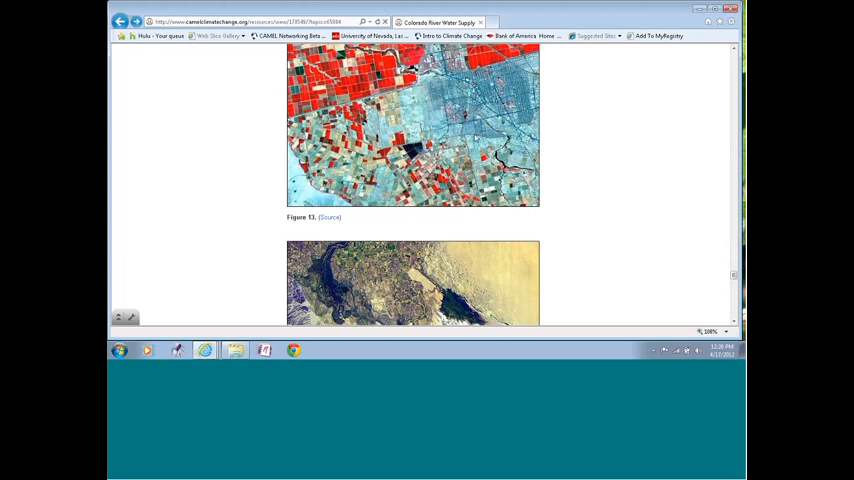
mouse_move(553, 194)
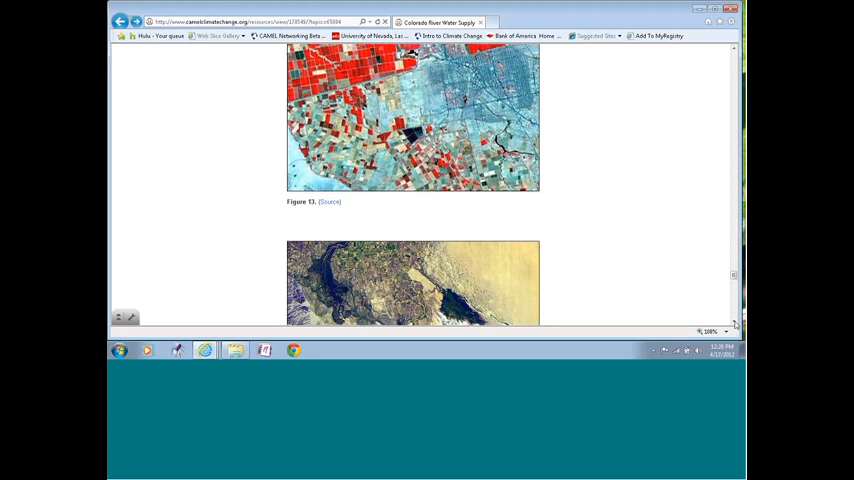
- Scroll down to show Figure 14's delta image, caption, and the water-to-Mexico paragraph
scroll("down", 3)
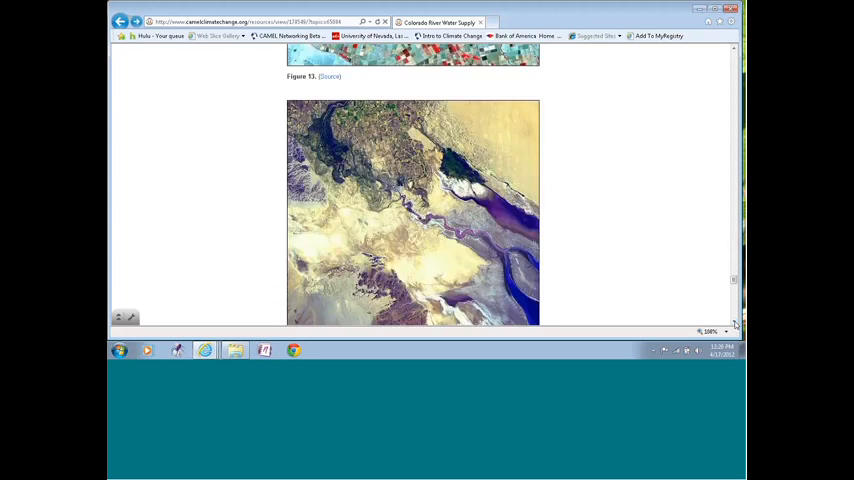
scroll("down", 3)
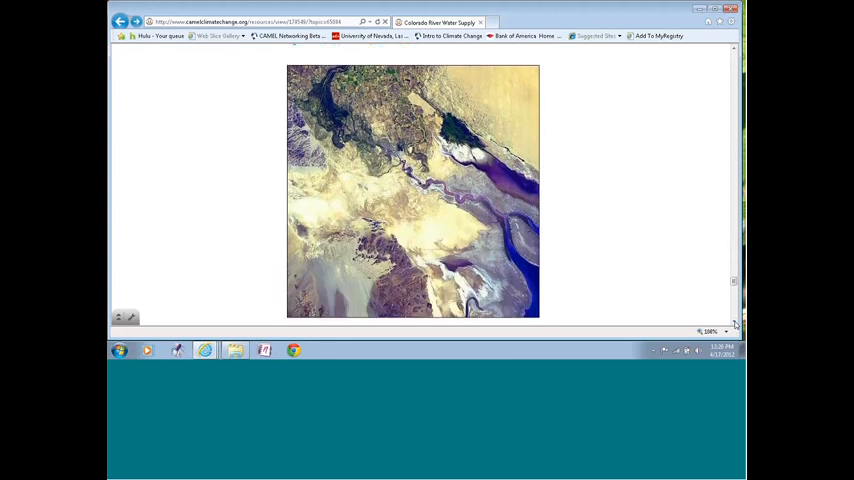
scroll("down", 3)
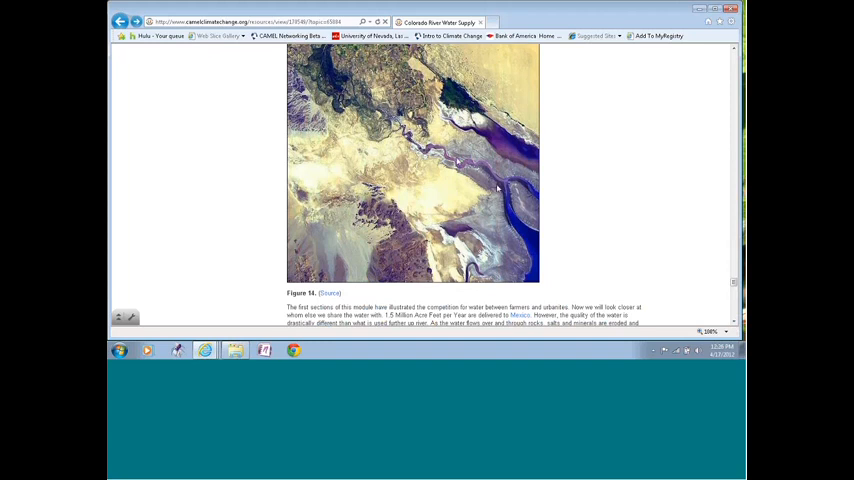
mouse_move(492, 176)
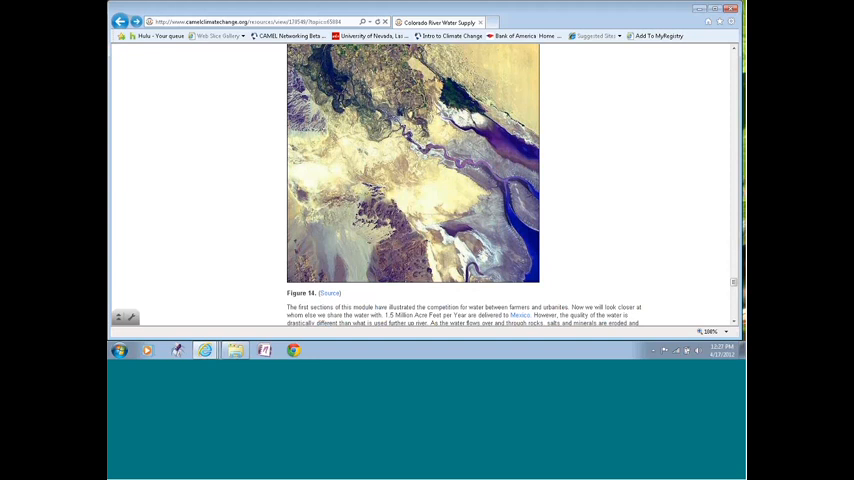
mouse_move(715, 300)
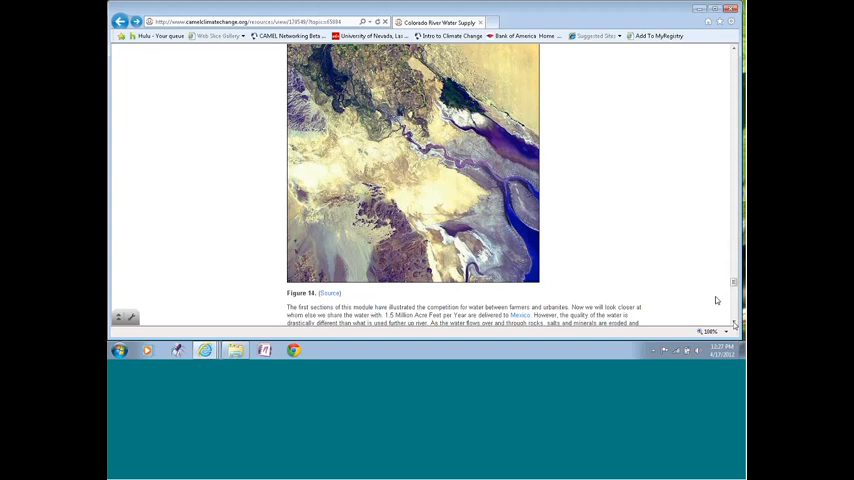
- Scroll through Part Four to its Assignment, then back to the title and All-American Canal map
scroll("down", 3)
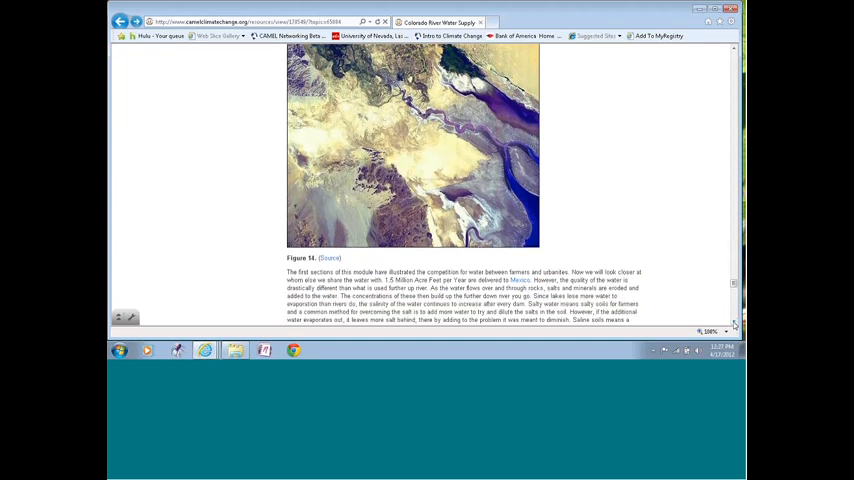
scroll("down", 3)
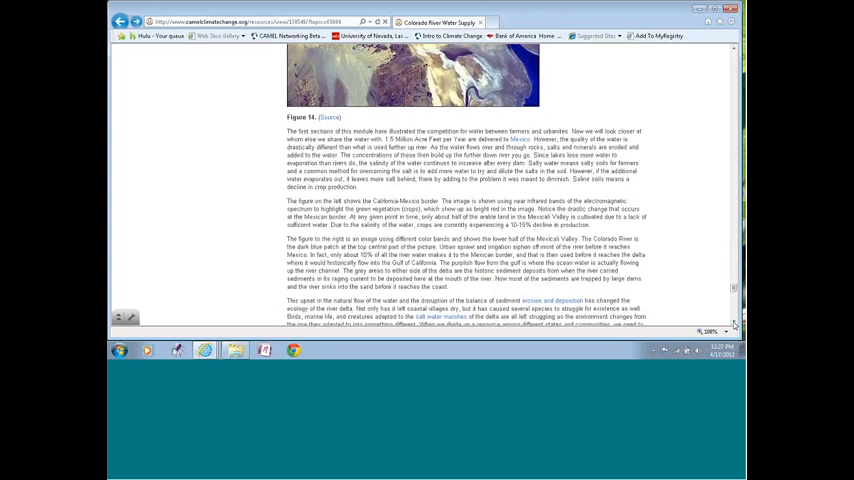
scroll("down", 3)
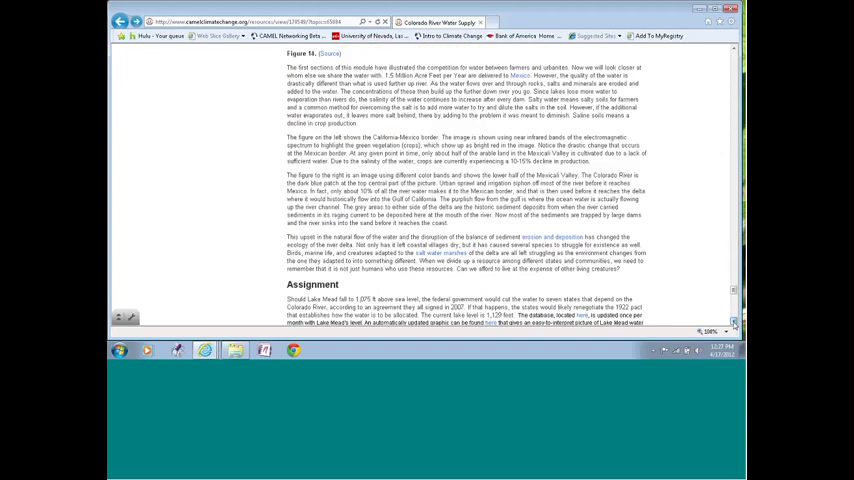
scroll("down", 3)
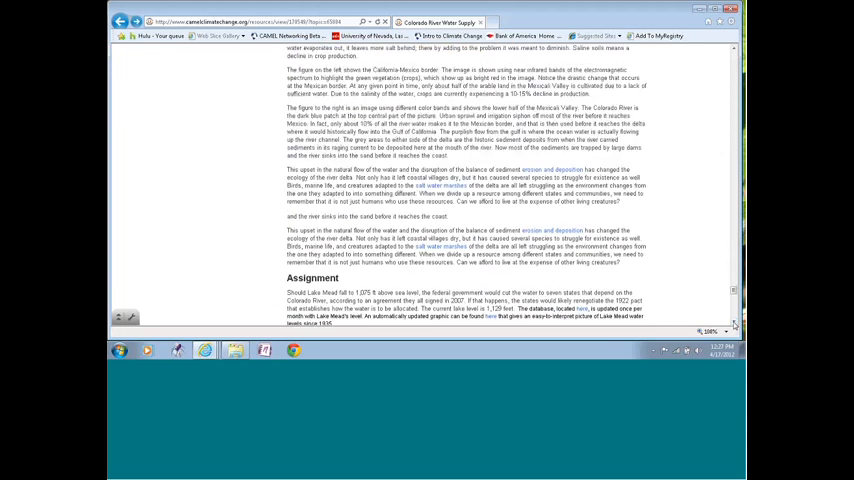
scroll("down", 3)
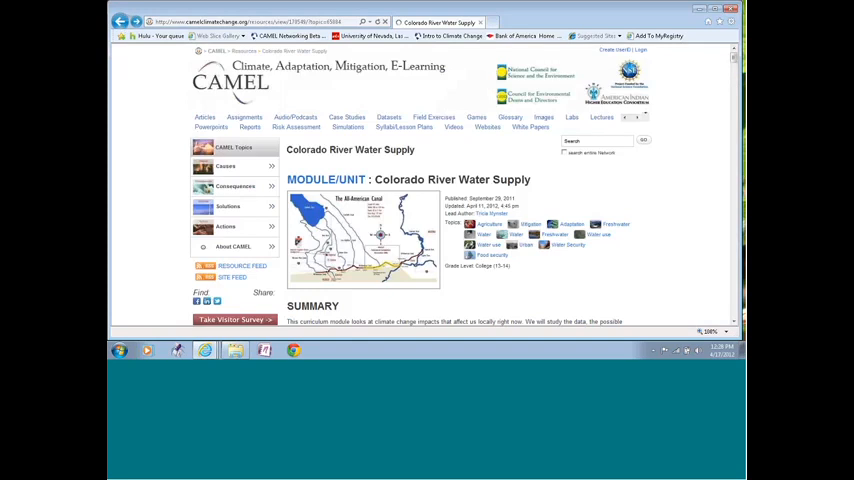
- Scroll down to Part Four's delta paragraphs and the Lake Mead renegotiation Assignment
scroll("down", 3)
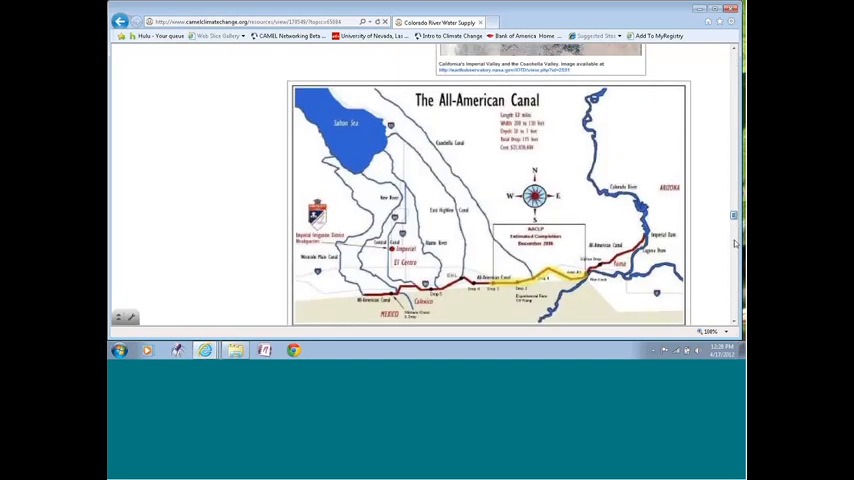
scroll("down", 3)
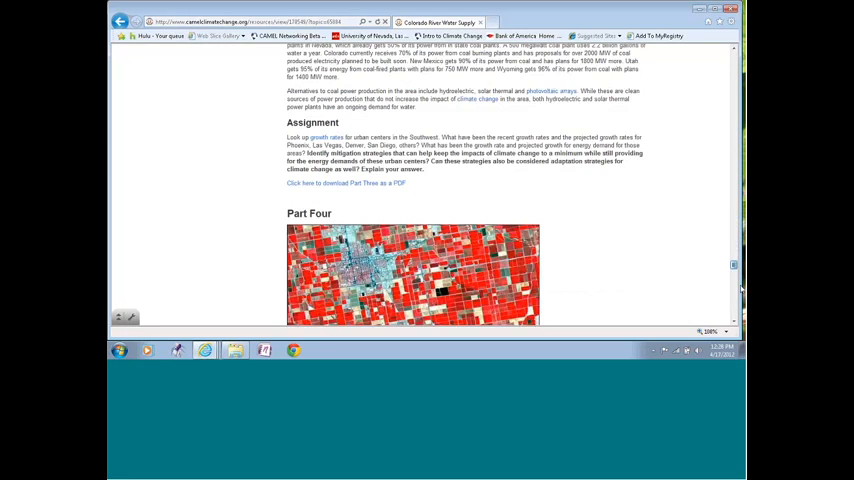
scroll("down", 3)
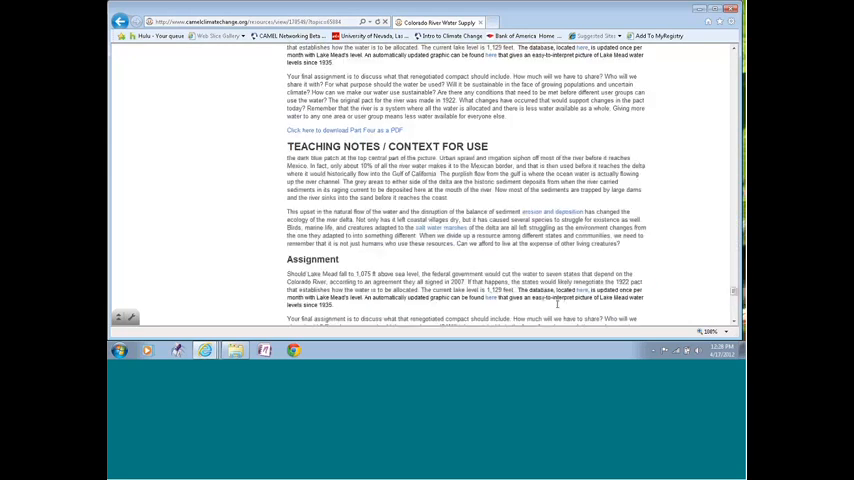
scroll("down", 3)
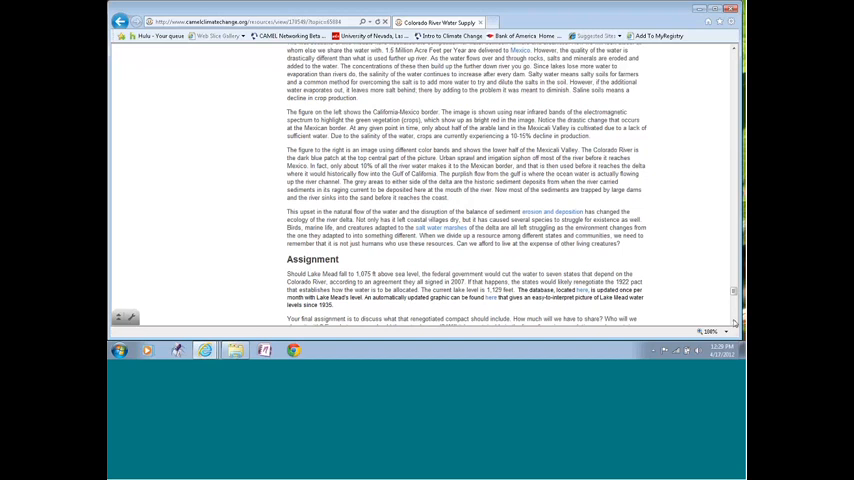
scroll("down", 3)
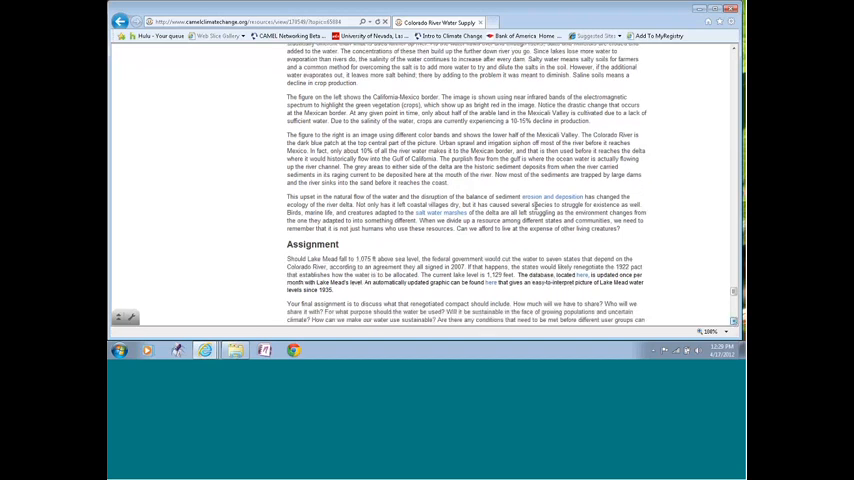
scroll("down", 3)
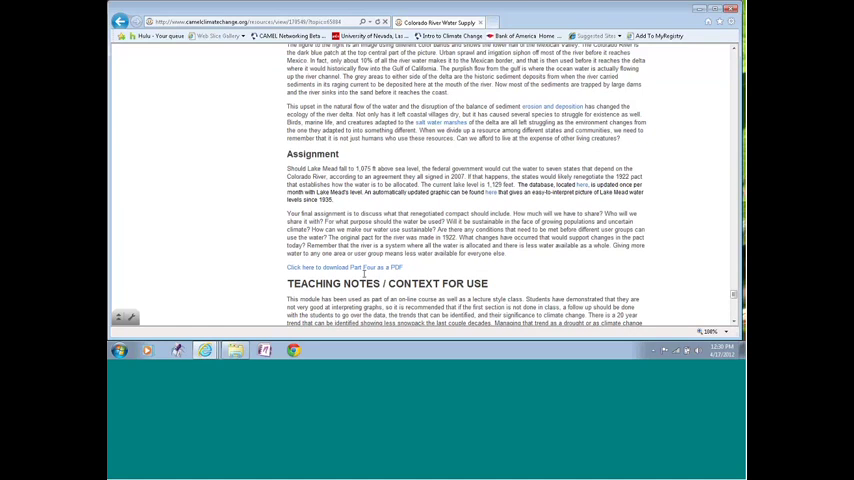
mouse_move(355, 268)
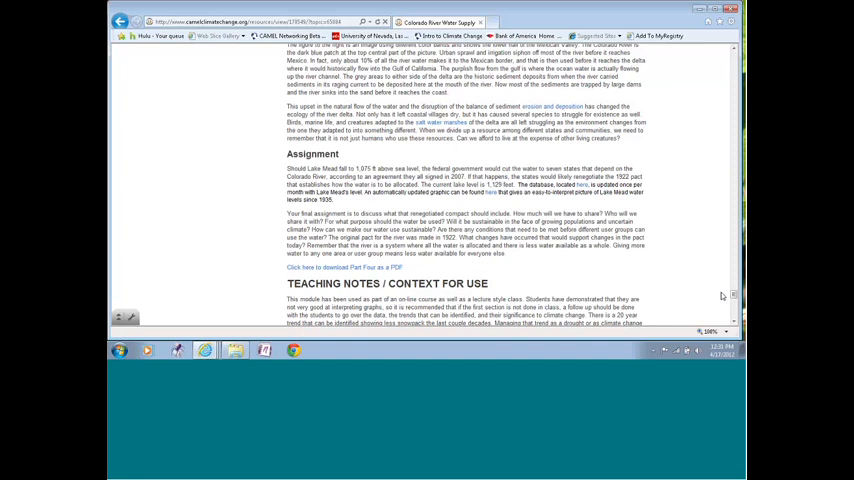
scroll("down", 3)
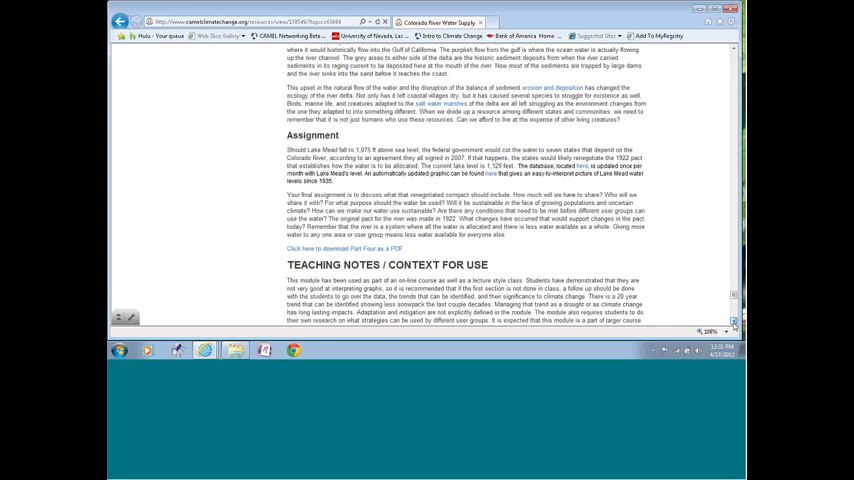
scroll("down", 3)
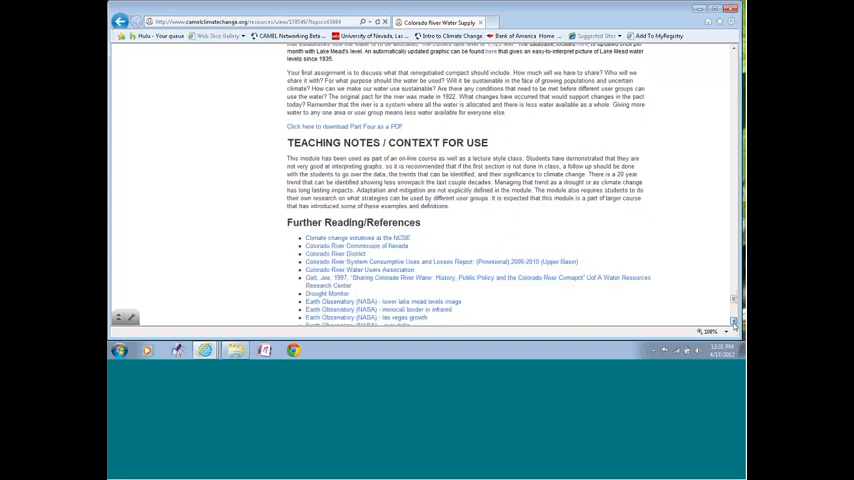
scroll("down", 3)
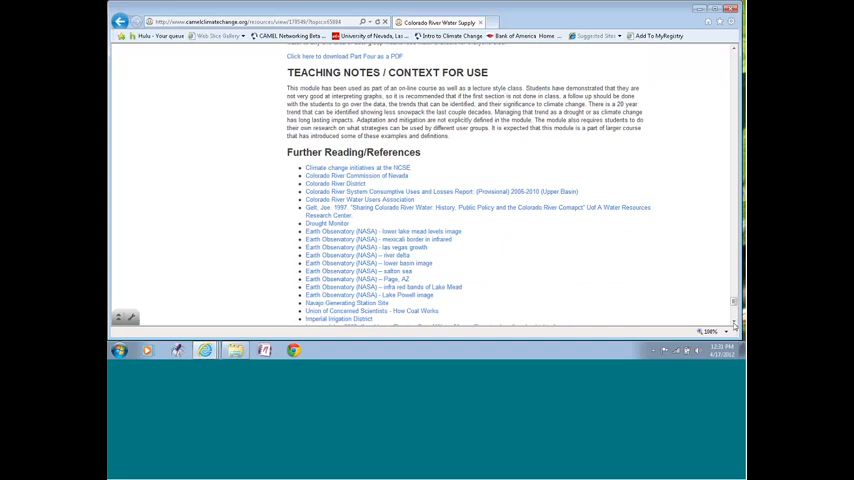
scroll("down", 3)
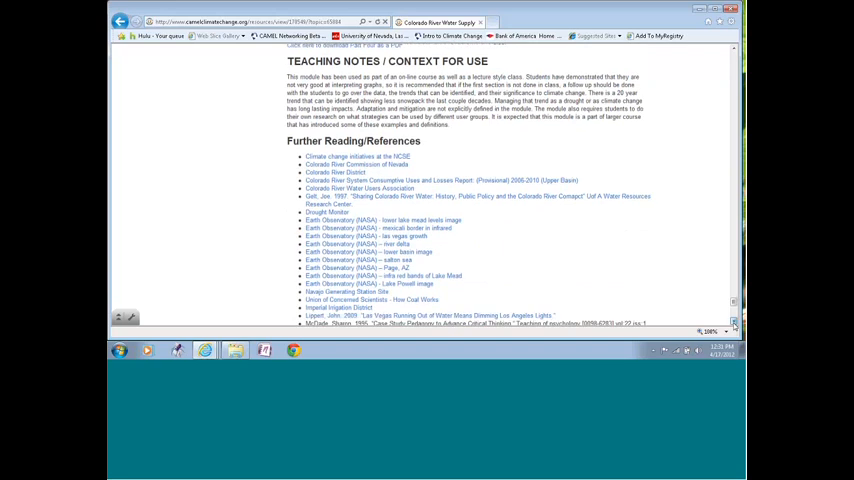
scroll("down", 3)
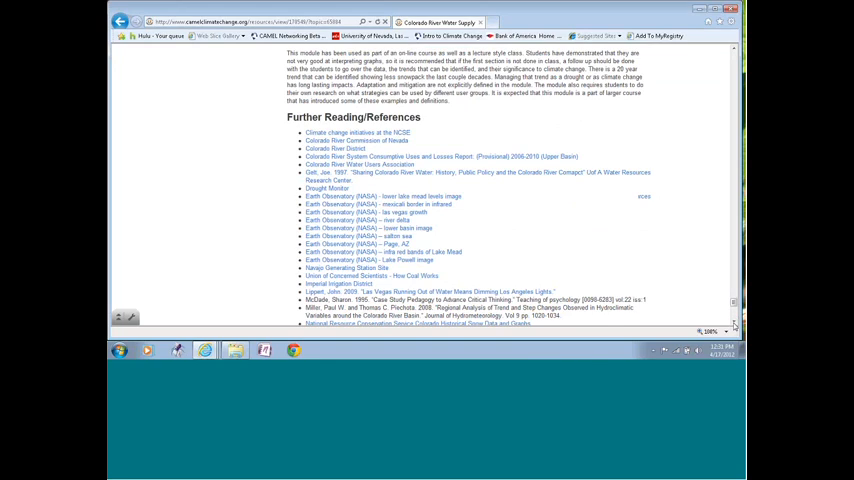
scroll("down", 3)
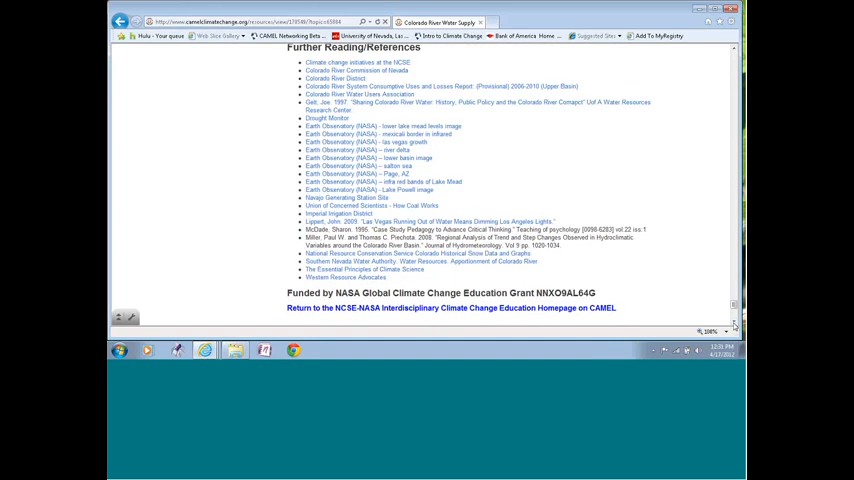
scroll("down", 3)
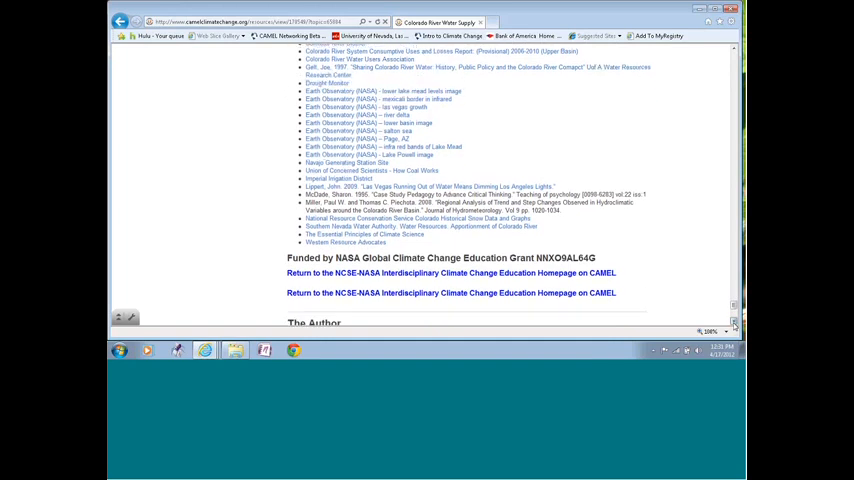
scroll("down", 3)
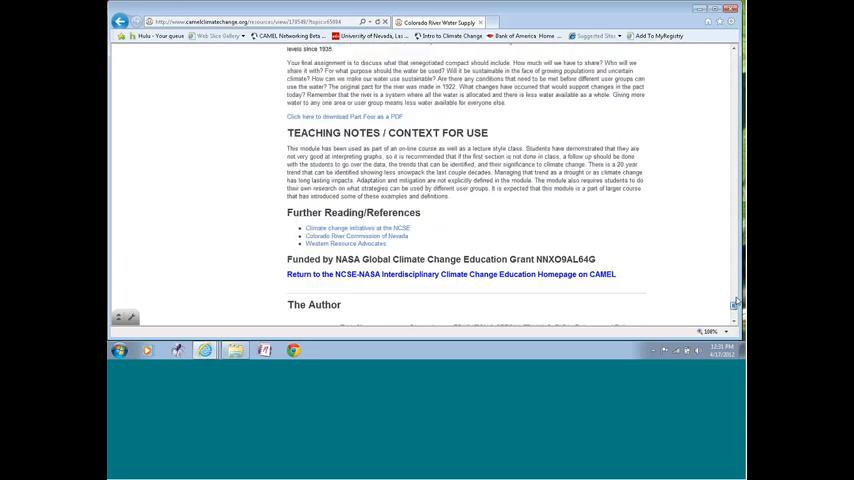
scroll("up", 3)
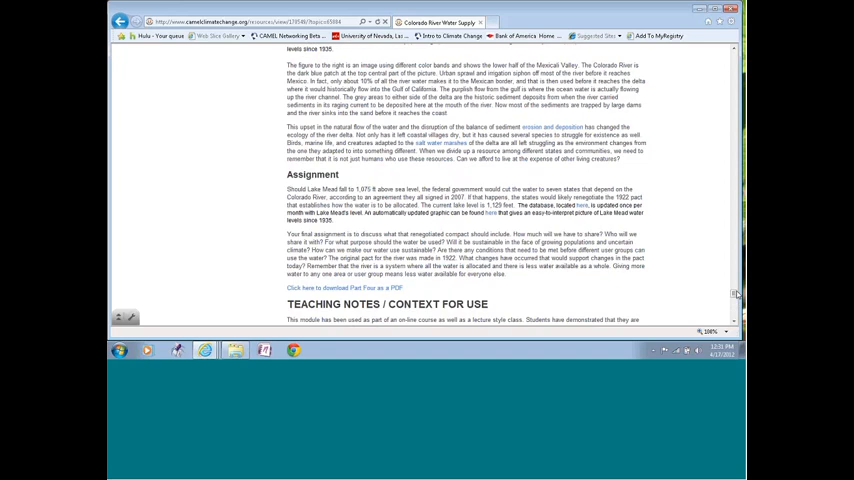
scroll("up", 3)
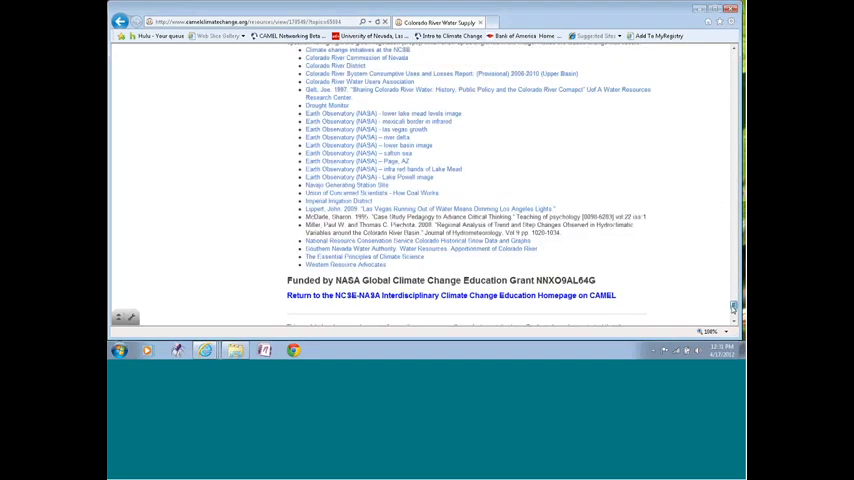
- Follow the bottom link back to the NCSE-NASA Interdisciplinary Climate Change Education homepage
scroll("down", 3)
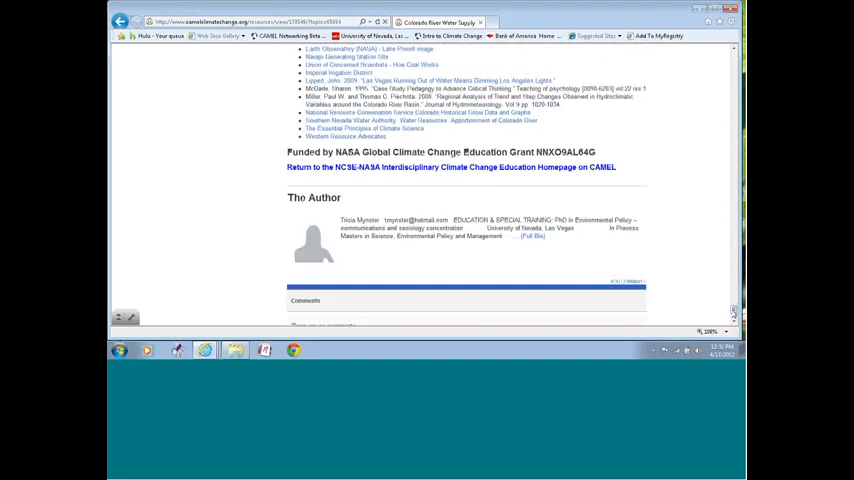
mouse_move(697, 318)
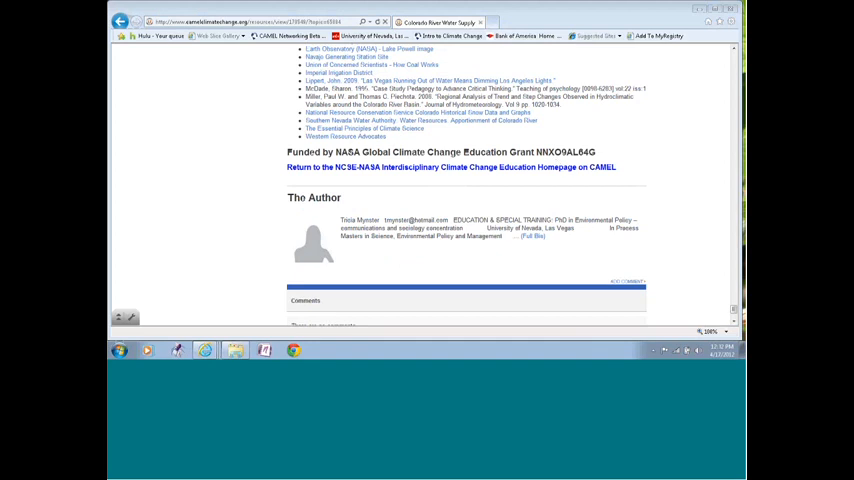
mouse_move(732, 310)
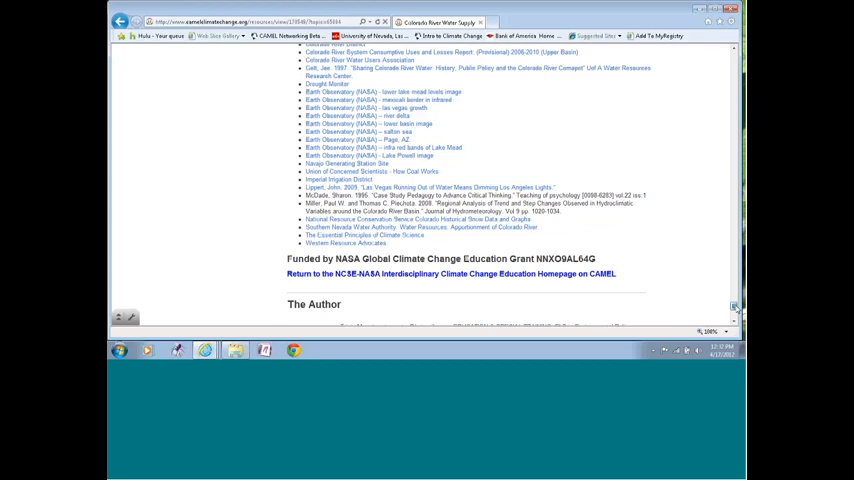
scroll("down", 3)
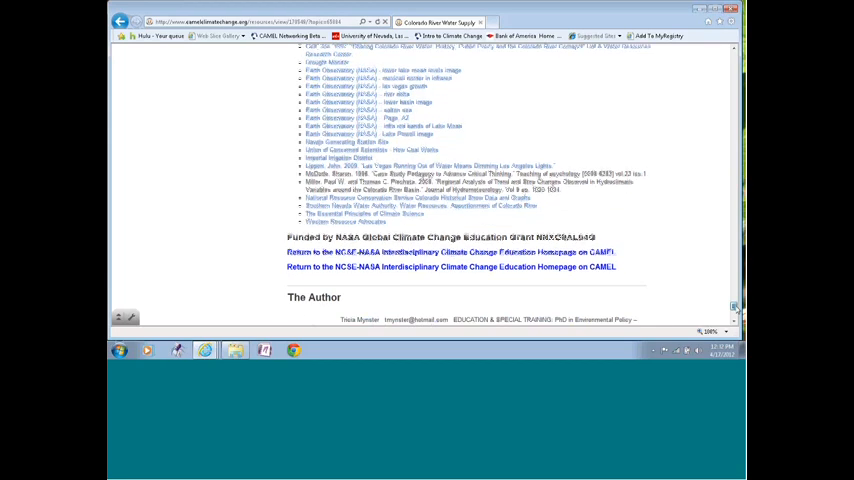
scroll("down", 3)
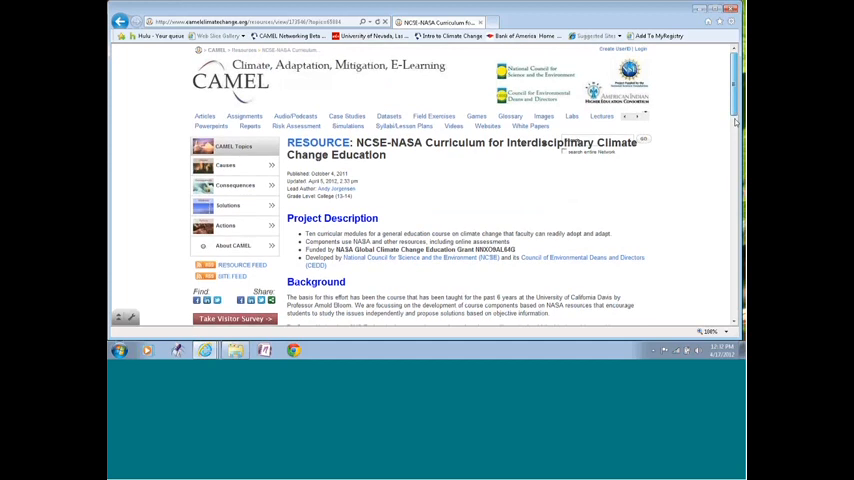
- Scroll down the Curriculum Modules Now Available list to review the available modules
scroll("down", 3)
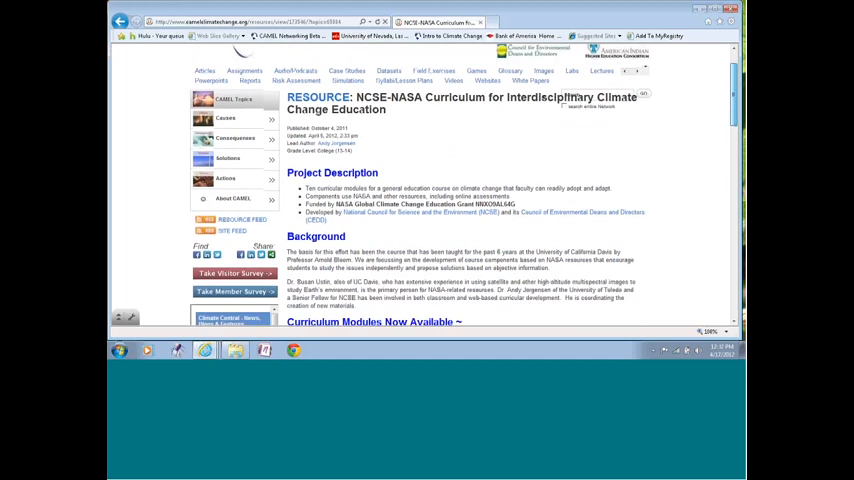
scroll("down", 3)
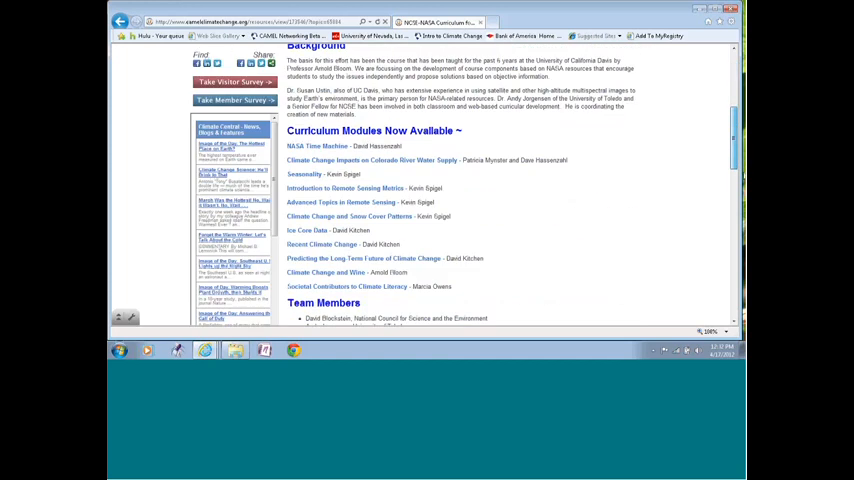
scroll("down", 3)
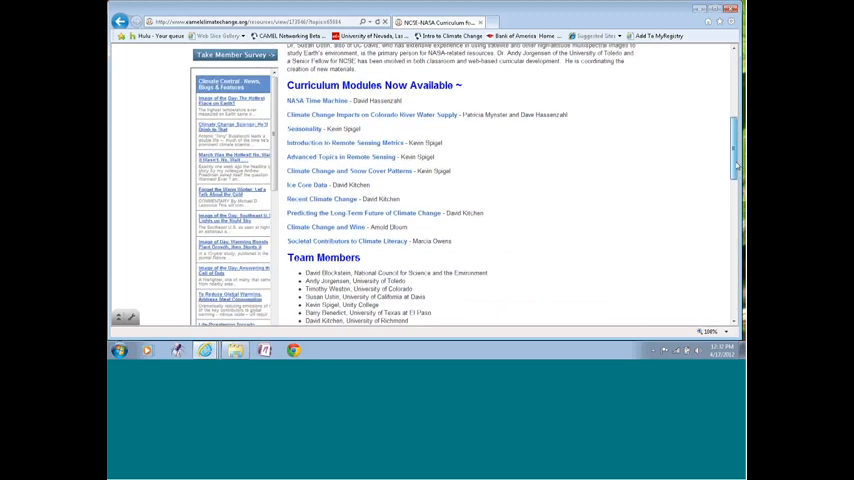
scroll("down", 3)
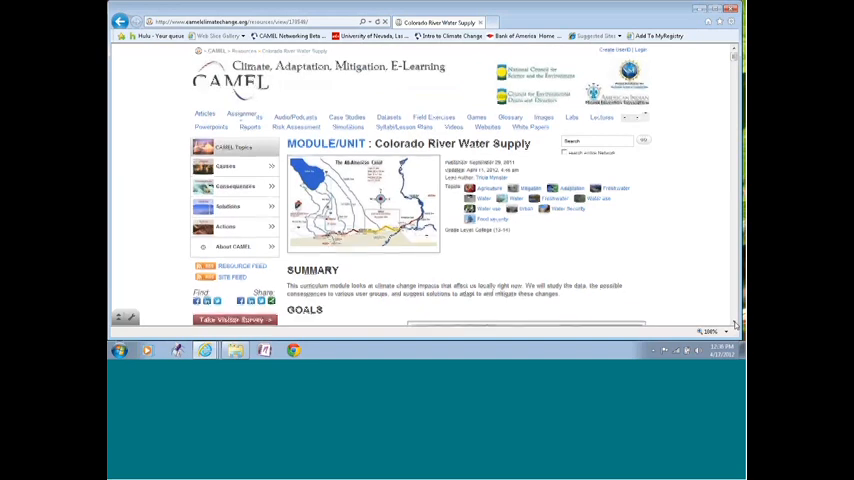
- Scroll the Colorado River Water Supply page past the summary to the Goals heading and Part One
scroll("down", 3)
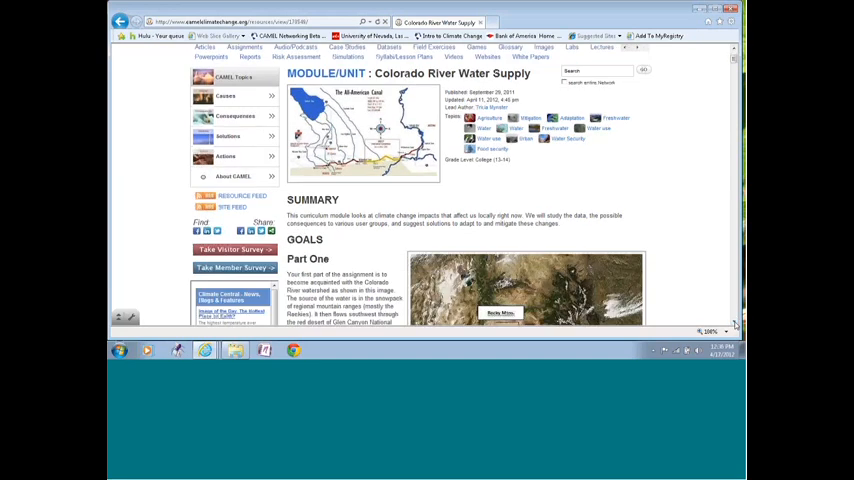
scroll("down", 3)
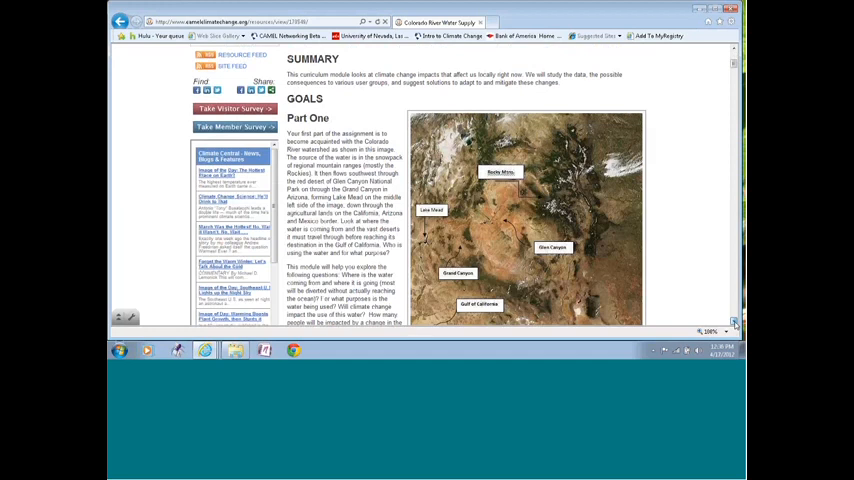
scroll("down", 3)
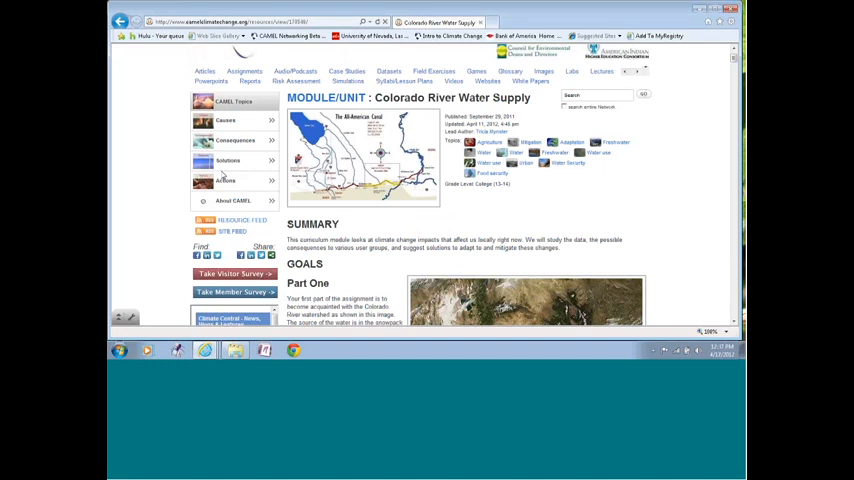
mouse_move(657, 208)
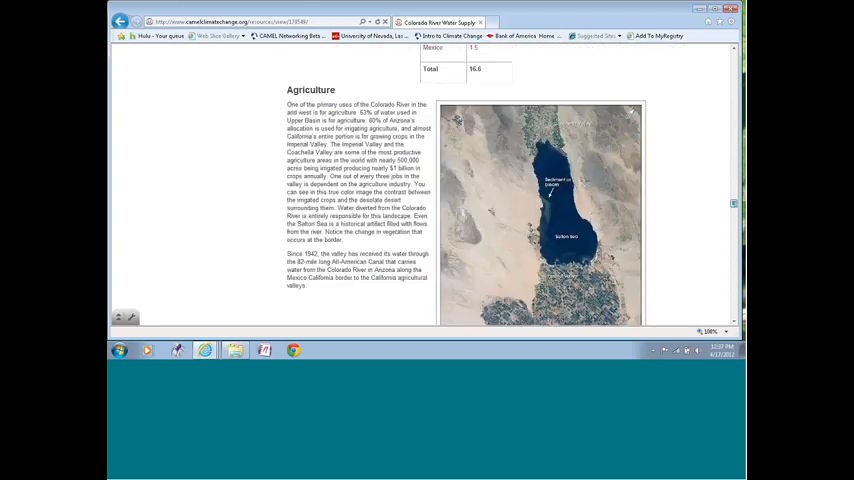
- Scroll to Part Two's Assignment questions, Part Three's introduction and Urban Growth in the Southwest
scroll("down", 3)
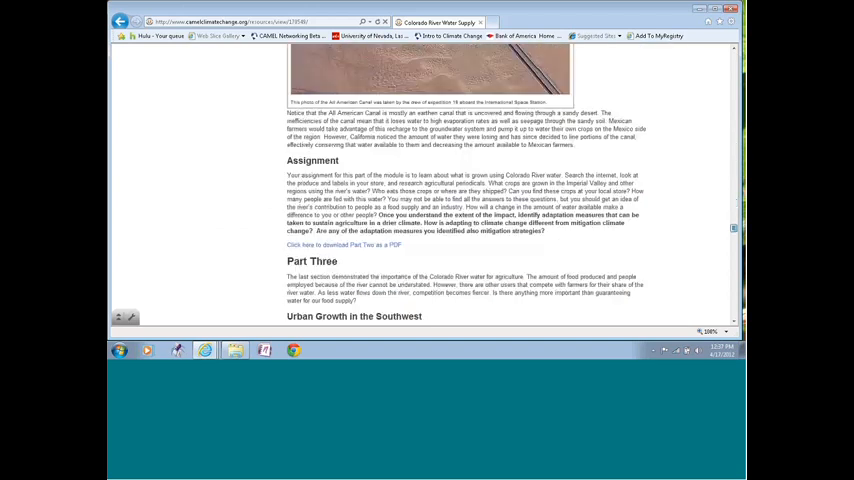
scroll("down", 3)
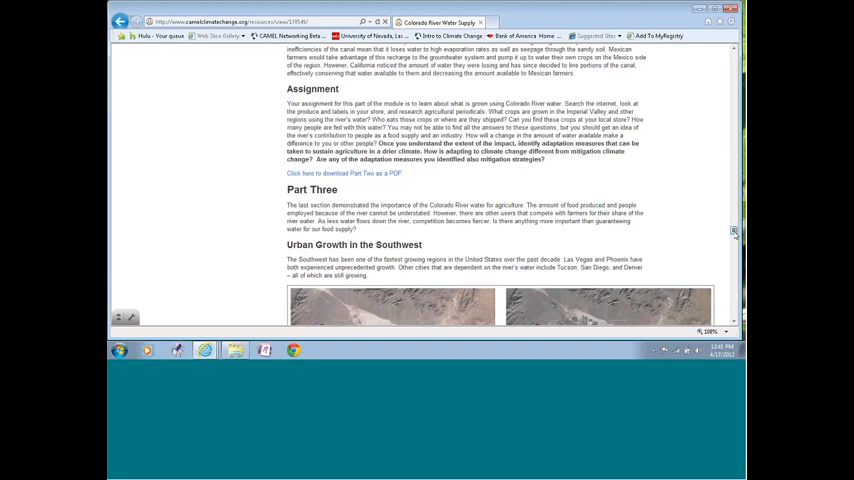
- Scroll past the Las Vegas images to Water's Role in Energy Production and the Navajo Generating Station
scroll("down", 3)
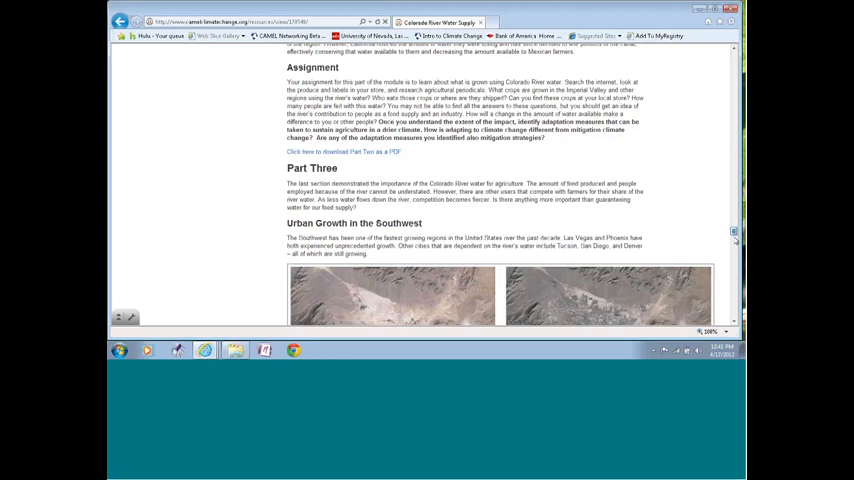
scroll("down", 3)
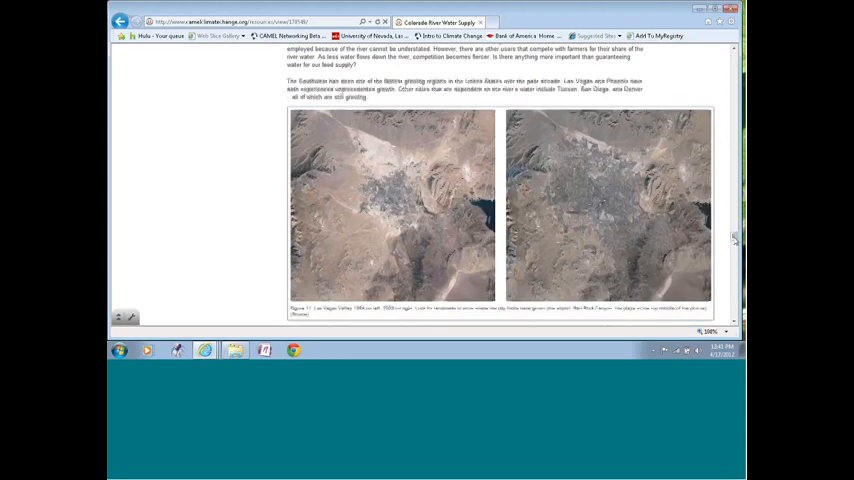
scroll("down", 3)
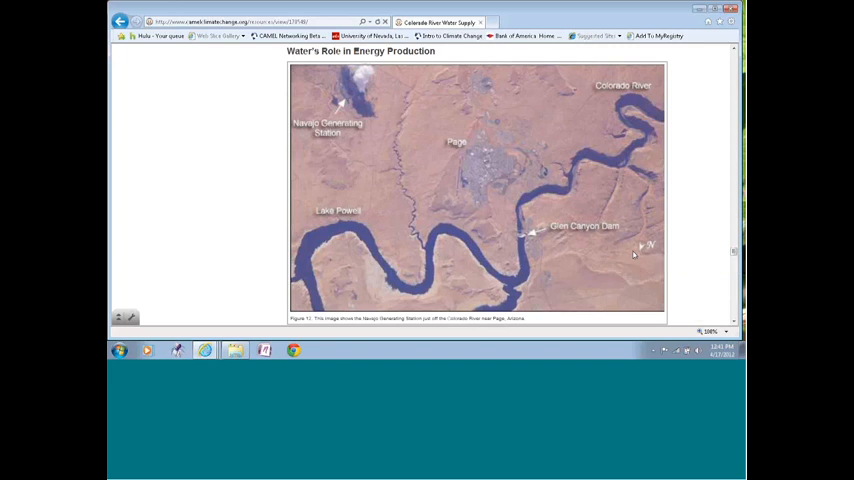
mouse_move(631, 253)
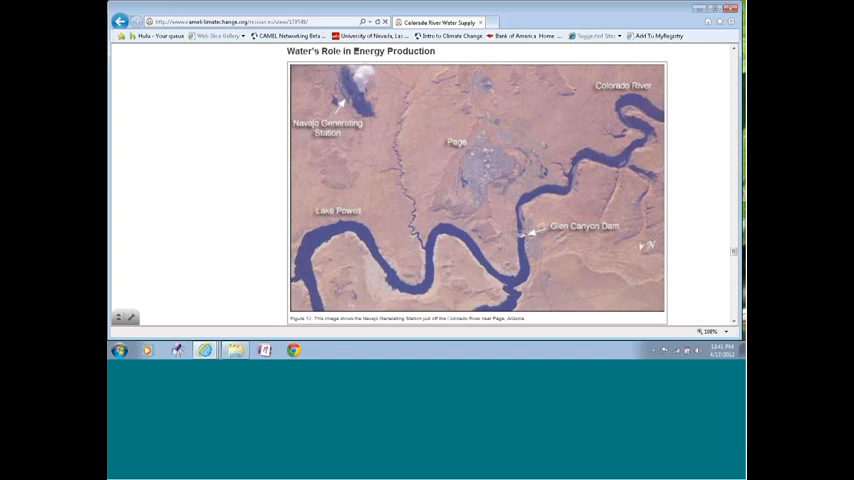
mouse_move(258, 174)
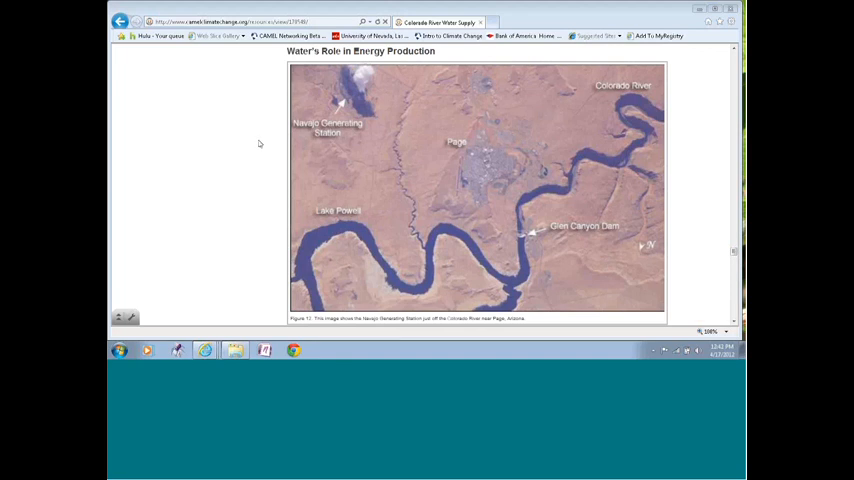
mouse_move(258, 148)
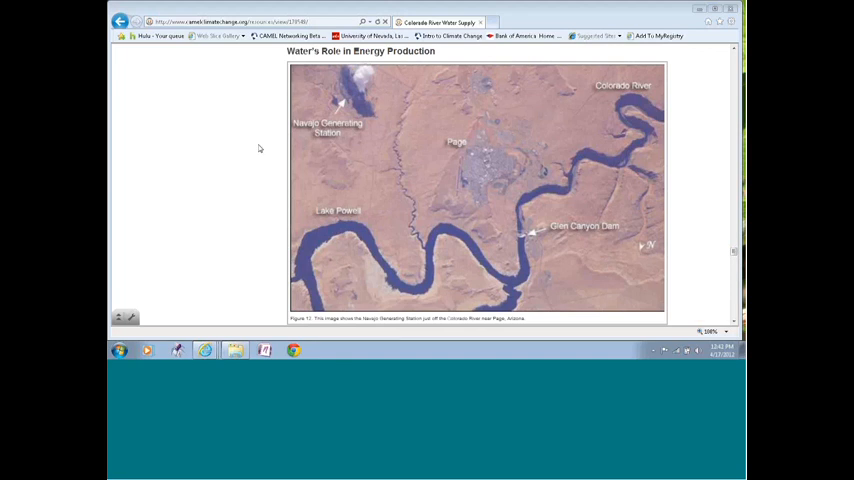